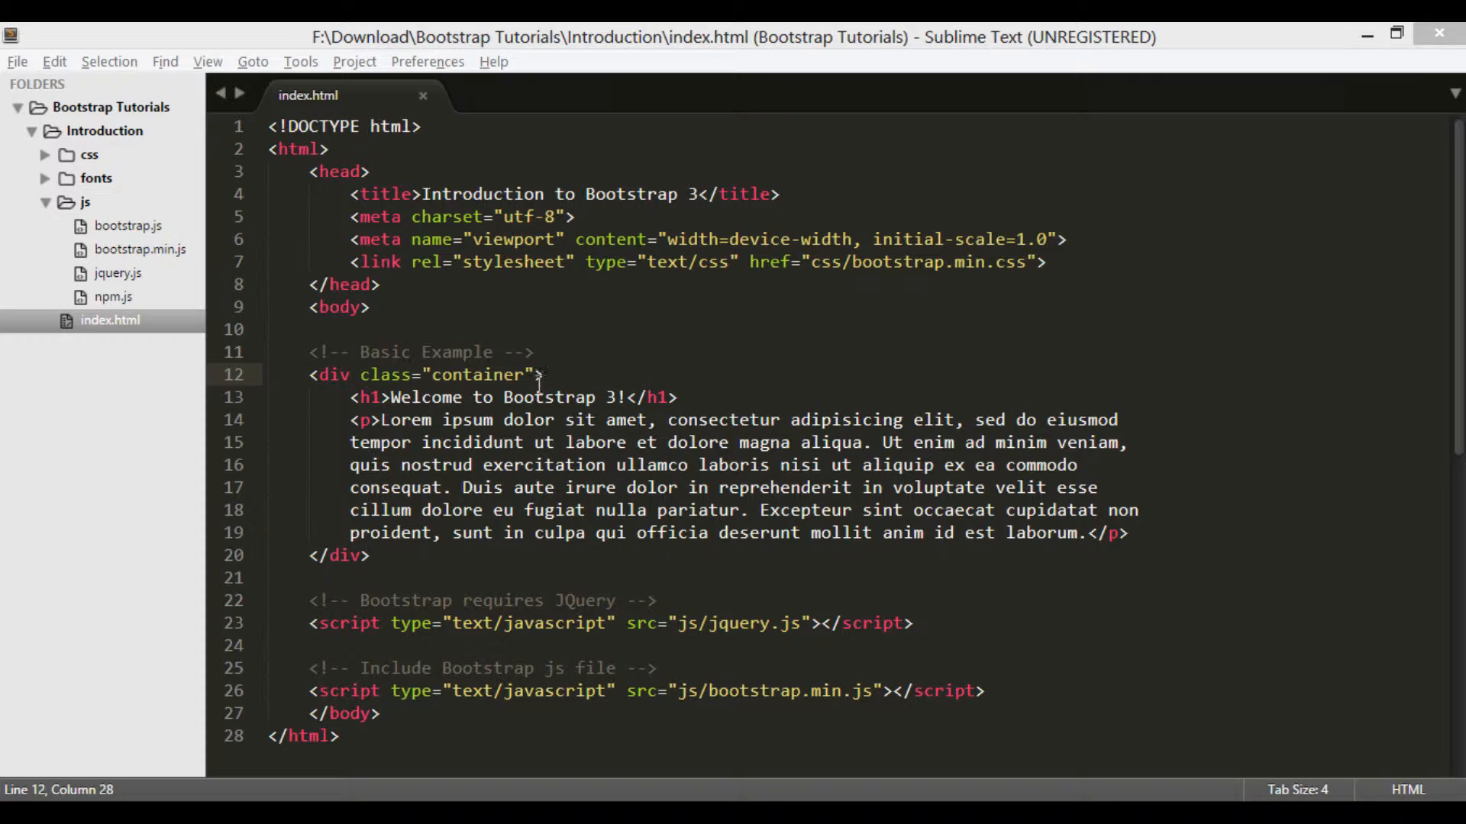
Select the word 'container' in the page's main div to review it
double_click(476, 376)
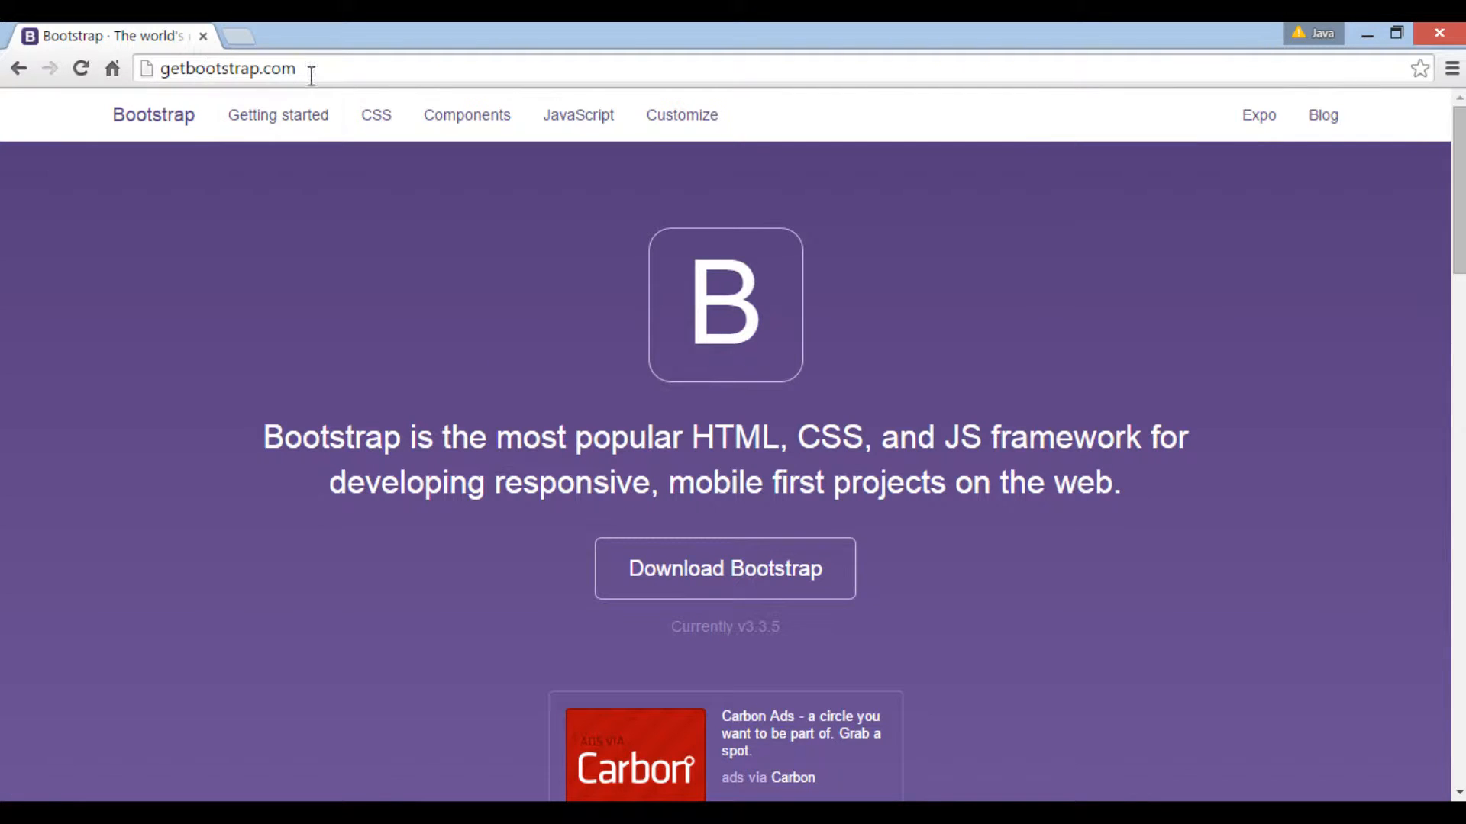
mouse_move(376, 115)
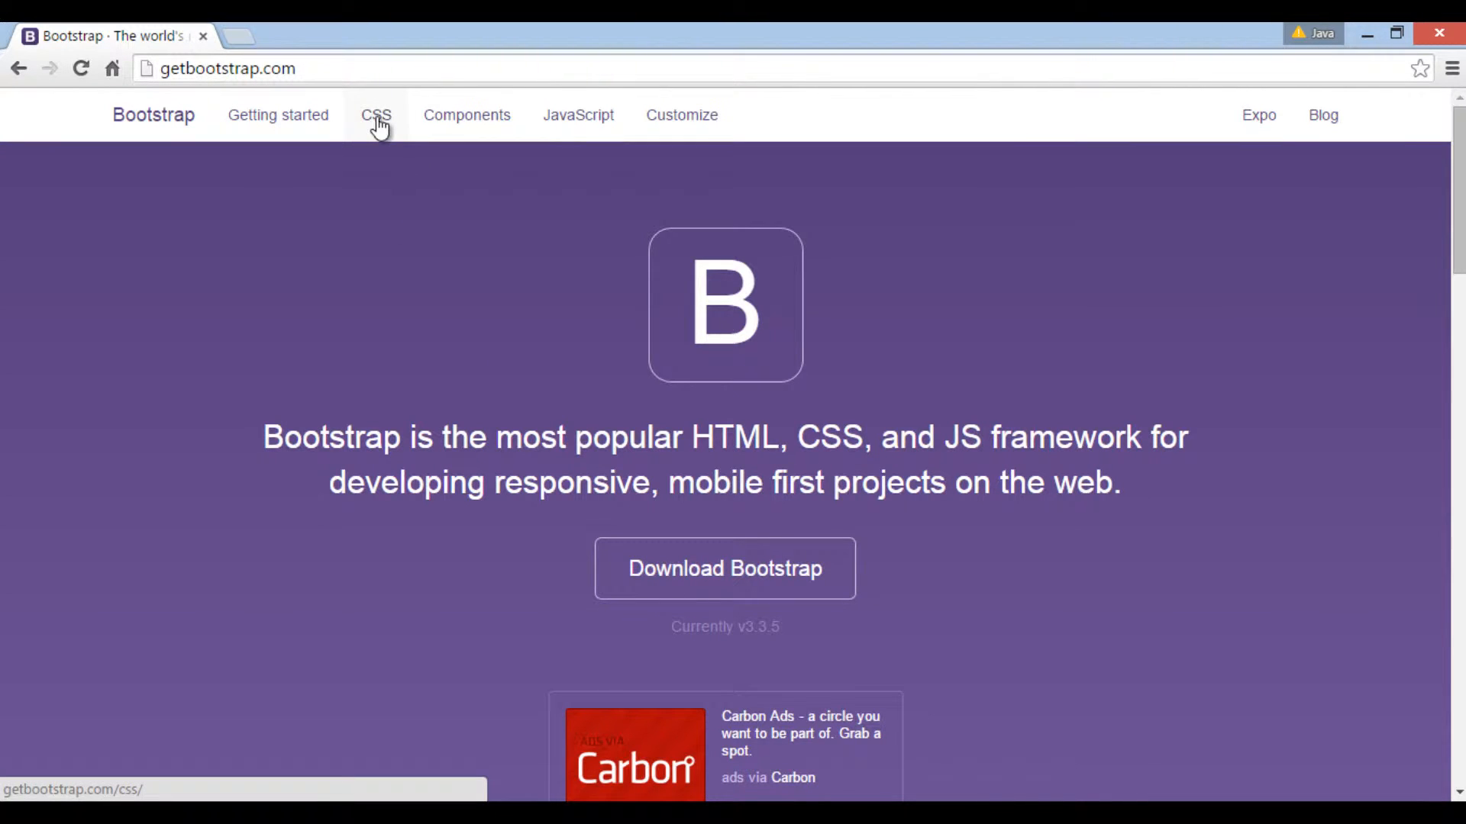
Go to the CSS documentation and scroll to the Containers section
left_click(376, 114)
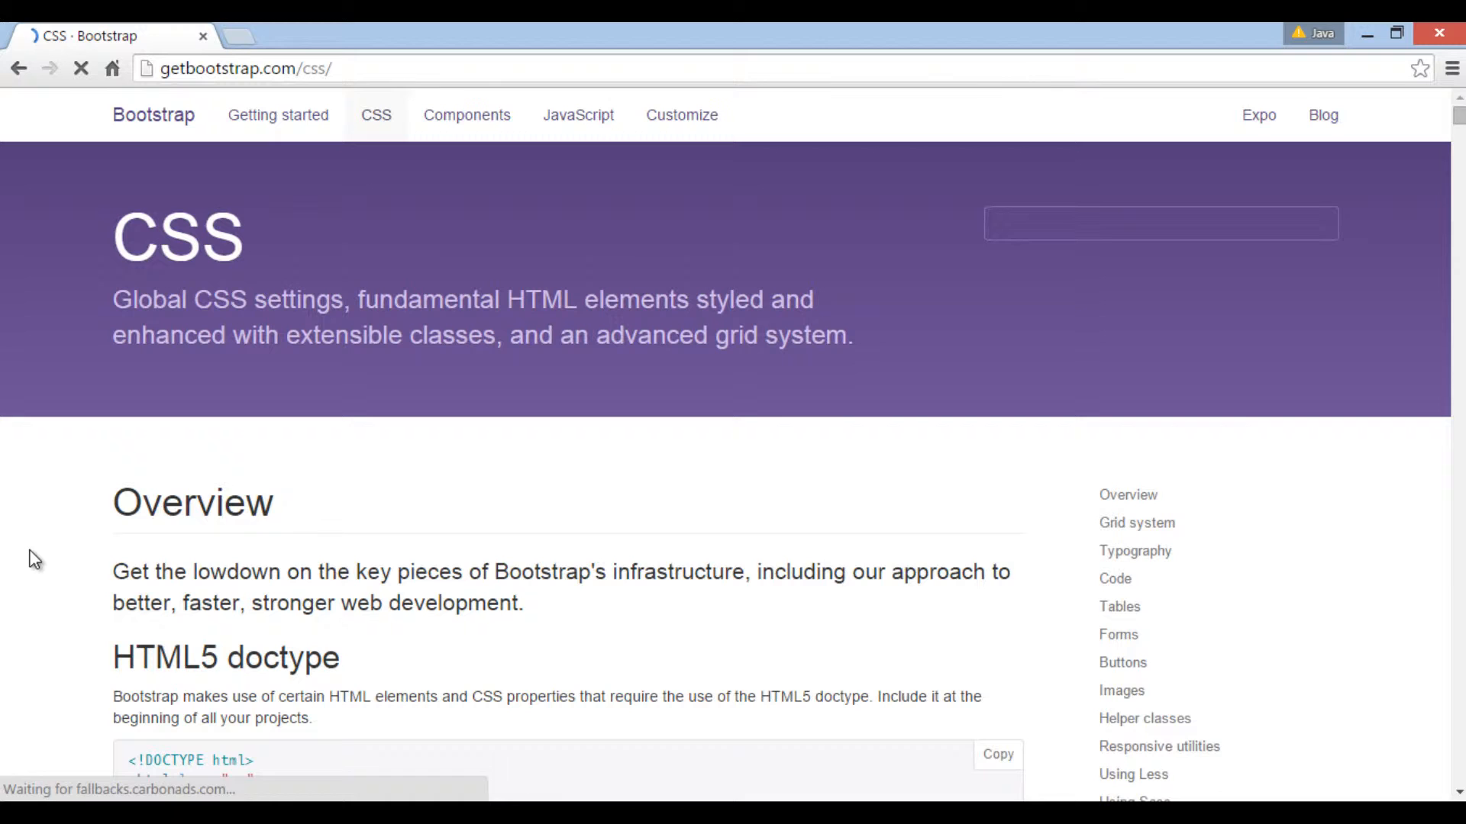
scroll("down", 3)
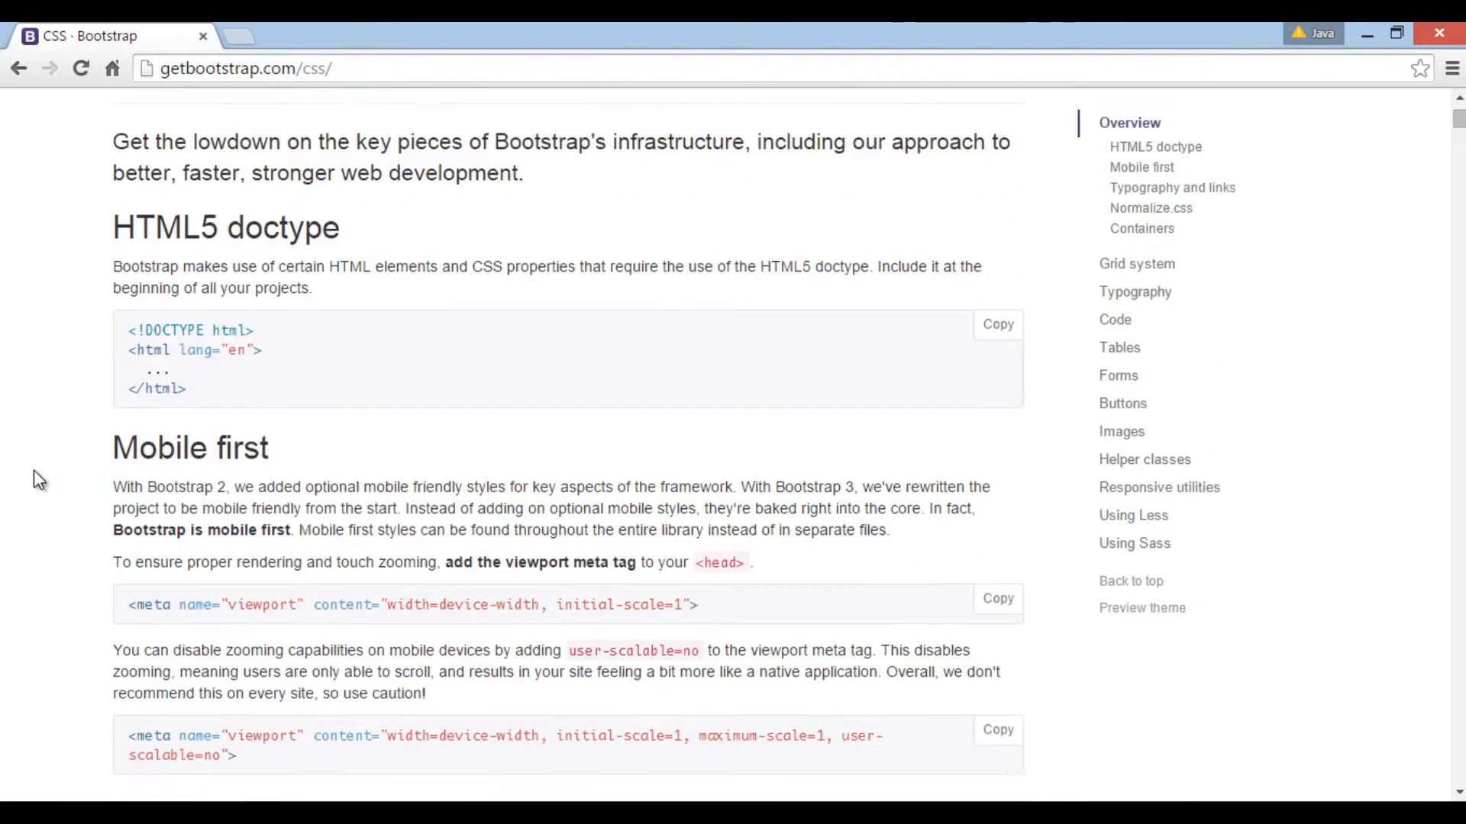
scroll("down", 3)
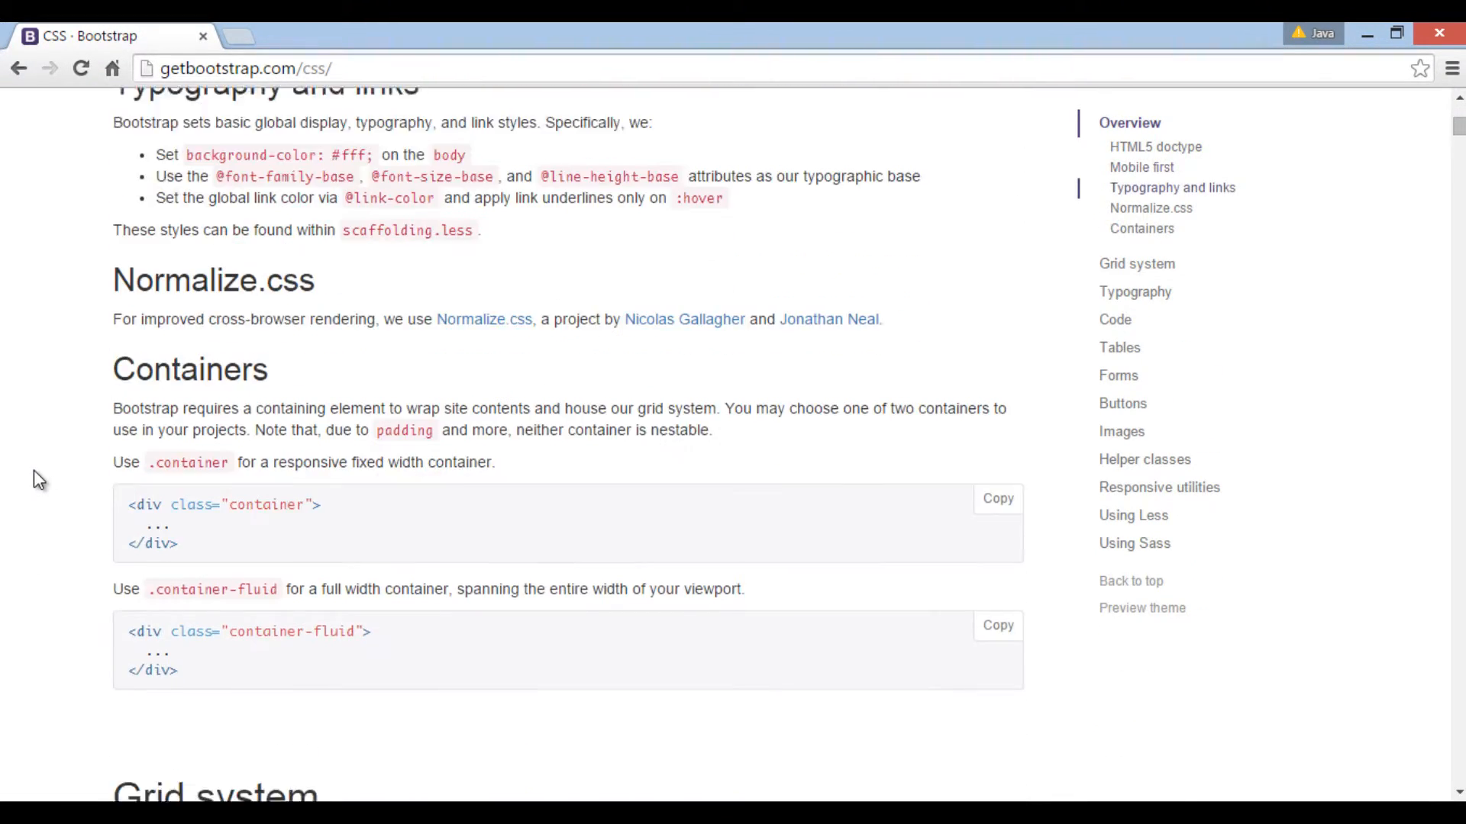
scroll("down", 3)
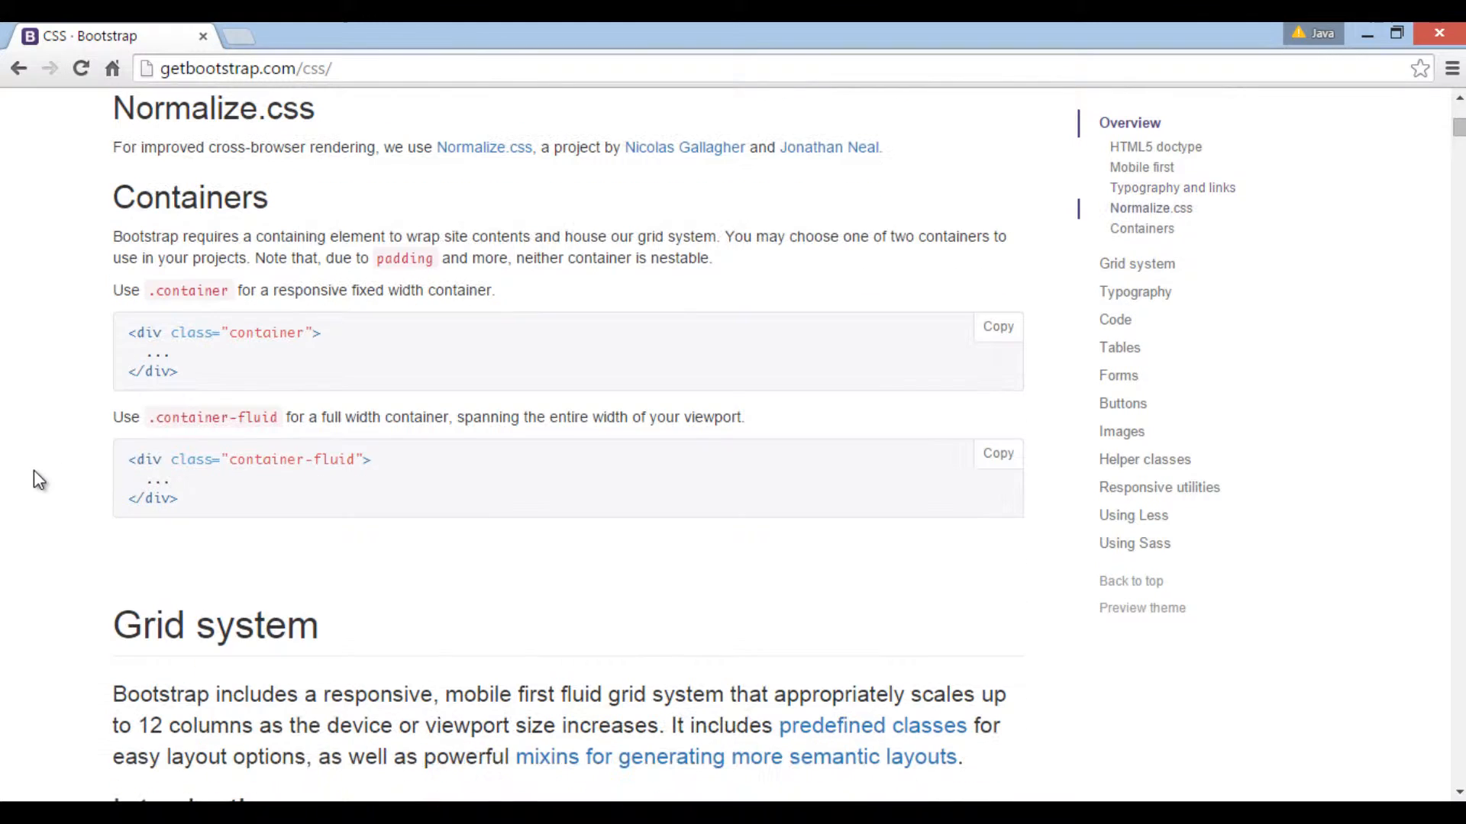
mouse_move(138, 207)
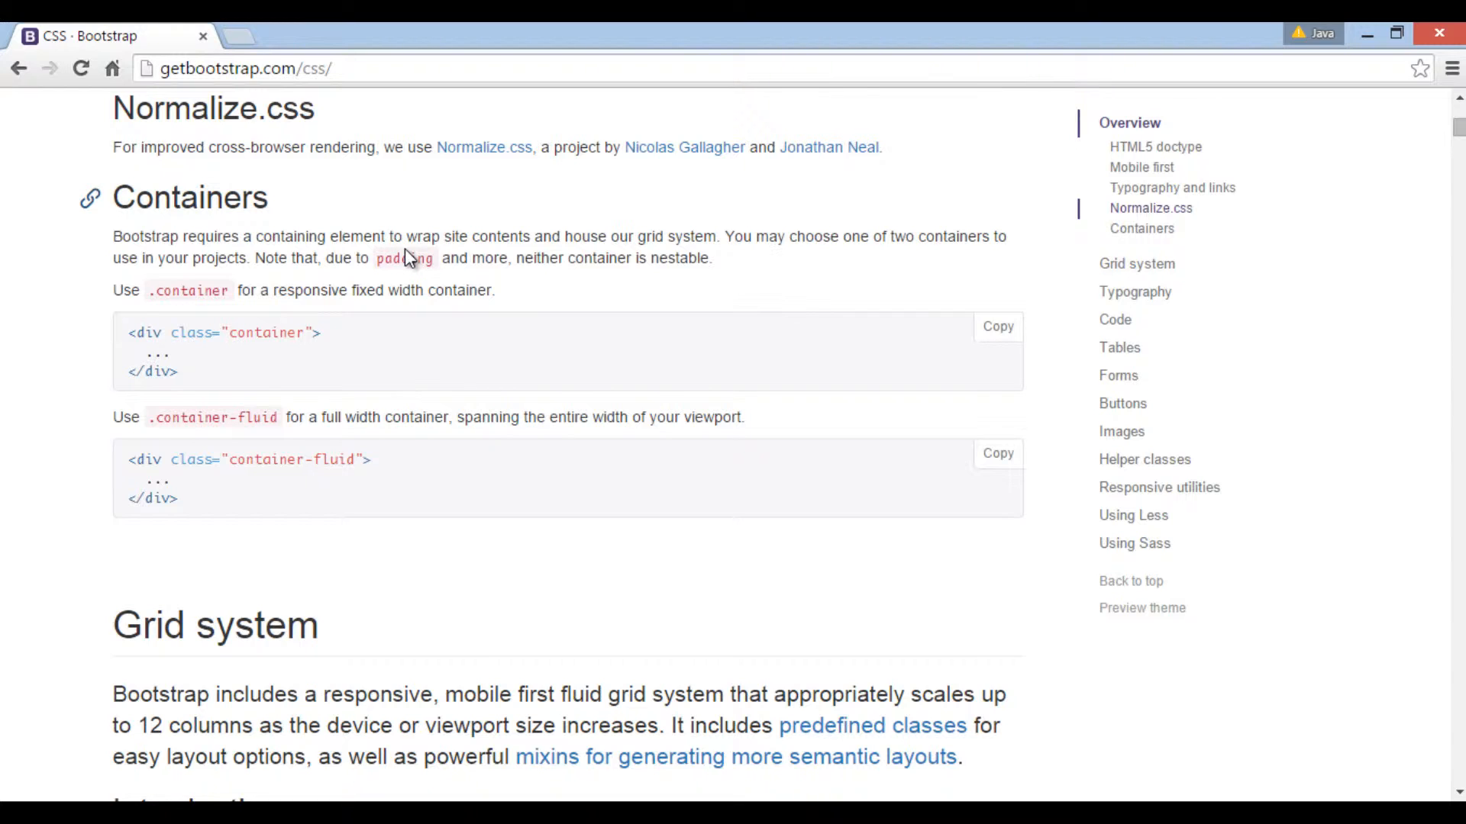
mouse_move(686, 234)
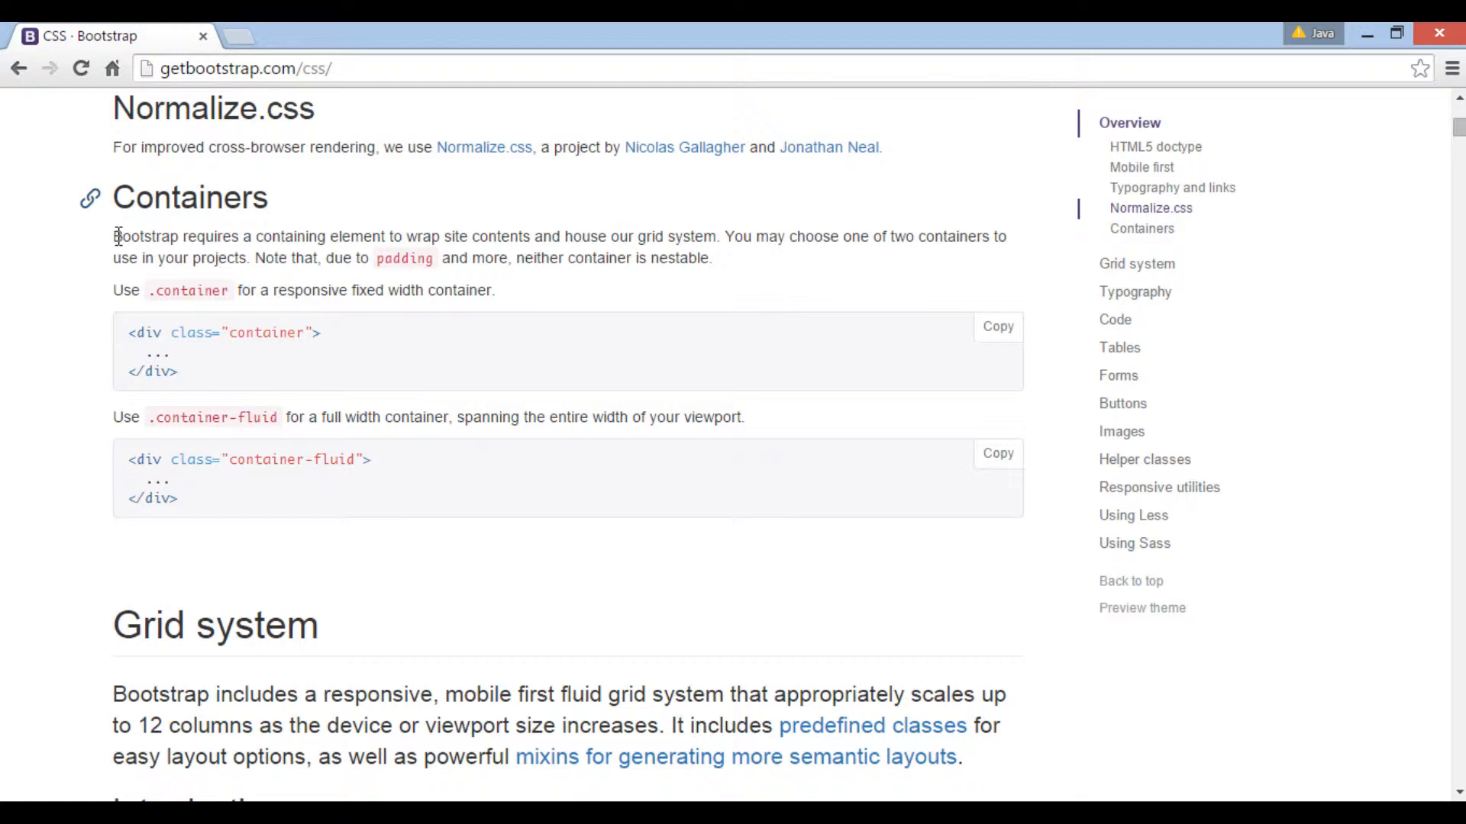
Highlight the containers explanation, then emphasise the phrase 'full width container'
left_click_drag(115, 235, 494, 290)
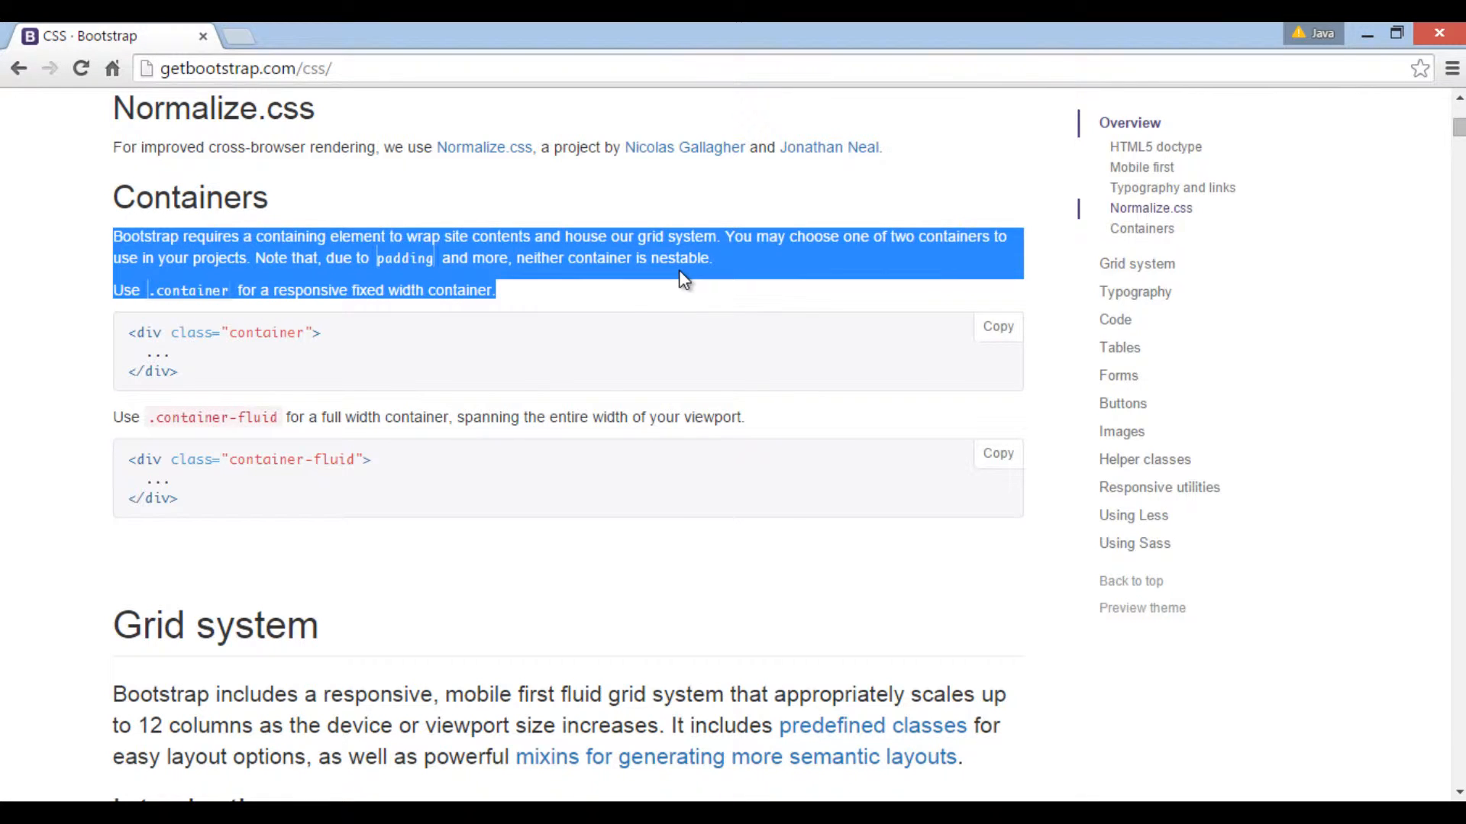
left_click(154, 291)
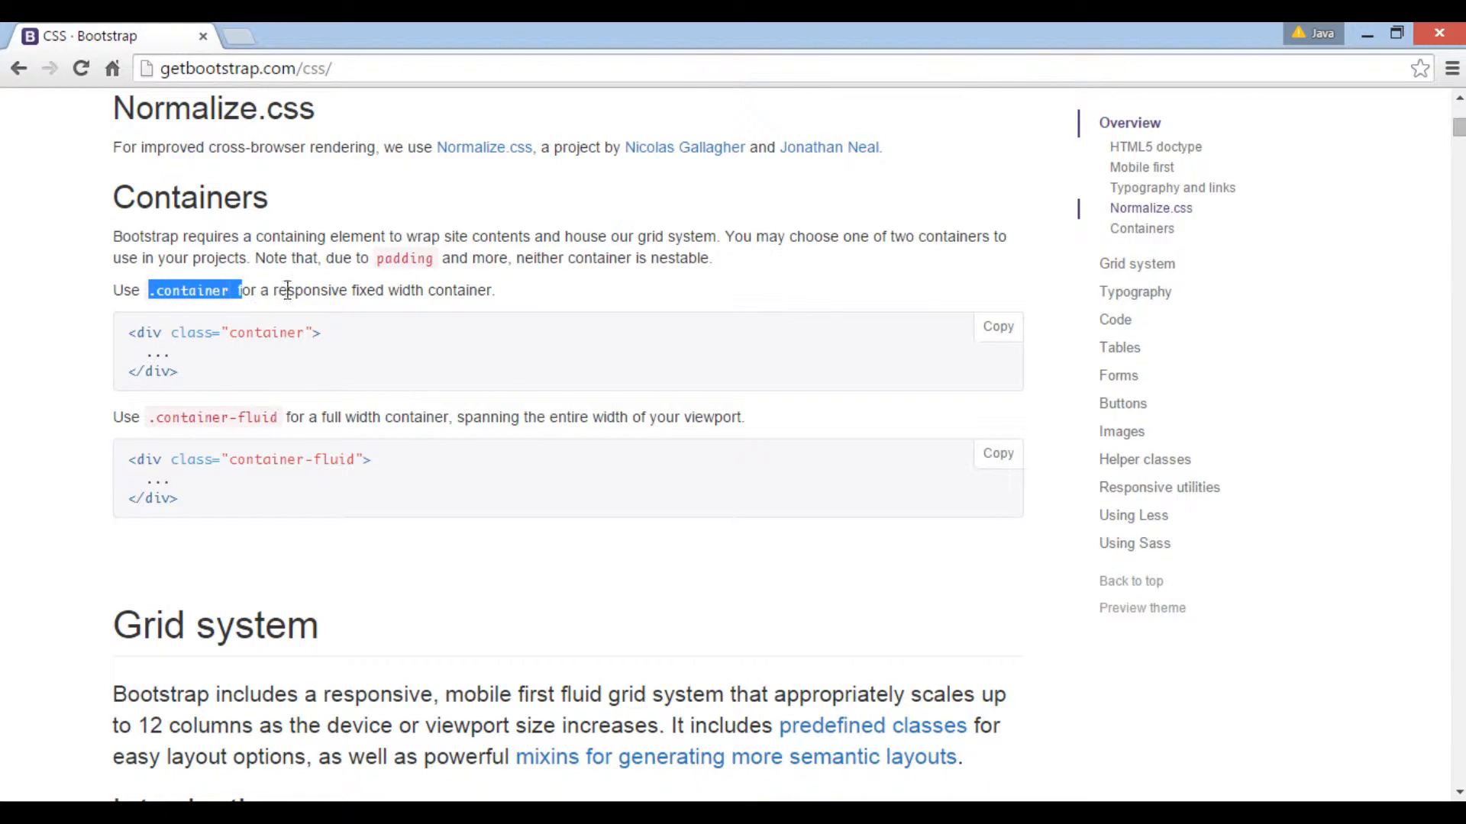
left_click_drag(272, 290, 423, 290)
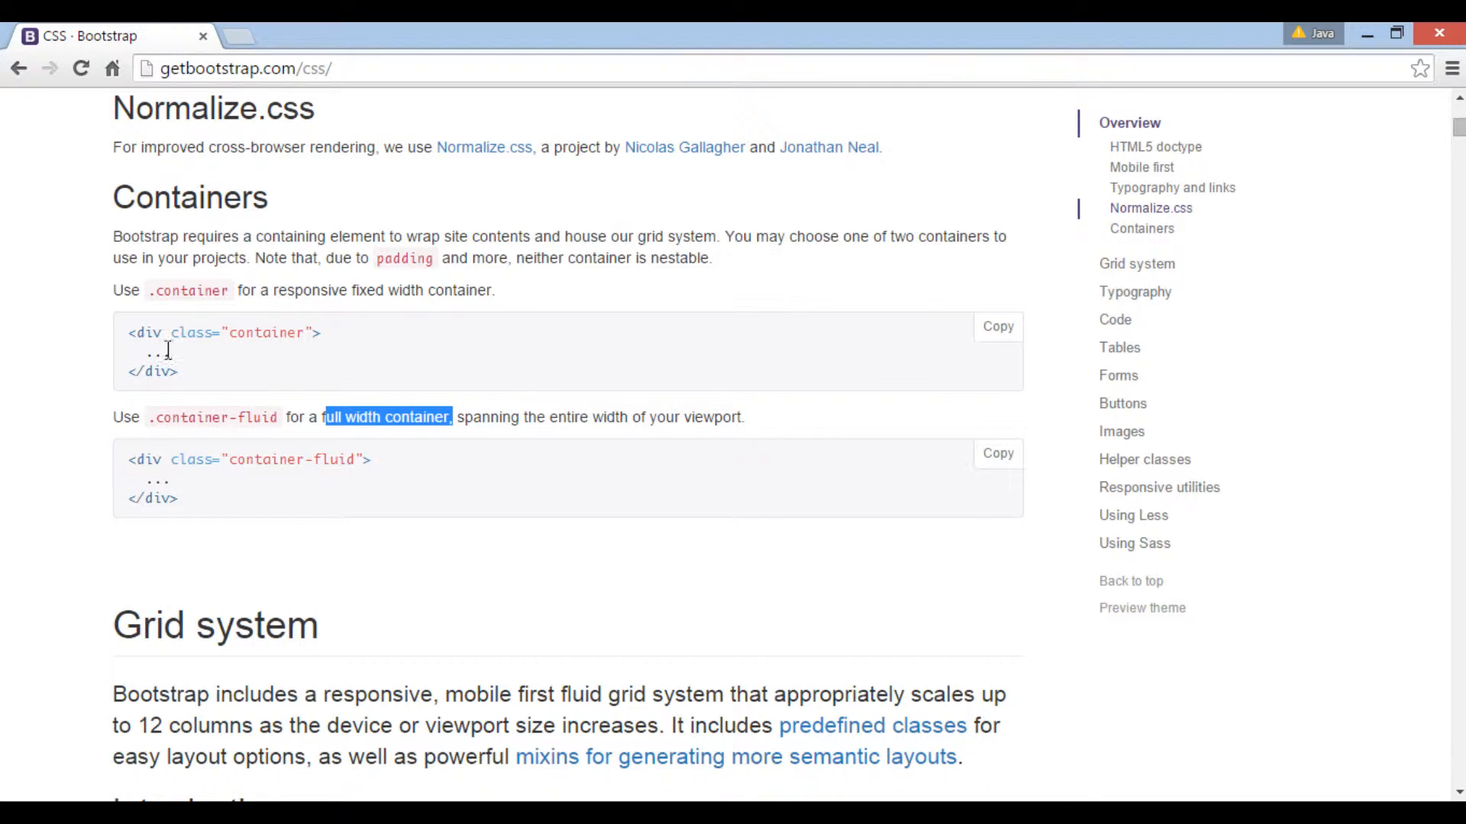
mouse_move(186, 370)
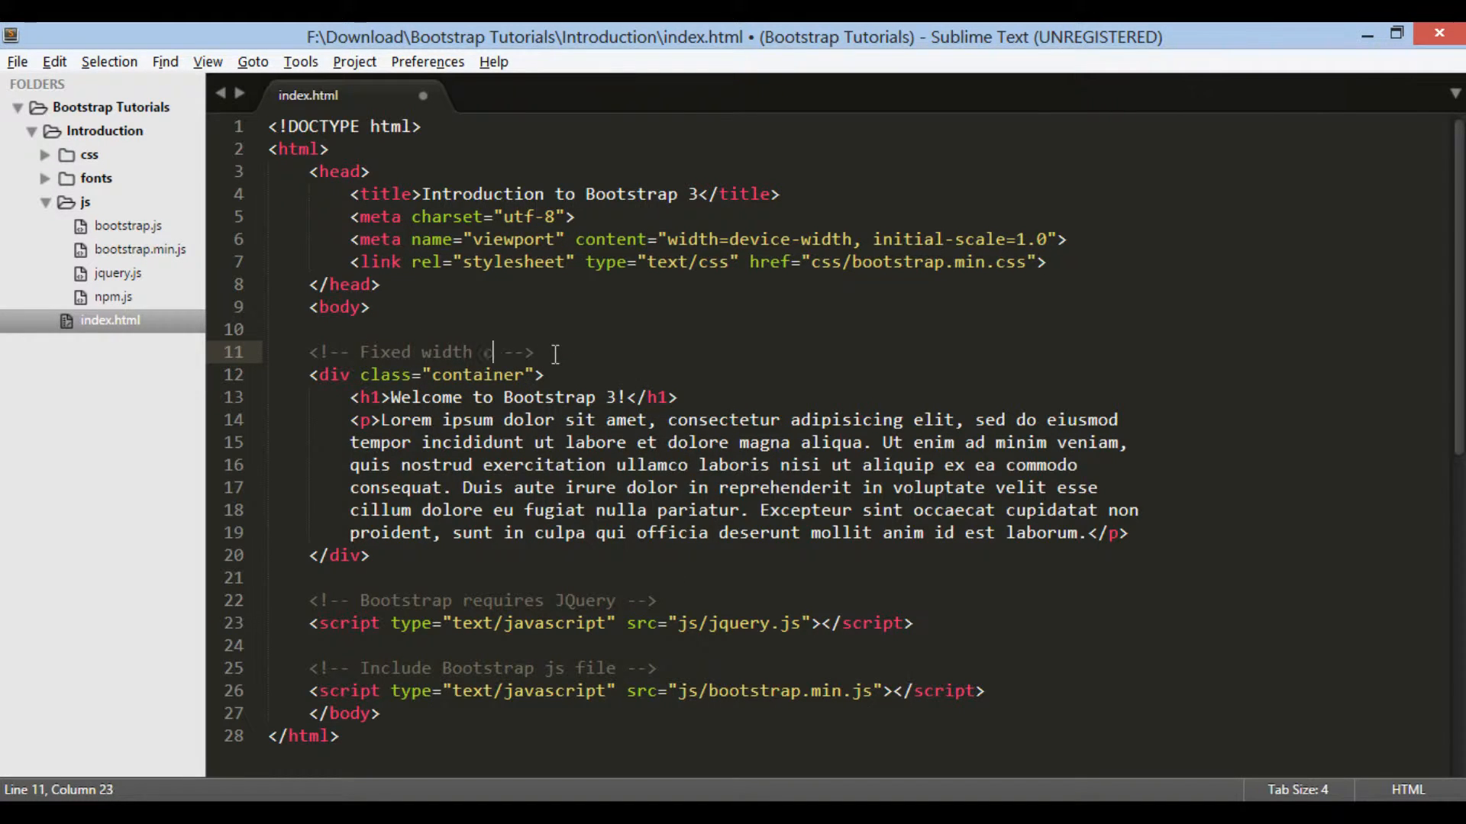
Finish the 'Fixed width container' comment and open the page in the browser
type("ontainer")
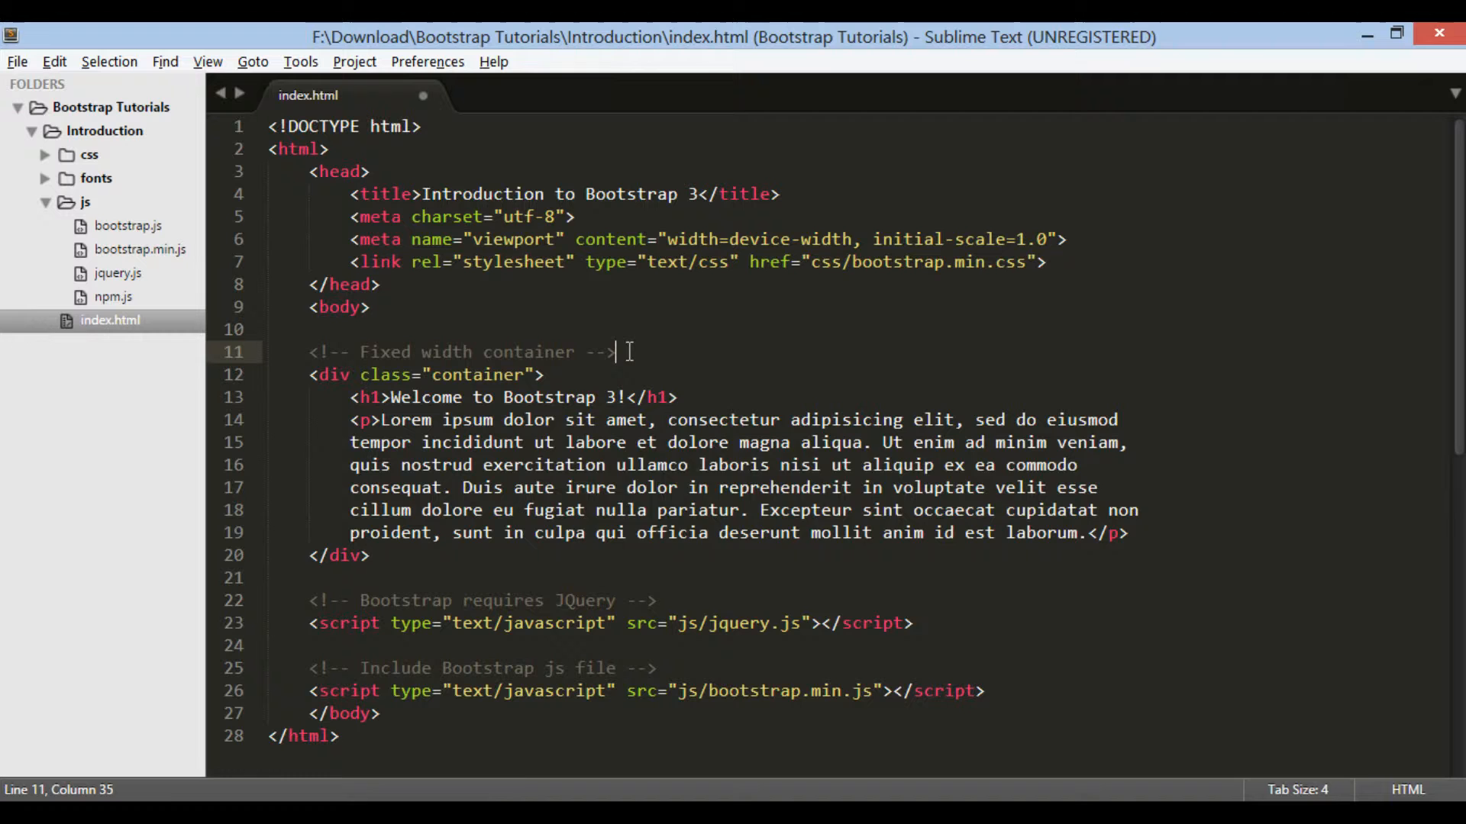
right_click(617, 351)
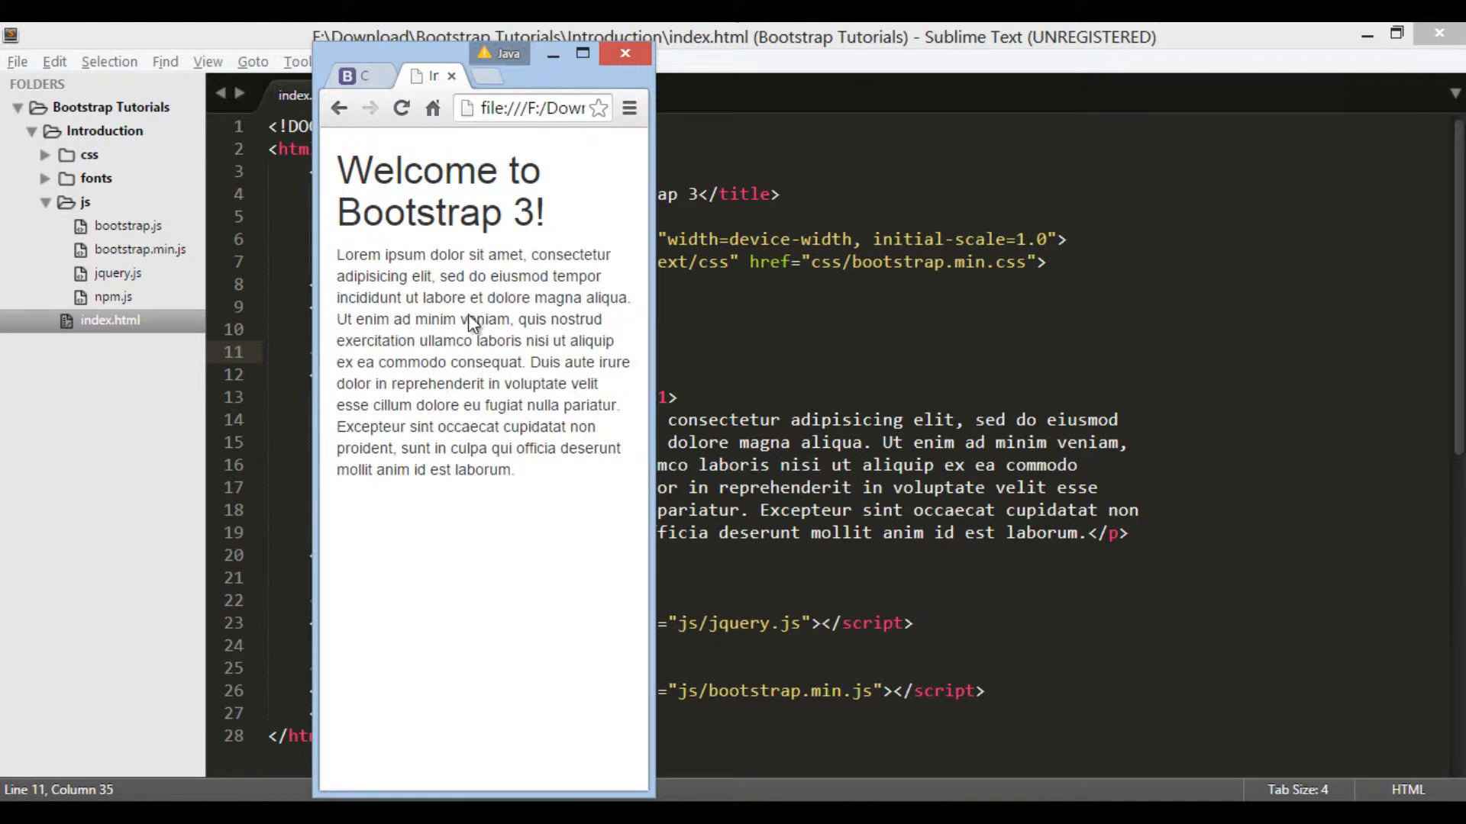
Add a <div class="container-fluid"> under a 'Full width container' comment
left_click(625, 52)
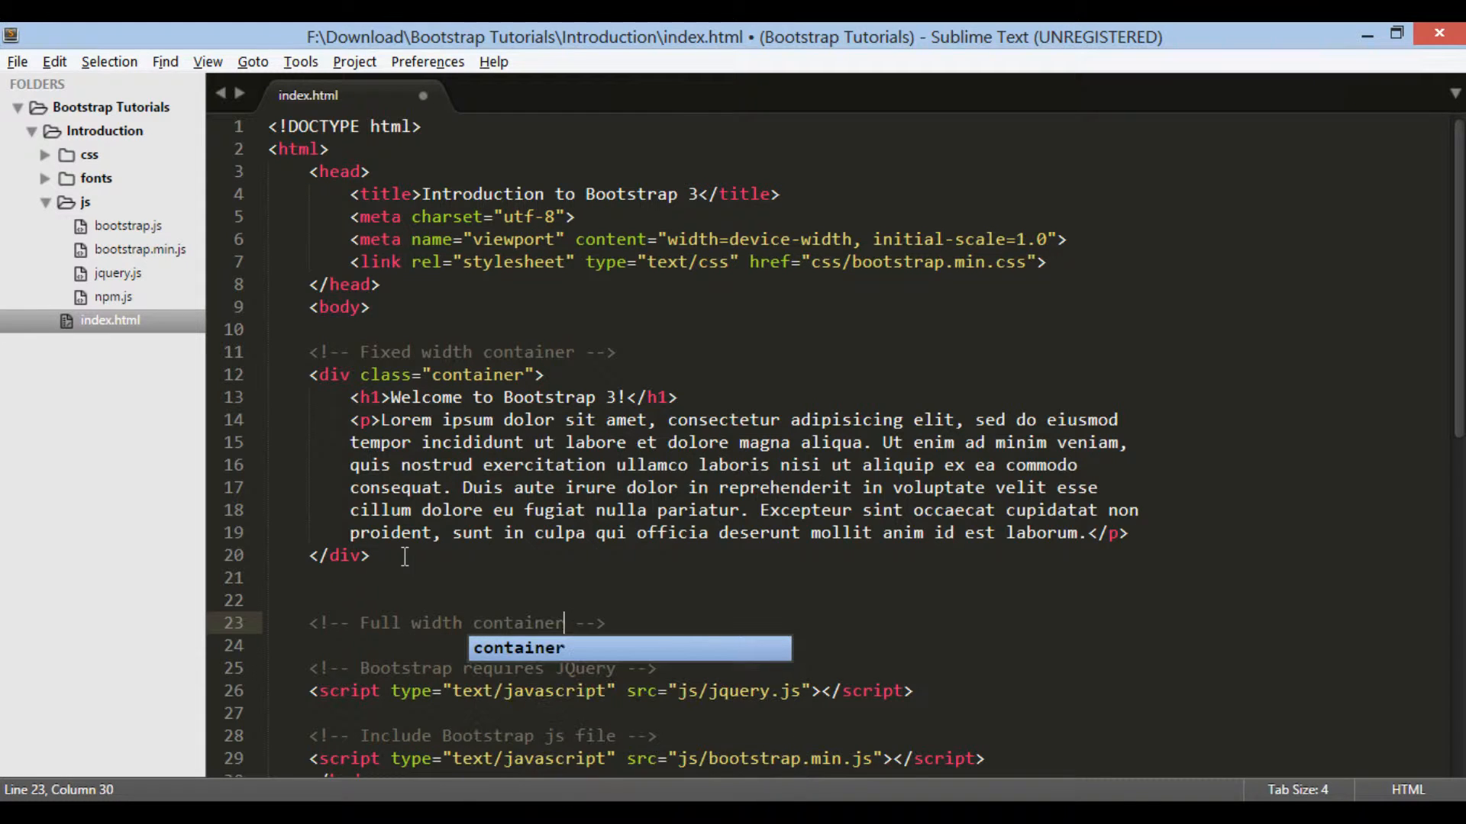
type("<di")
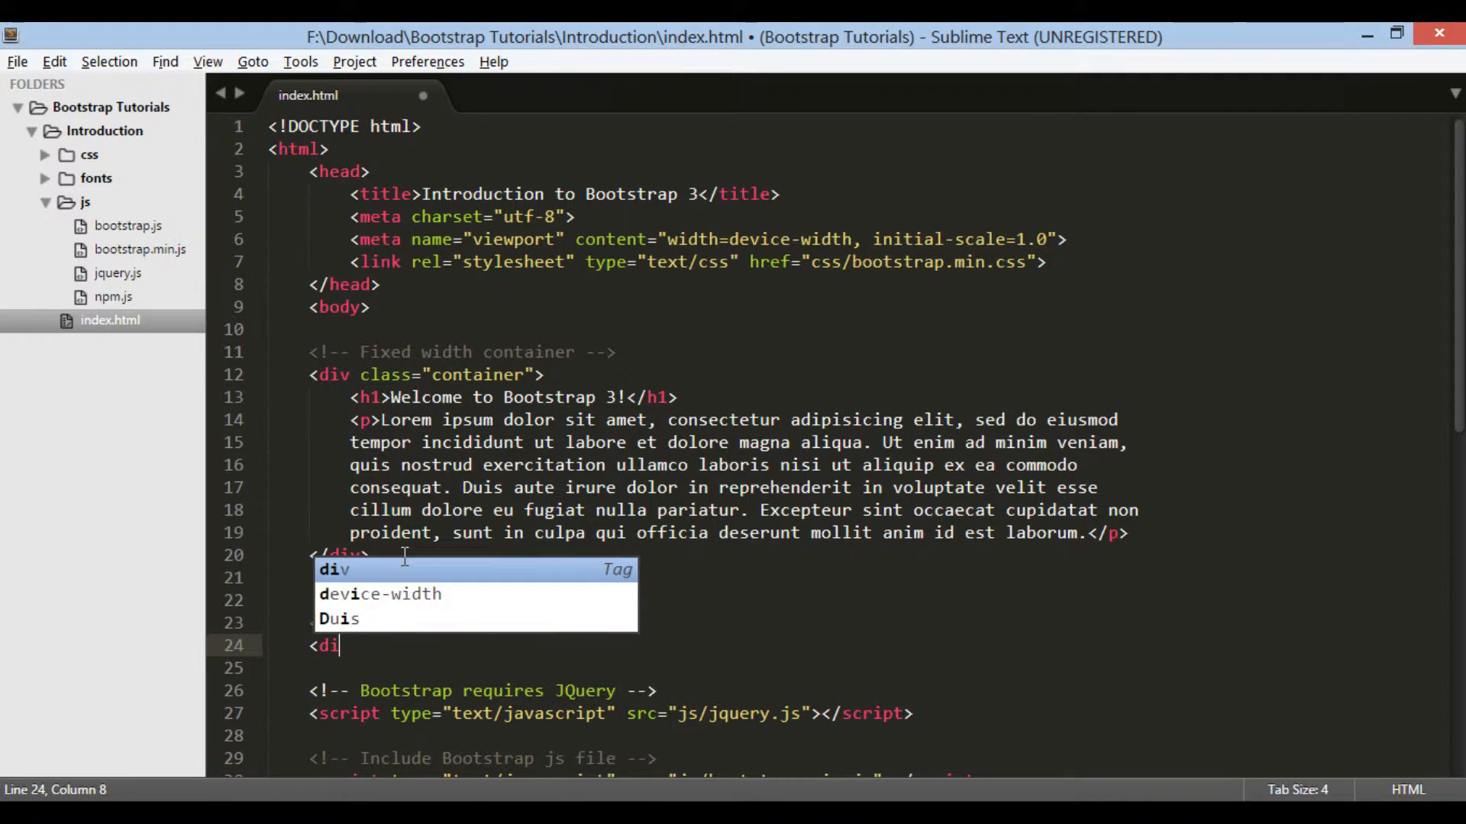
type("v cl>")
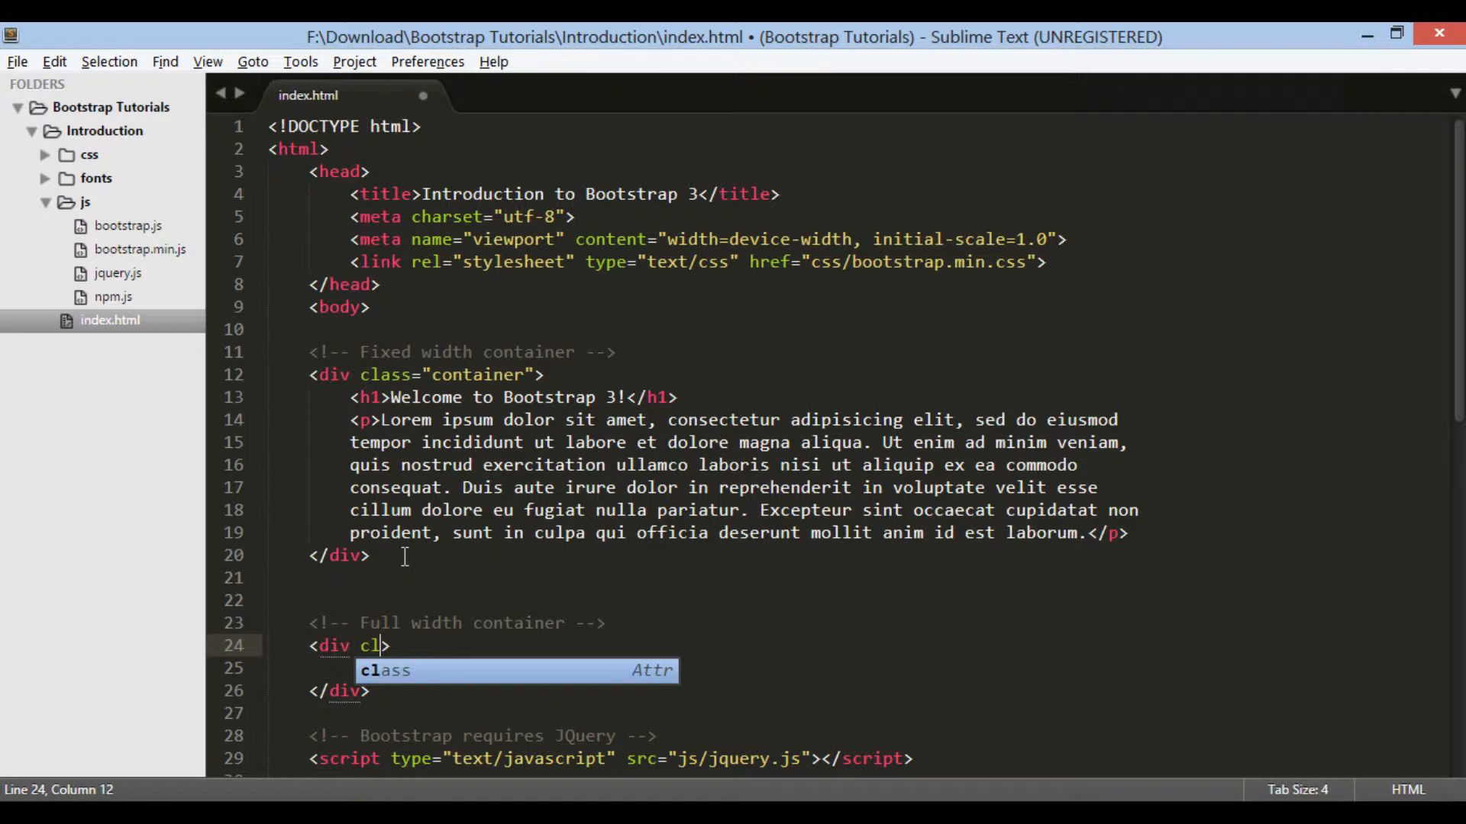
type("ass=\"container")
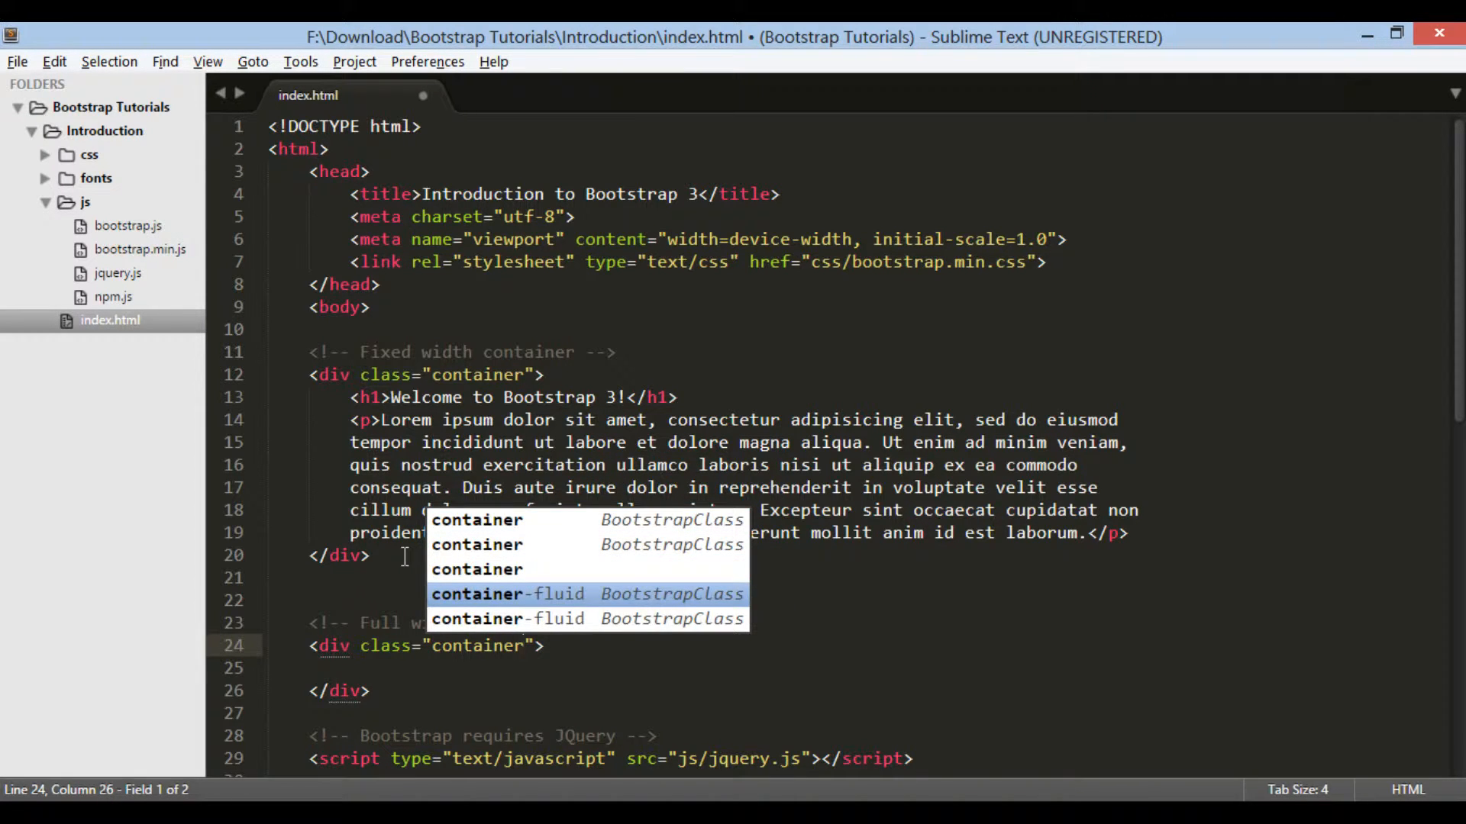
key("Enter")
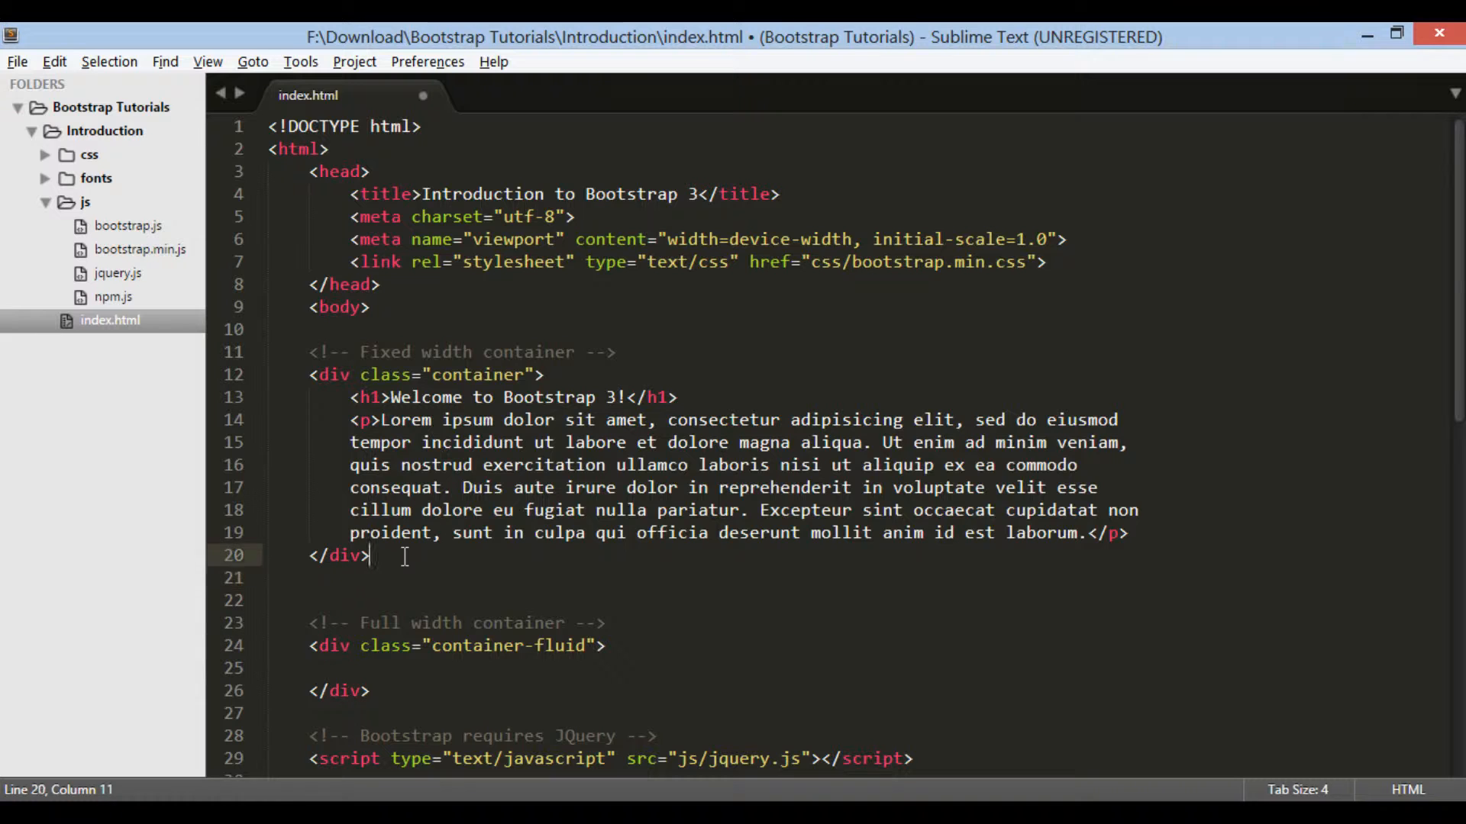
Select the heading and Lorem ipsum paragraph to copy into the new div
left_click(394, 397)
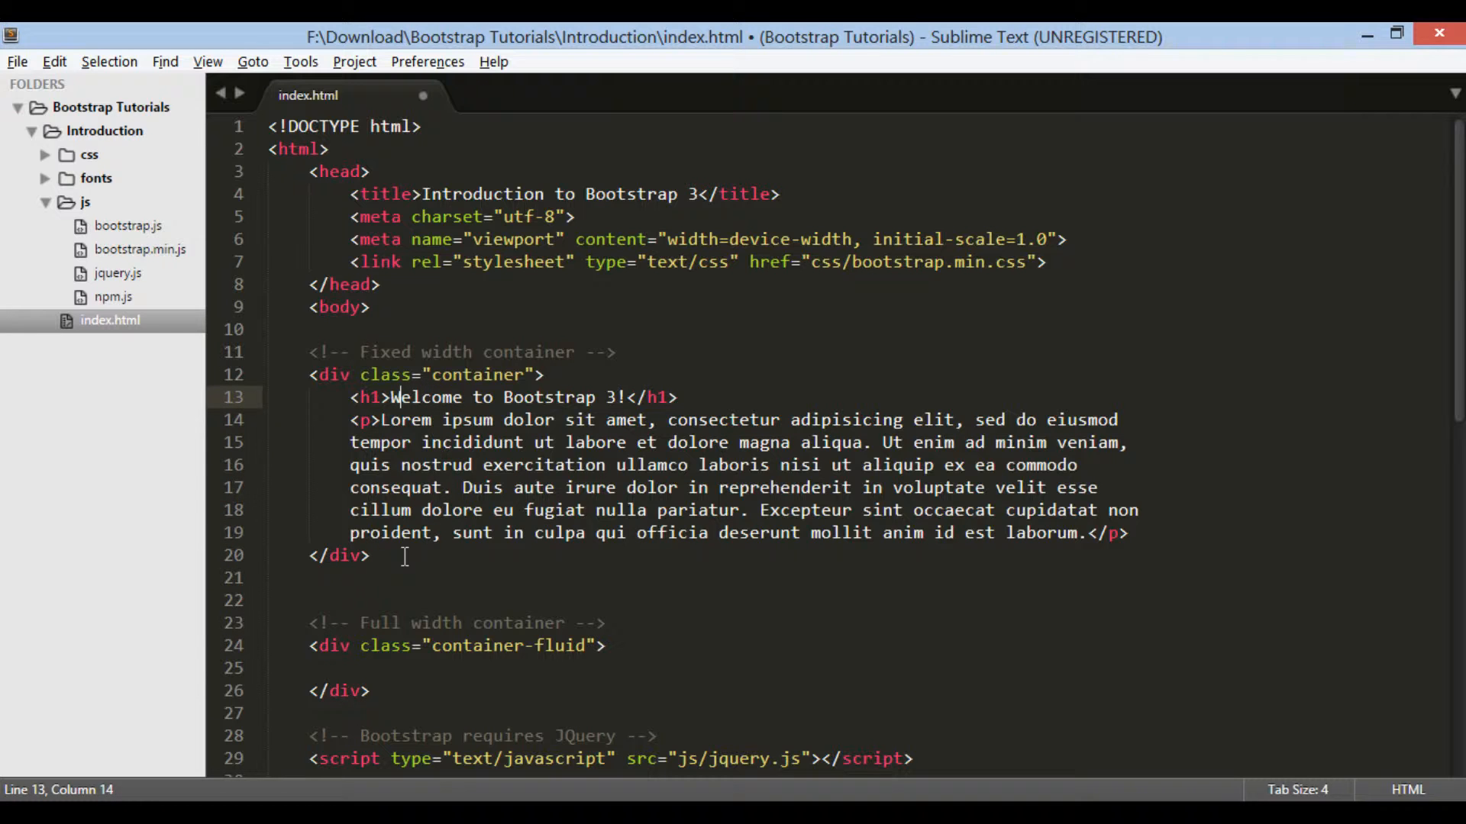
left_click_drag(393, 397, 348, 509)
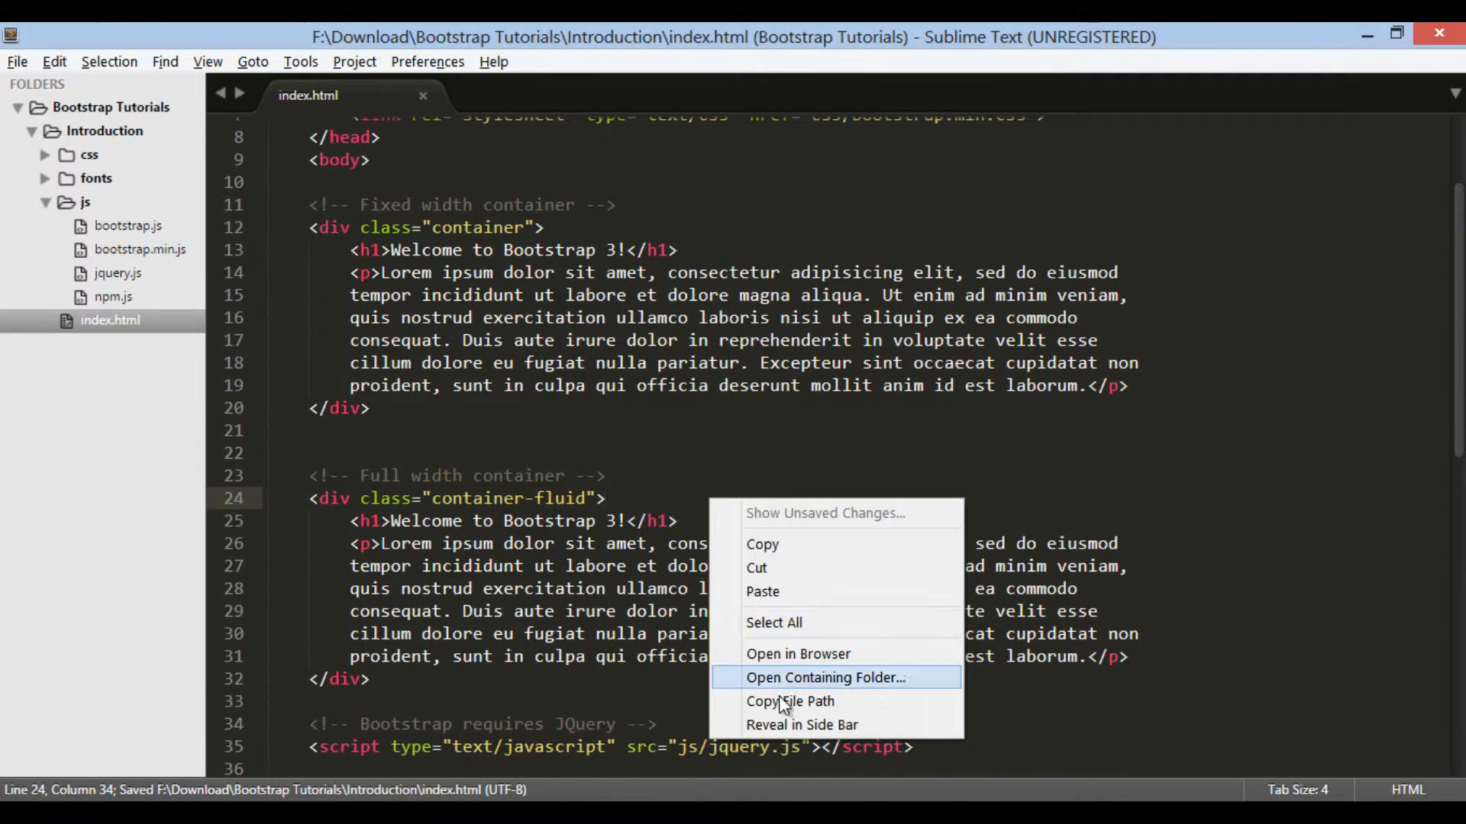
Preview the page in Chrome and highlight the edge-to-edge full width section's text
left_click(791, 701)
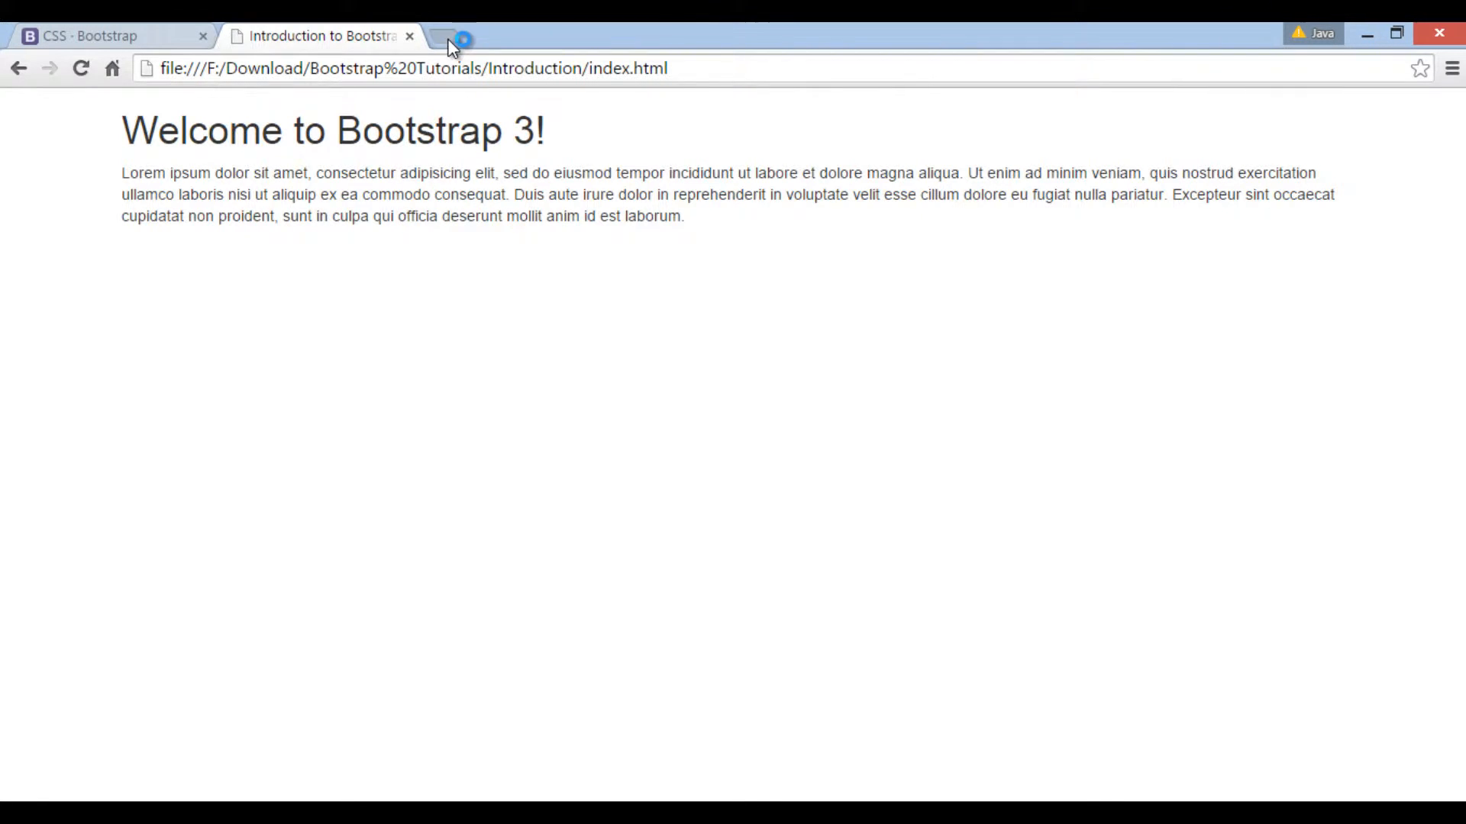
left_click(452, 44)
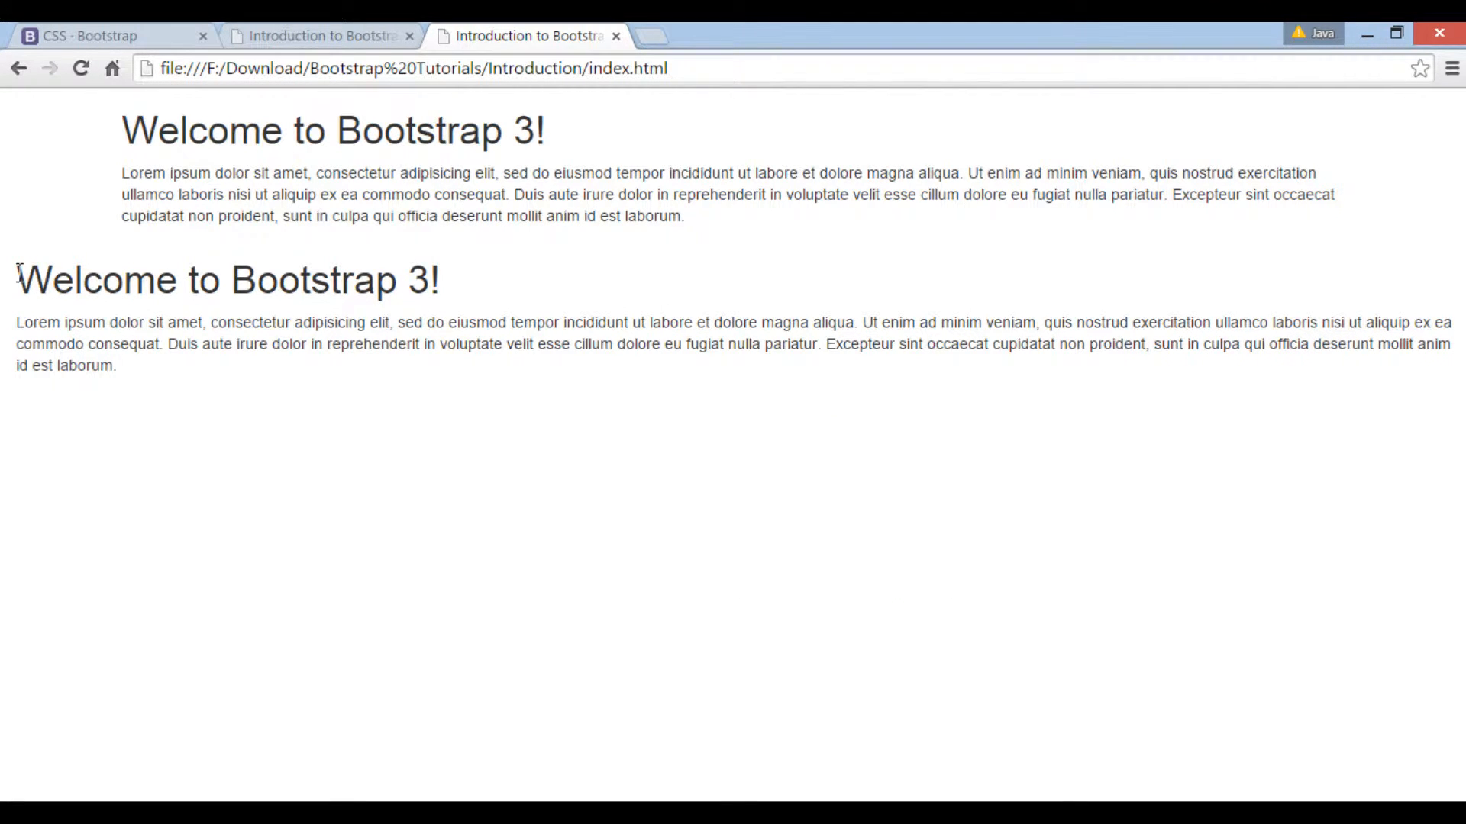
left_click_drag(16, 272, 117, 368)
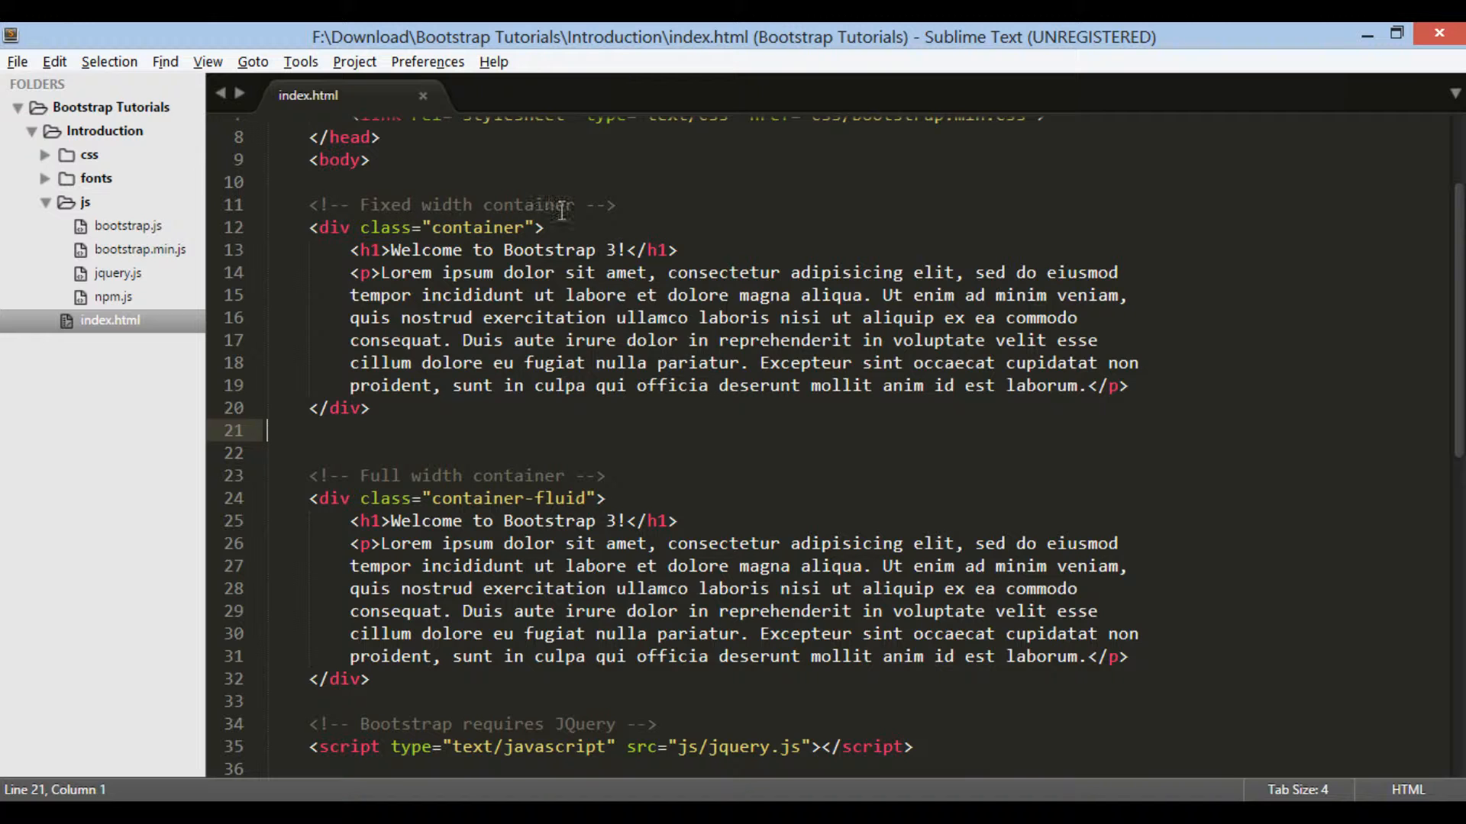
Delete the stray blank line above the Full width container comment and save
left_click(606, 477)
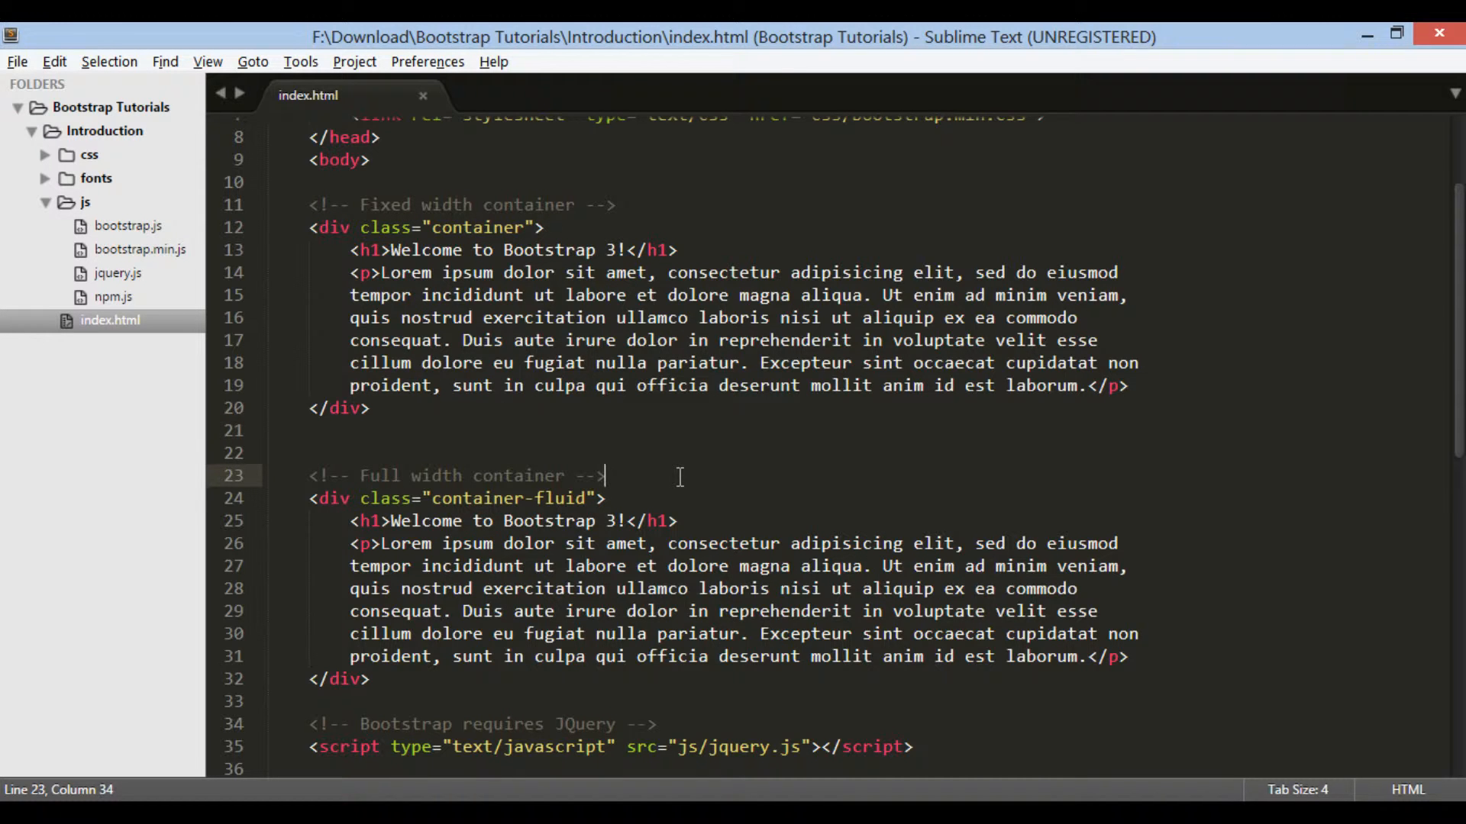
scroll("down", 3)
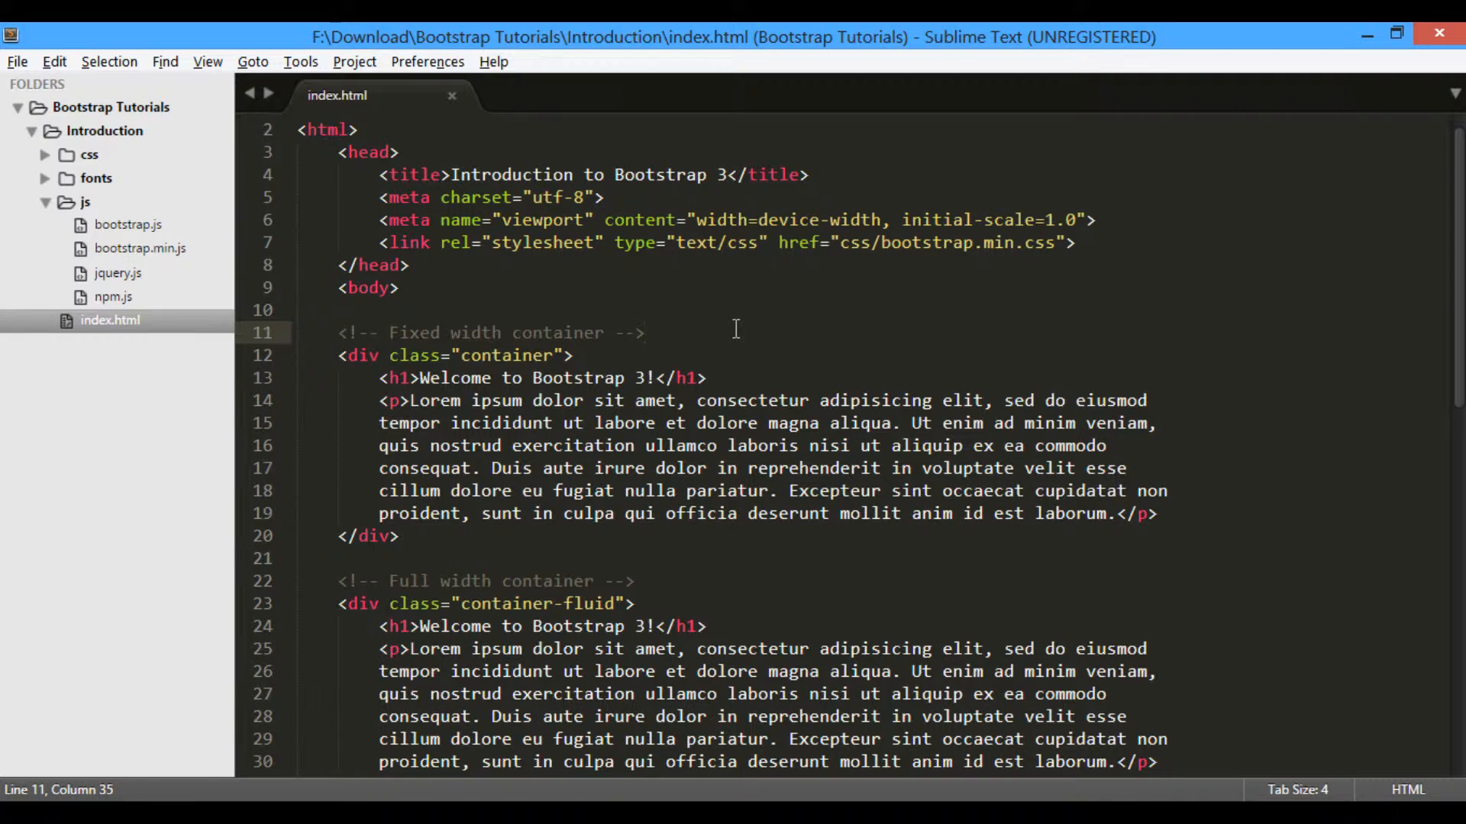
left_click(397, 536)
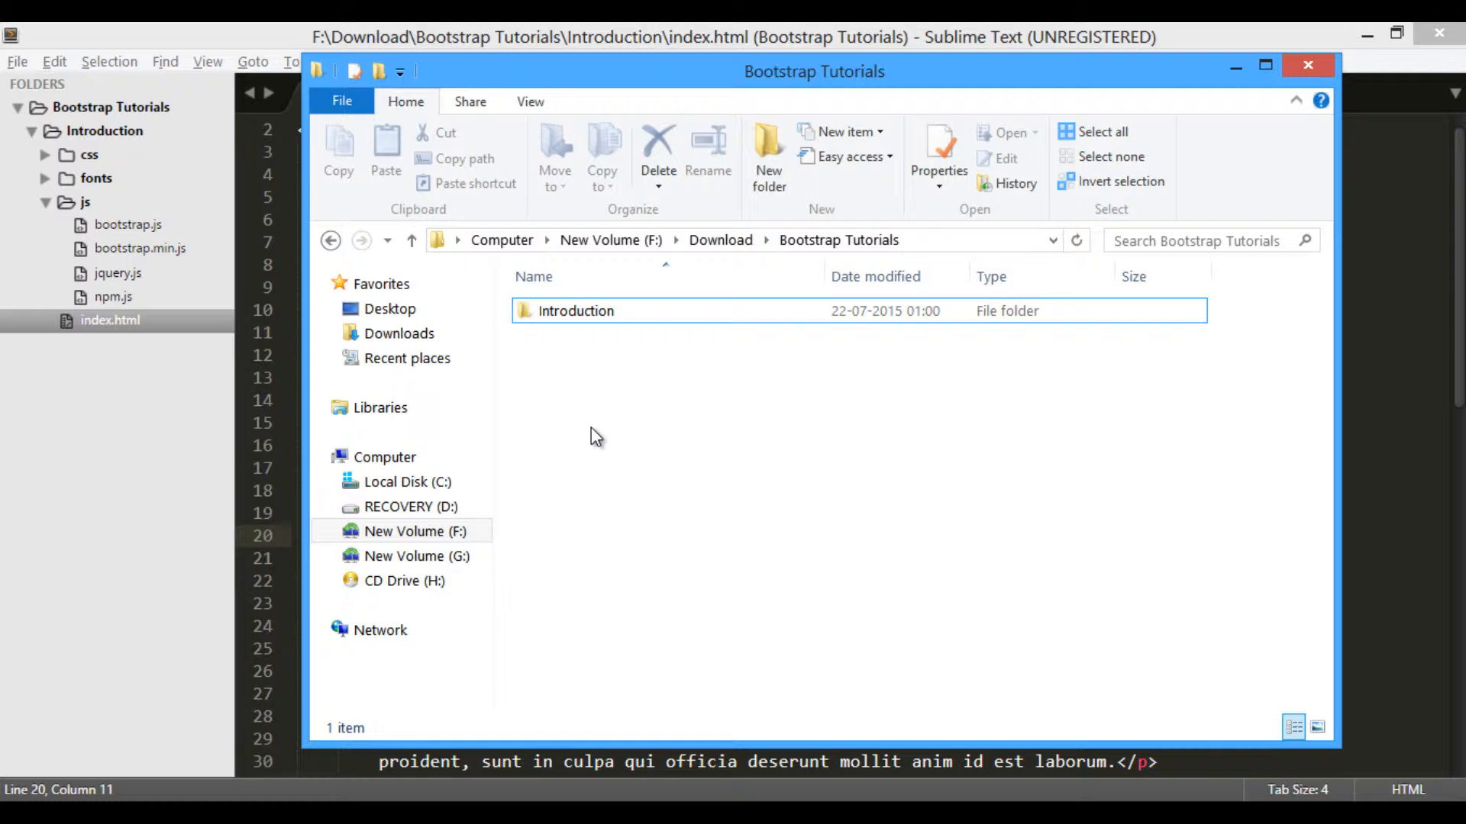
Rename 'Introduction - Copy' to 'Container - Well' and return to the editor
left_click(576, 310)
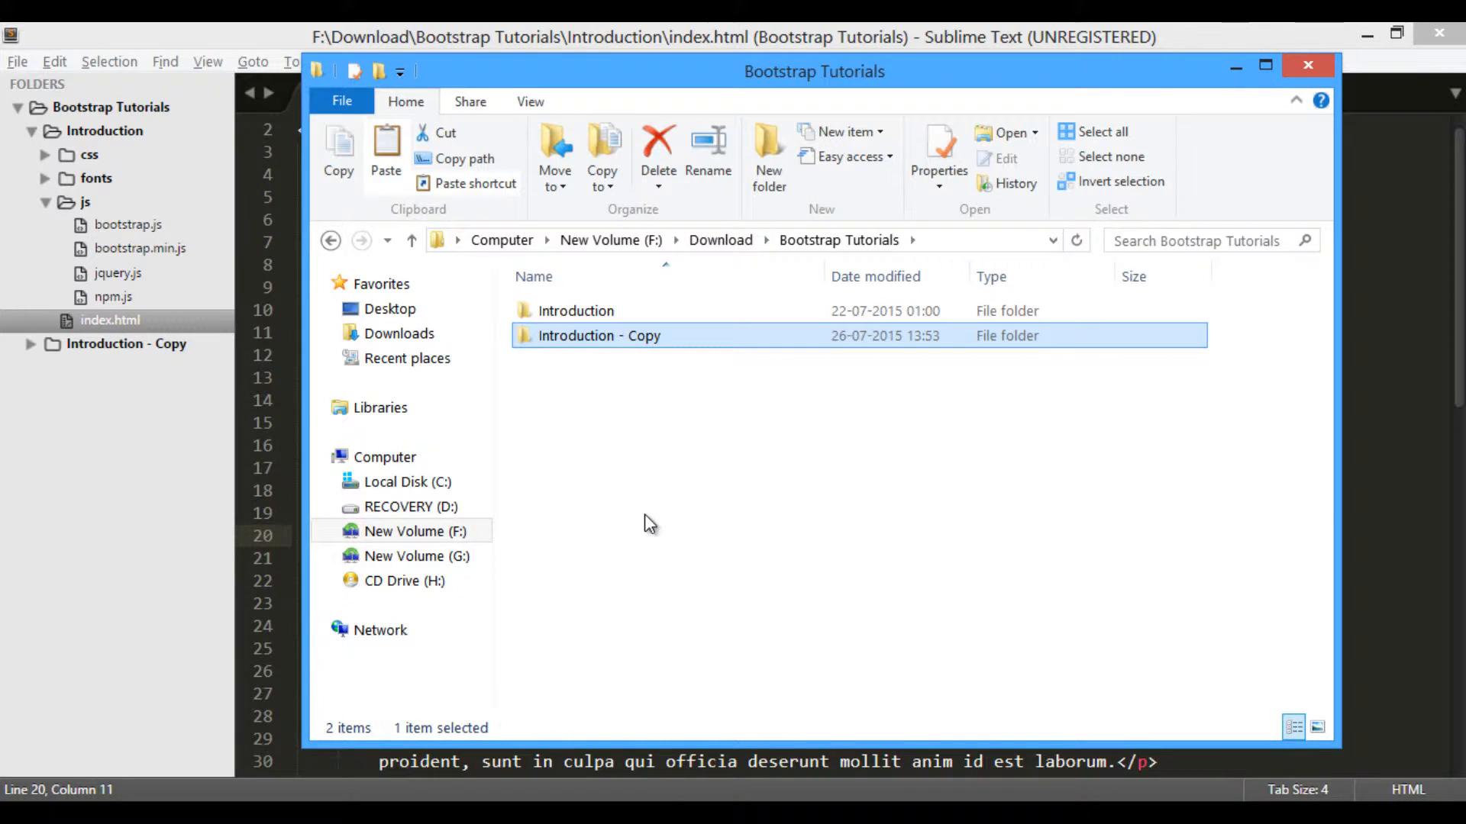
left_click(599, 336)
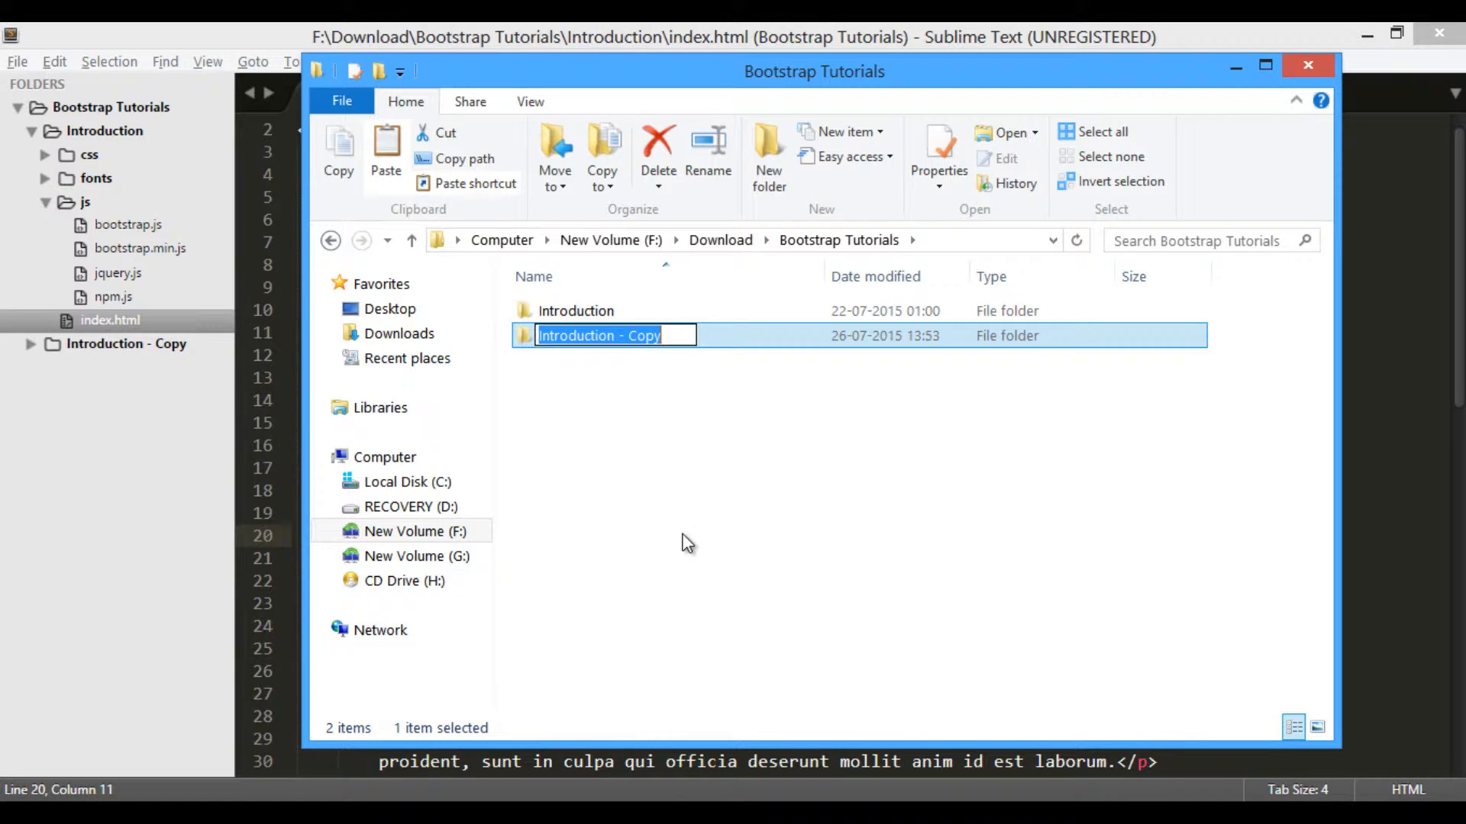
type("Container - Well")
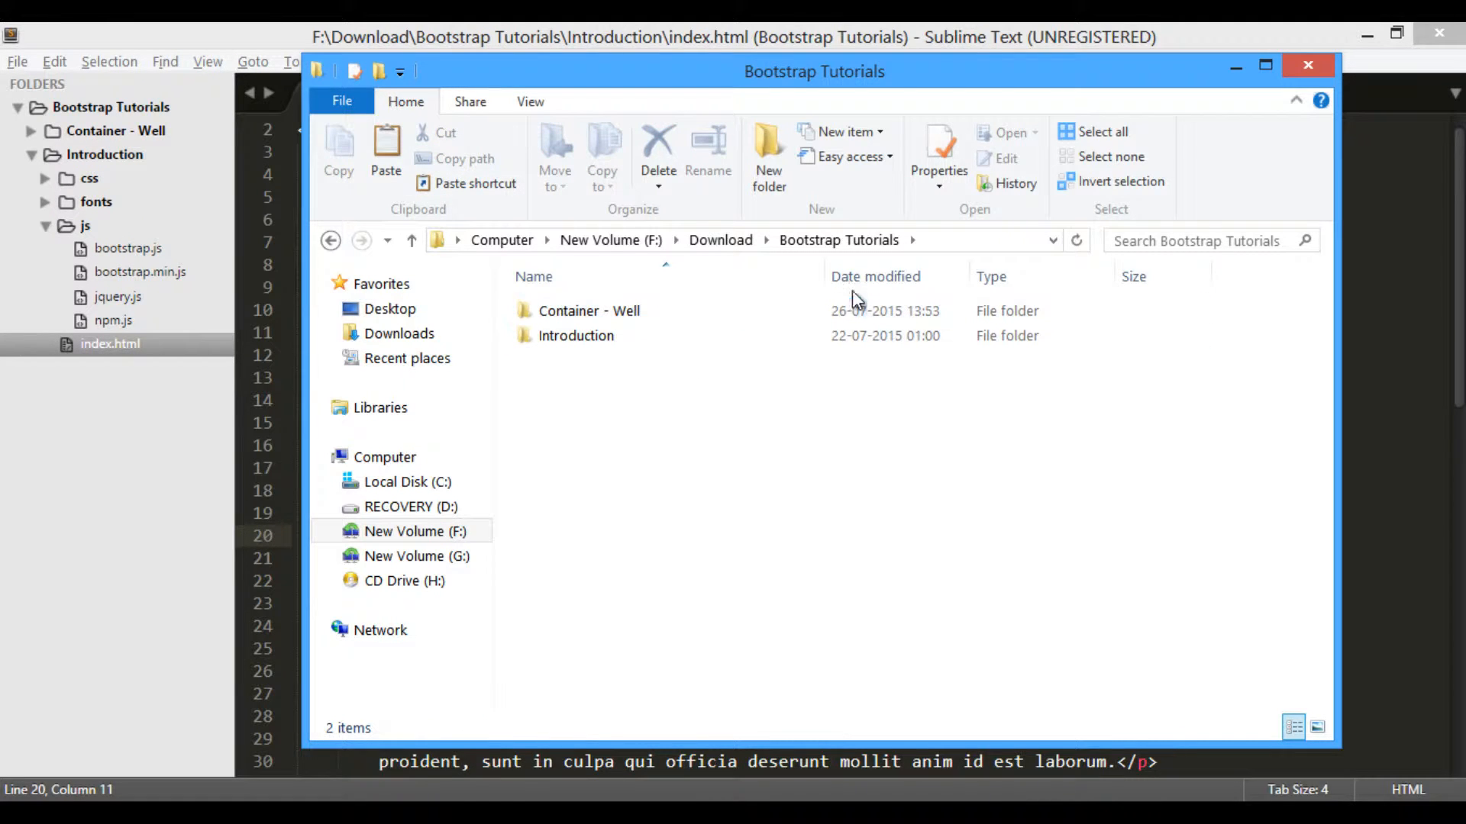
left_click(1308, 65)
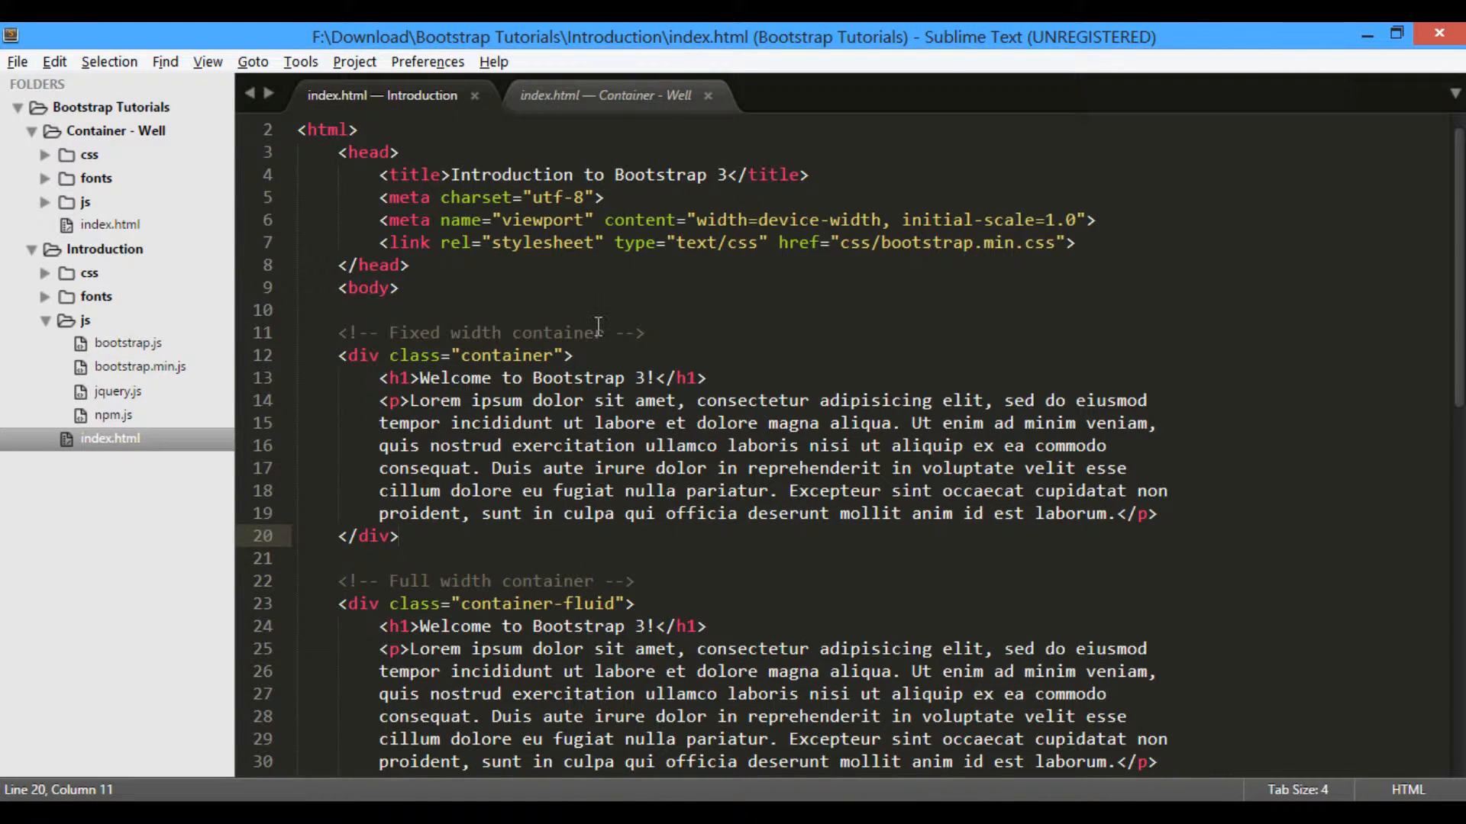
Delete the container-fluid block and relabel the remaining comment 'Basic Example'
scroll("down", 3)
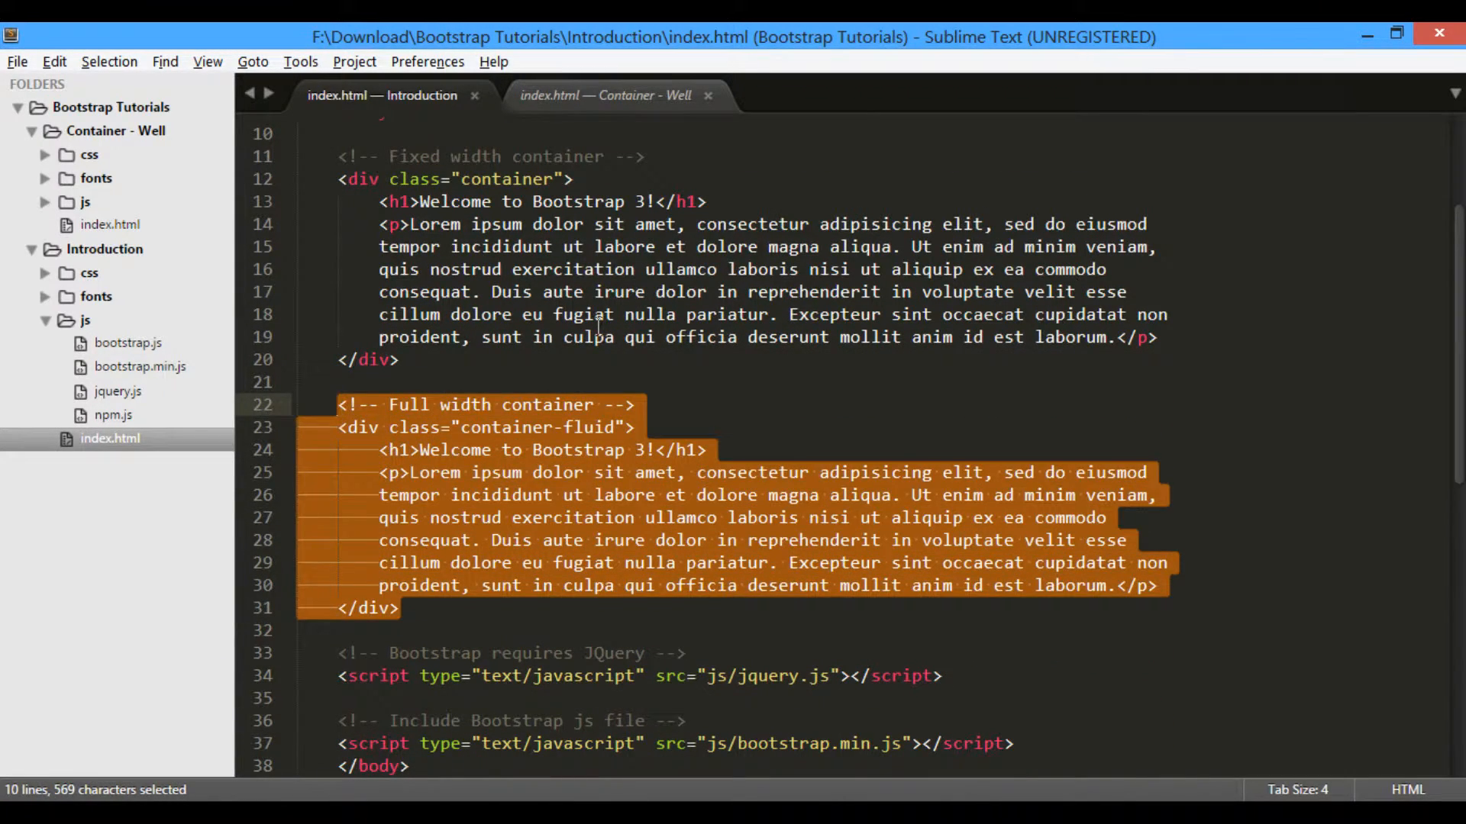
key("Delete")
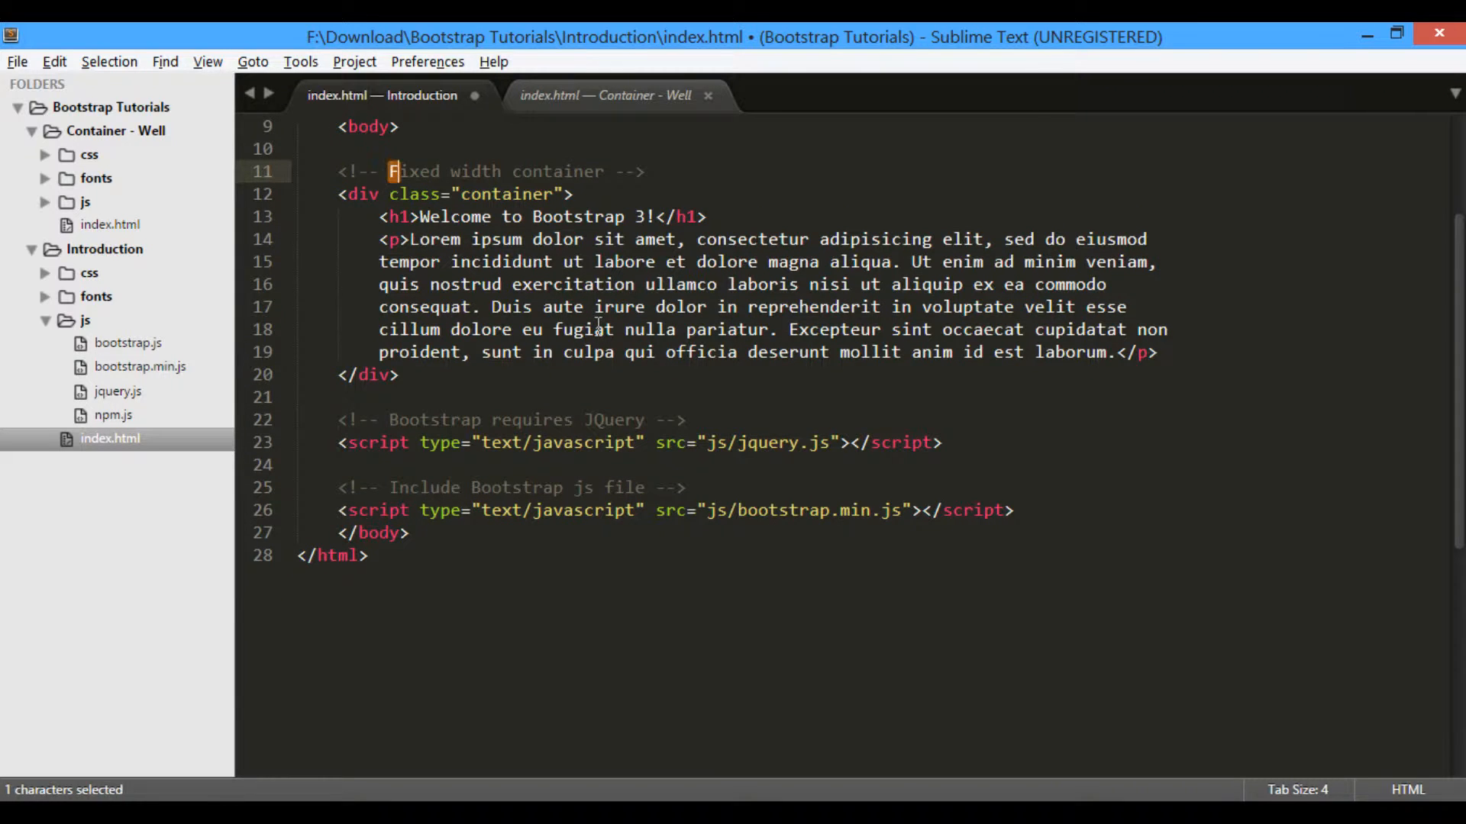
type("Basic Example -->")
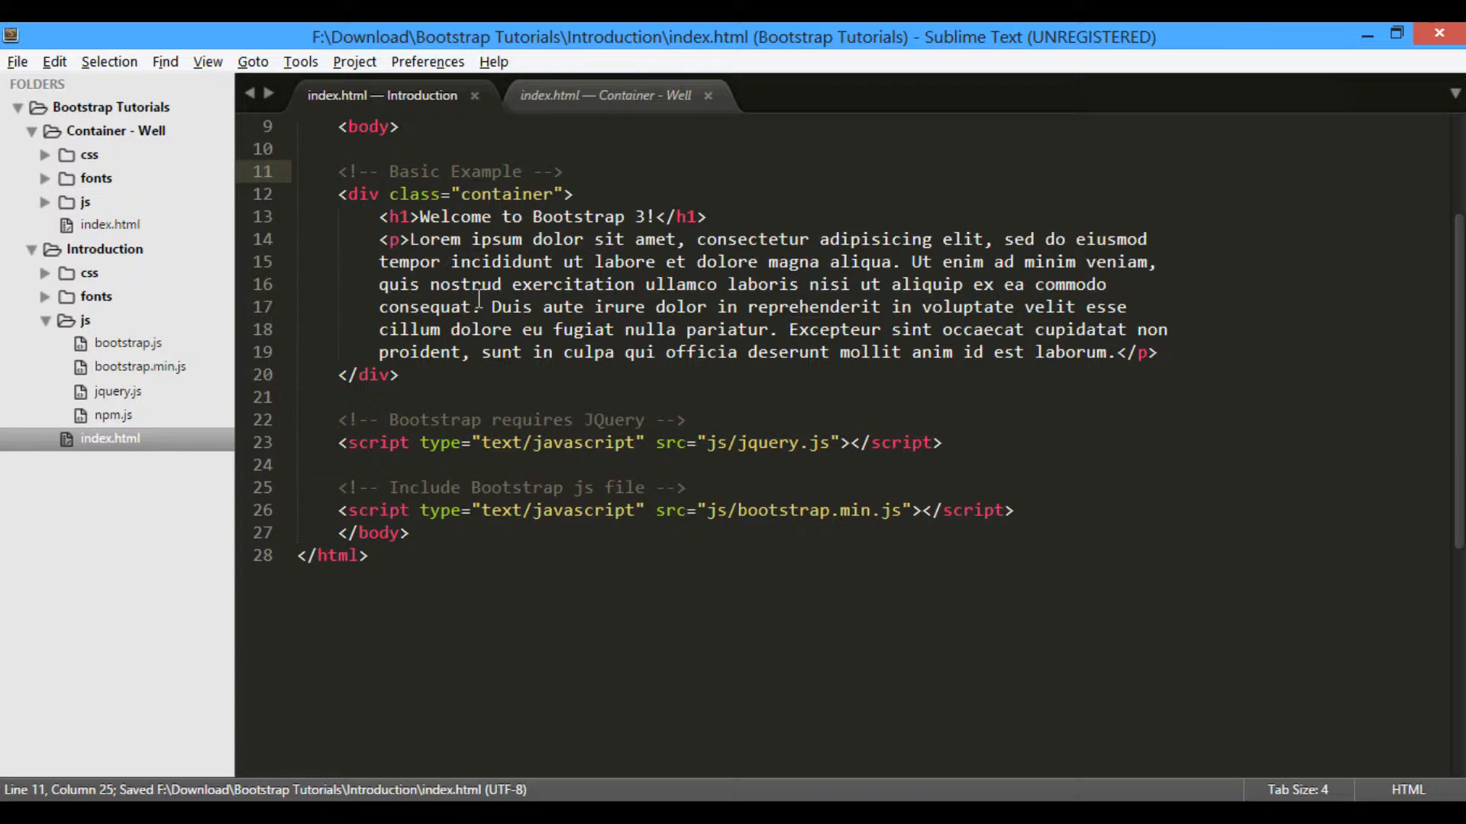
mouse_move(575, 233)
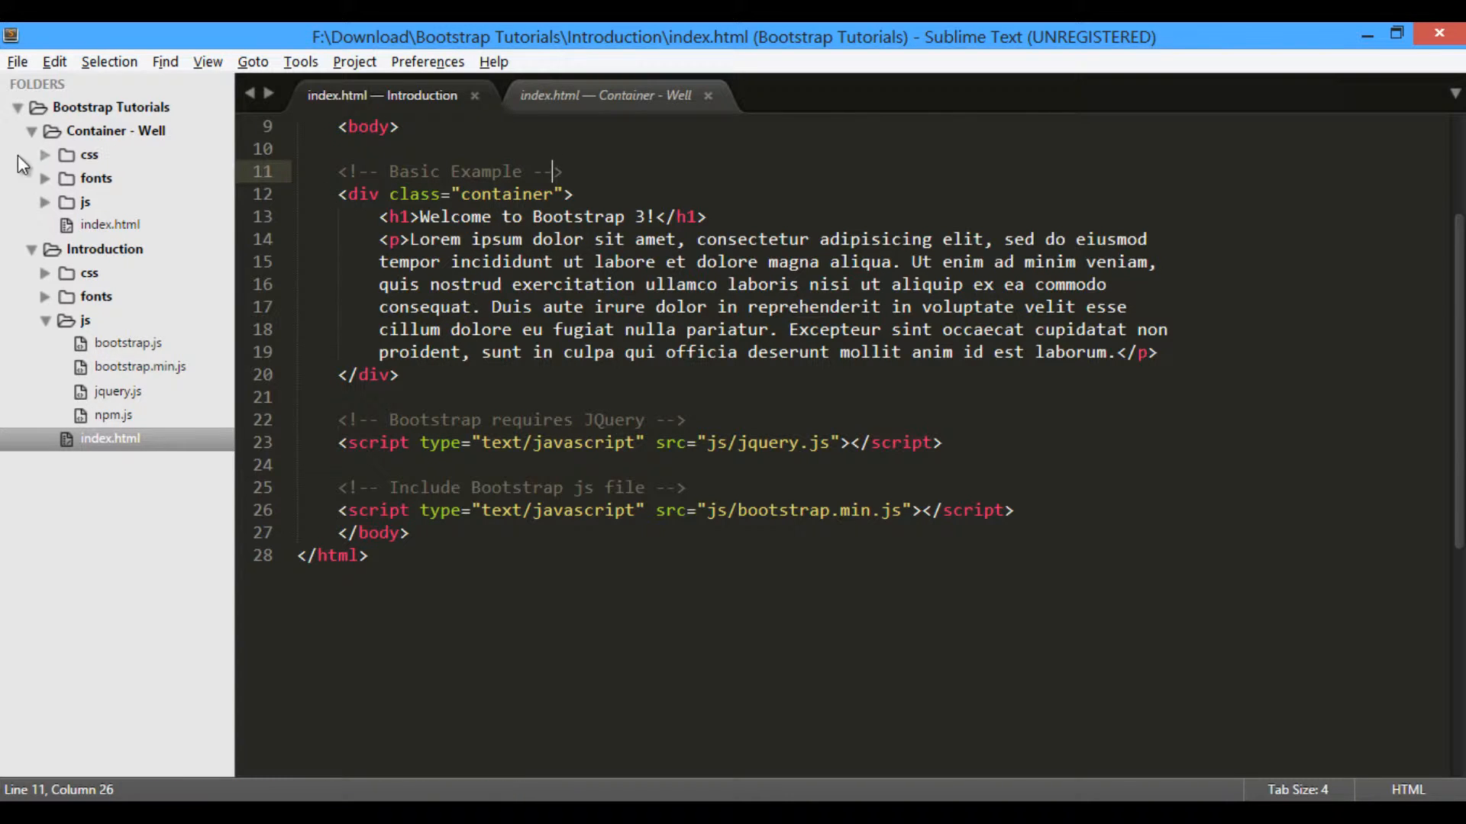
Change the Container - Well page title to 'Container in Bootstrap 3'
left_click(110, 224)
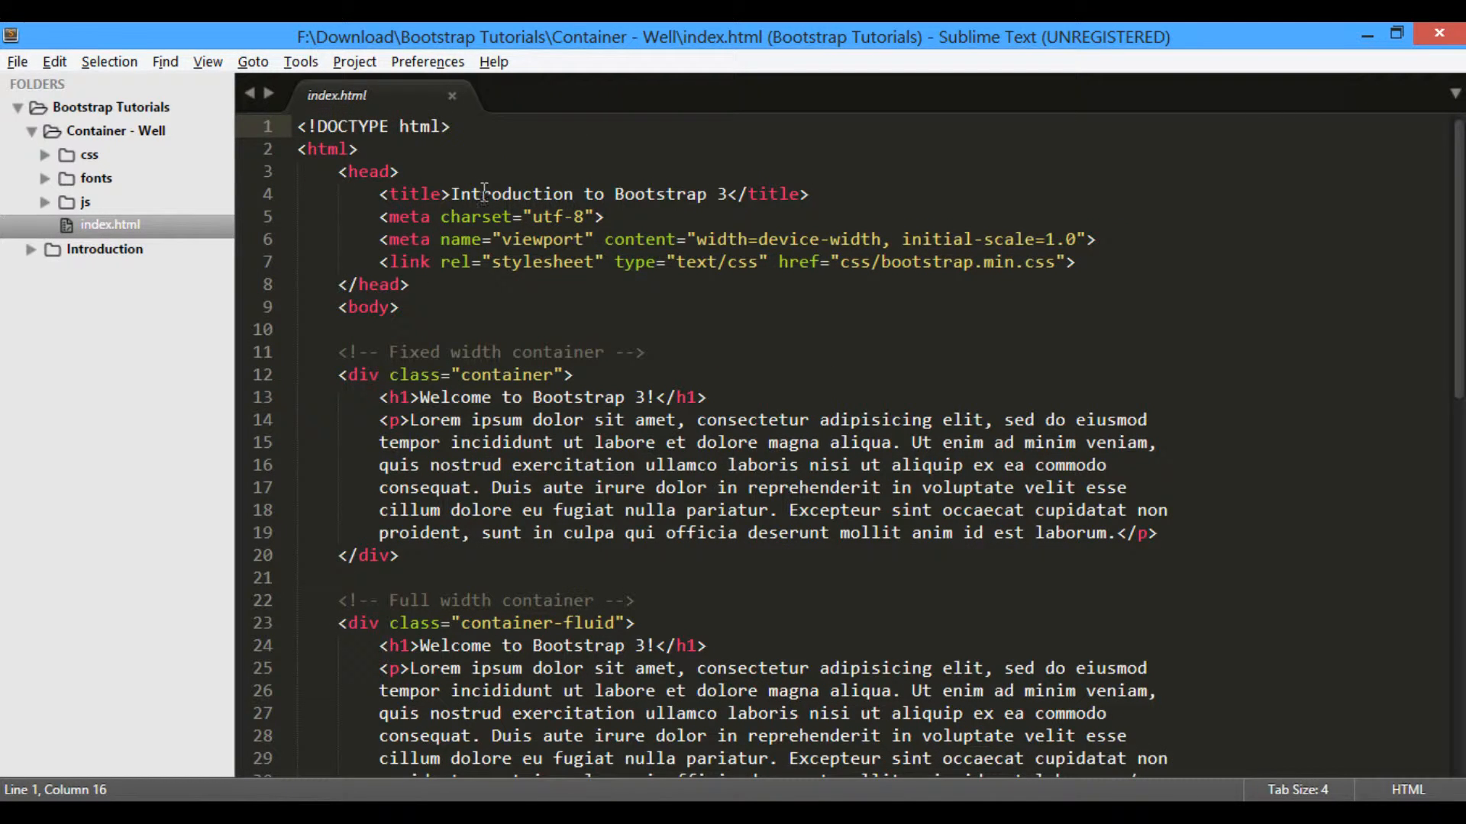
key("Backspace")
type("C")
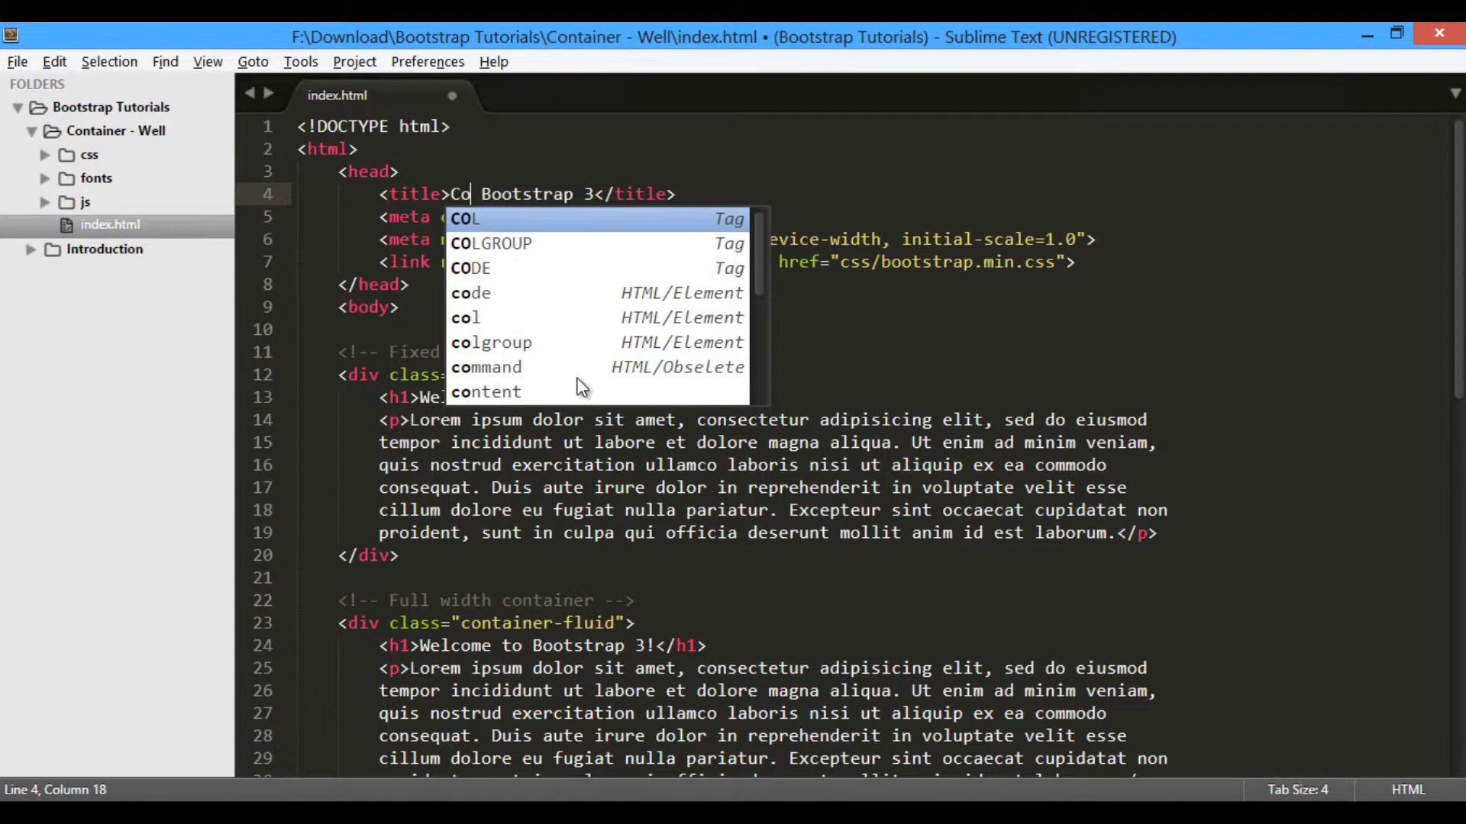
type("ntainer in")
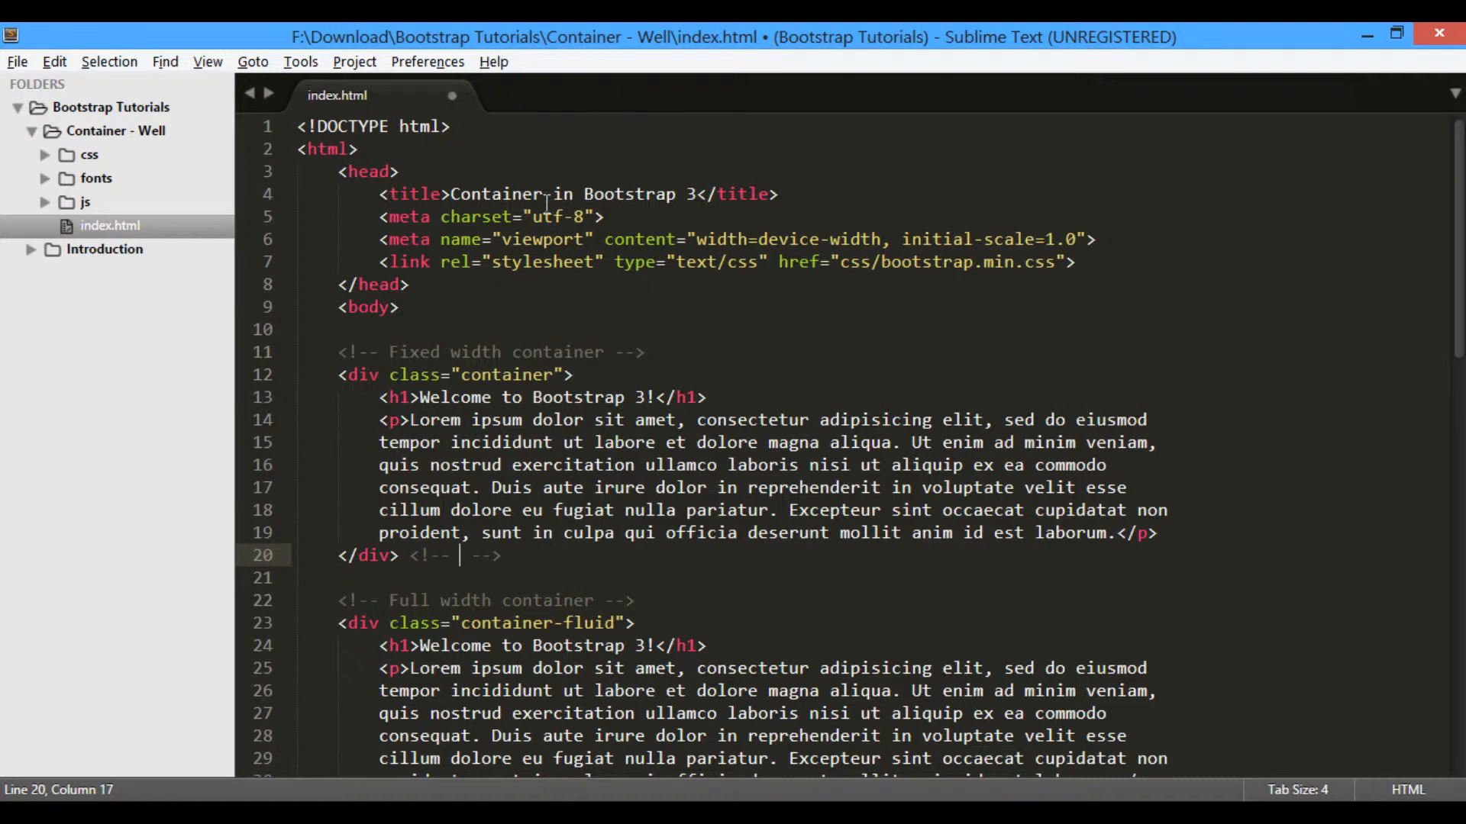
Add 'End of container' comments after both closing container divs
type("End")
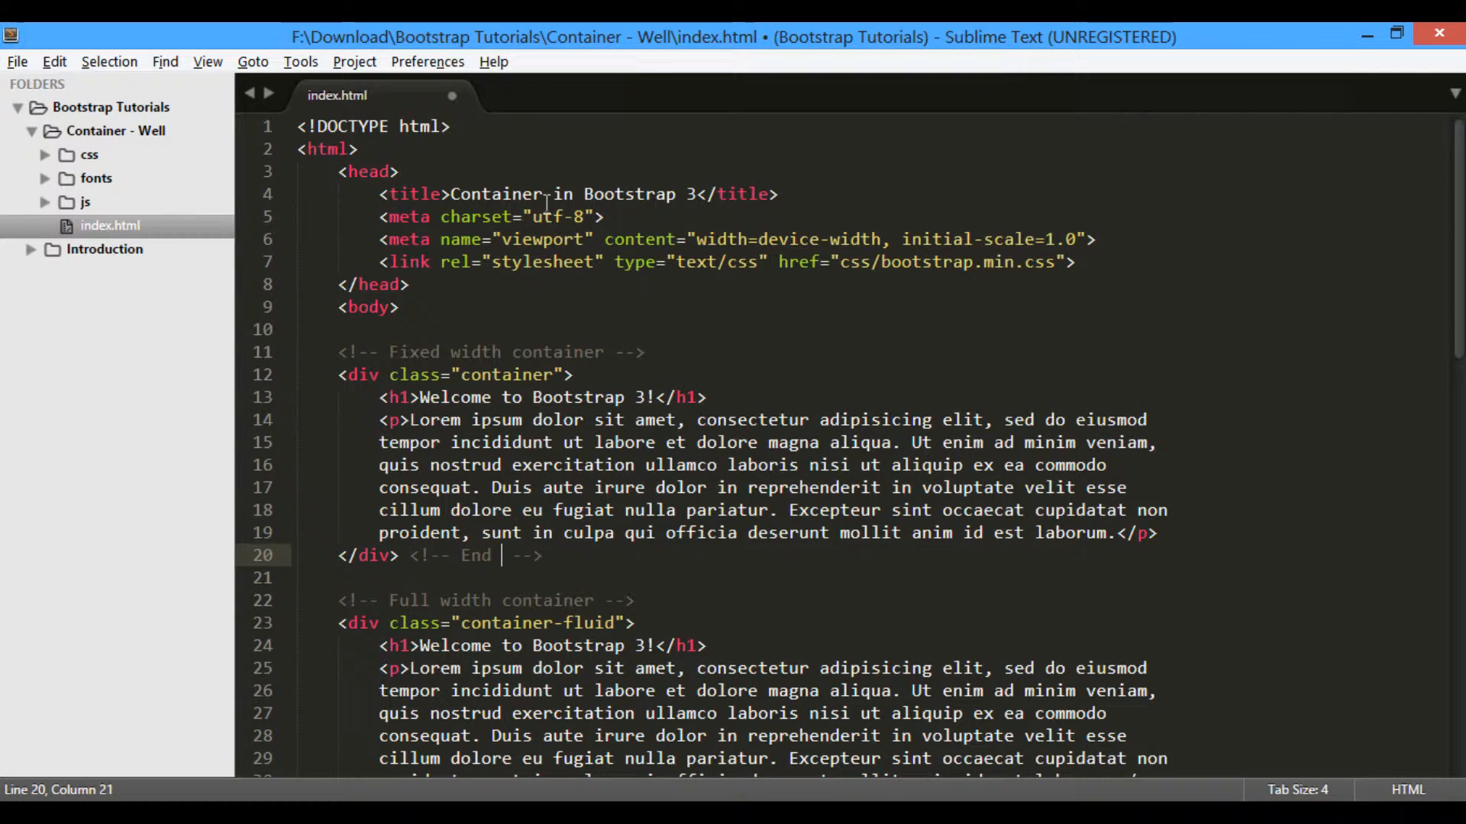
type("o")
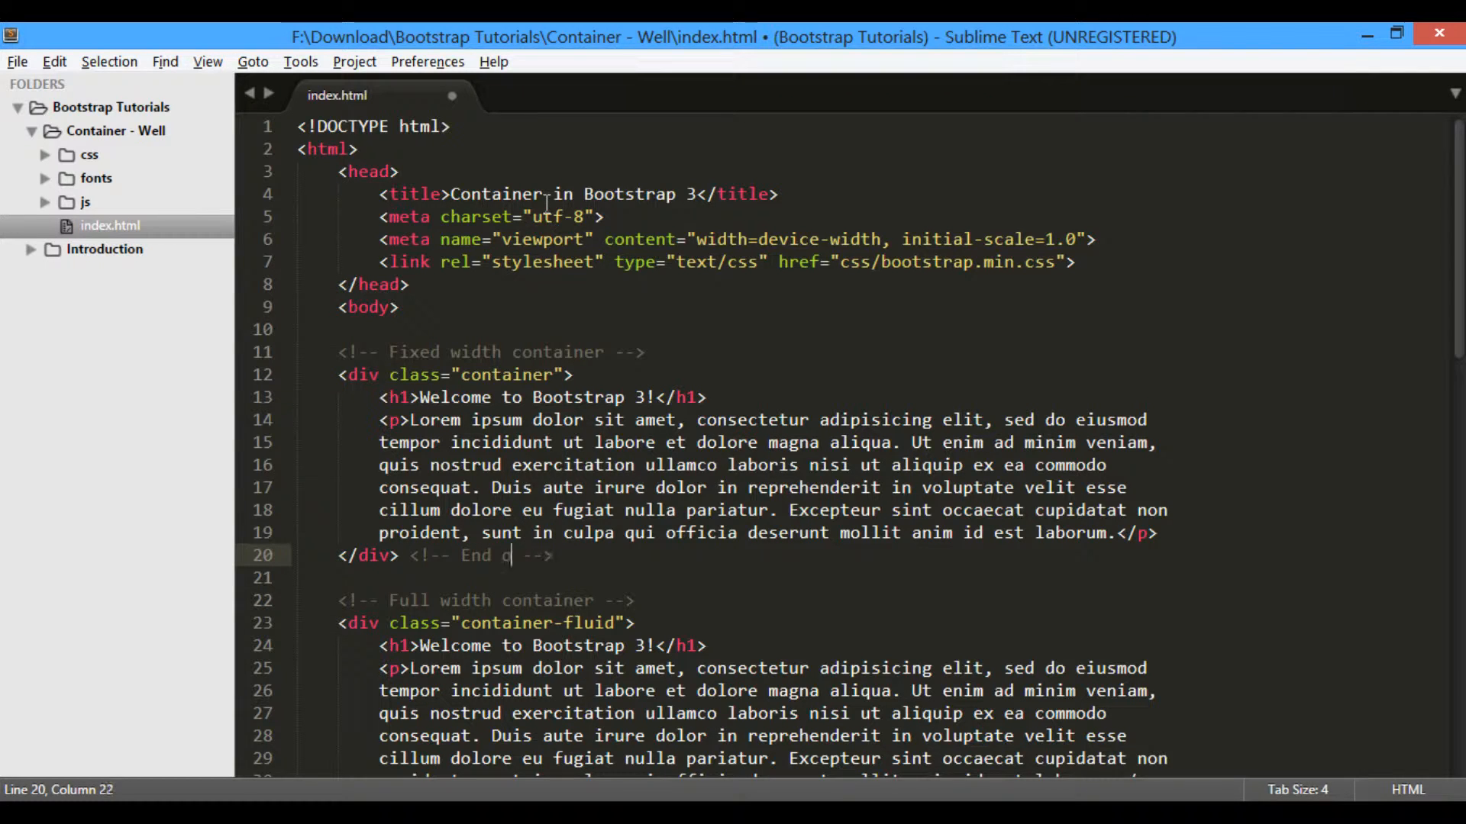
type("ontainer")
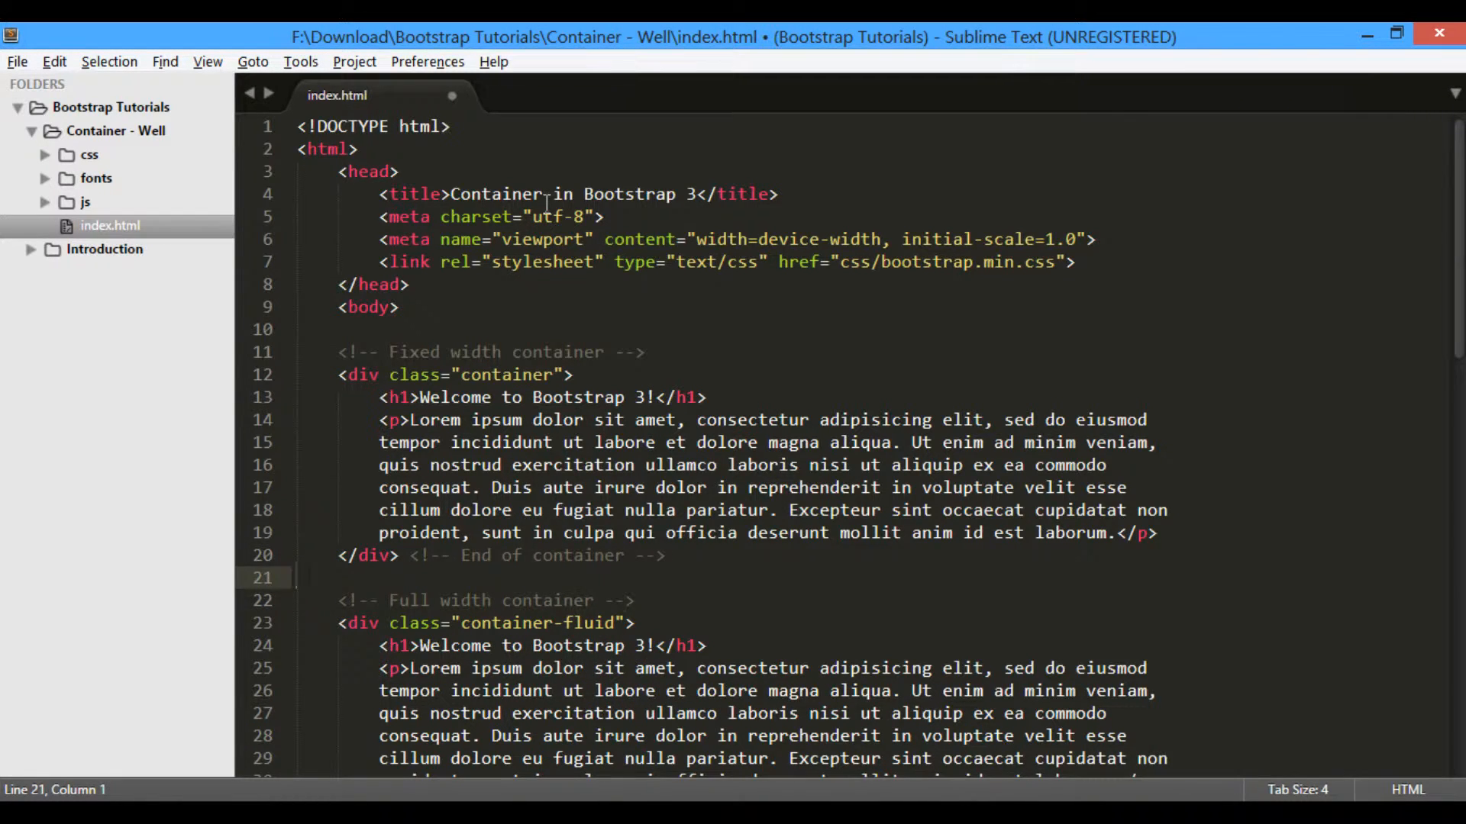
scroll("down", 3)
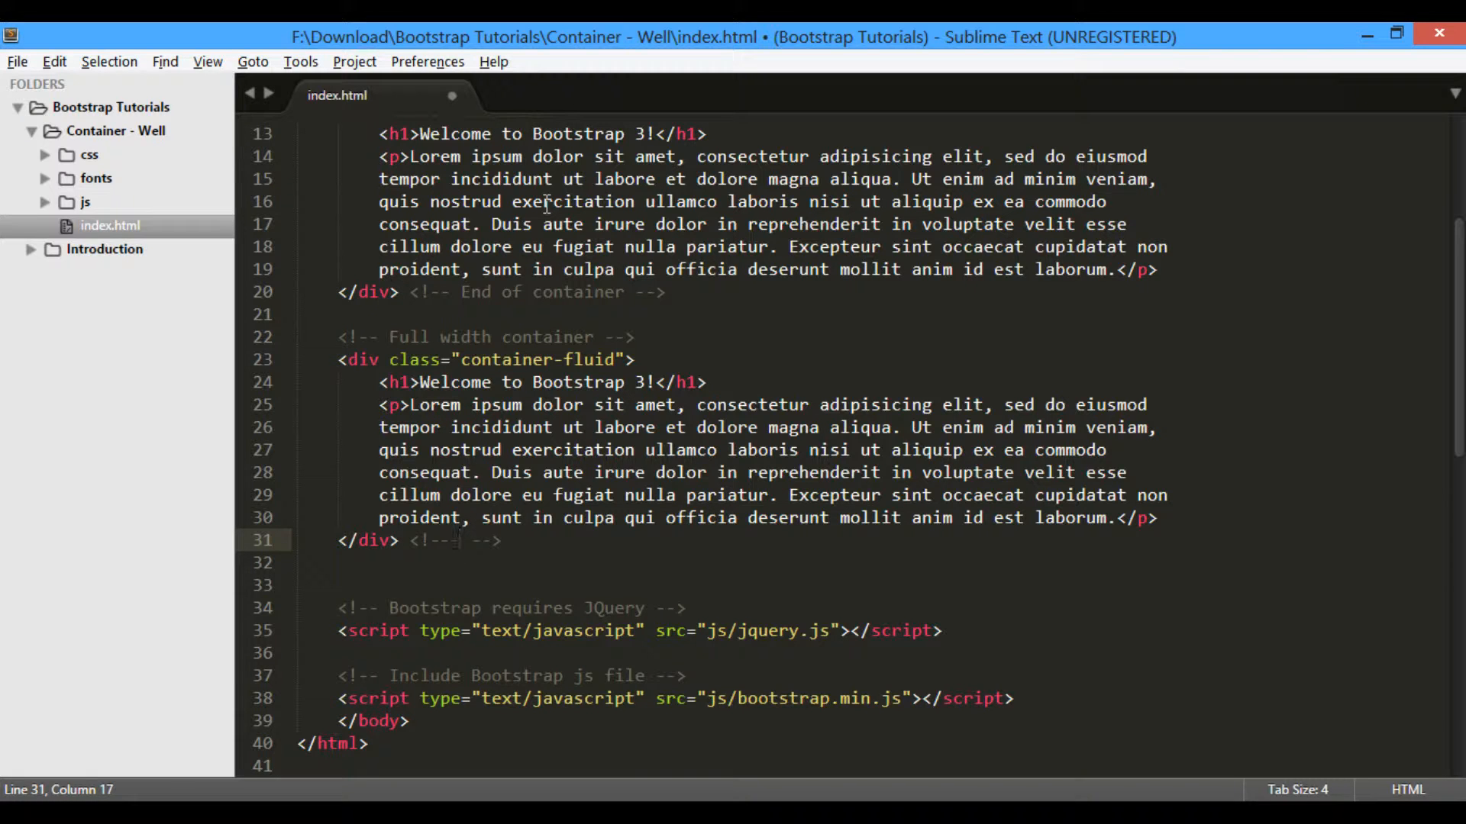
type("End of")
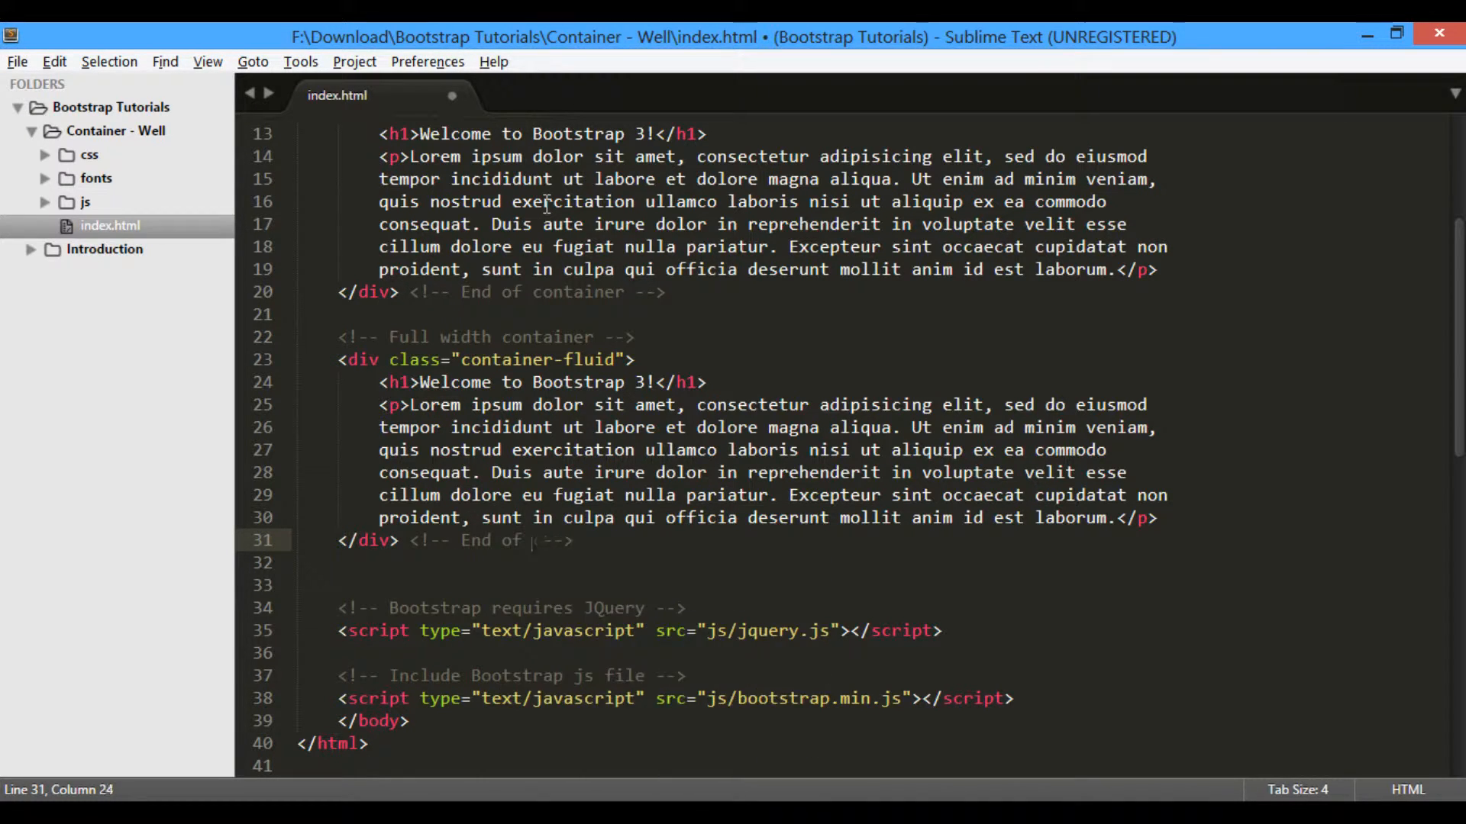
type("container-fluid")
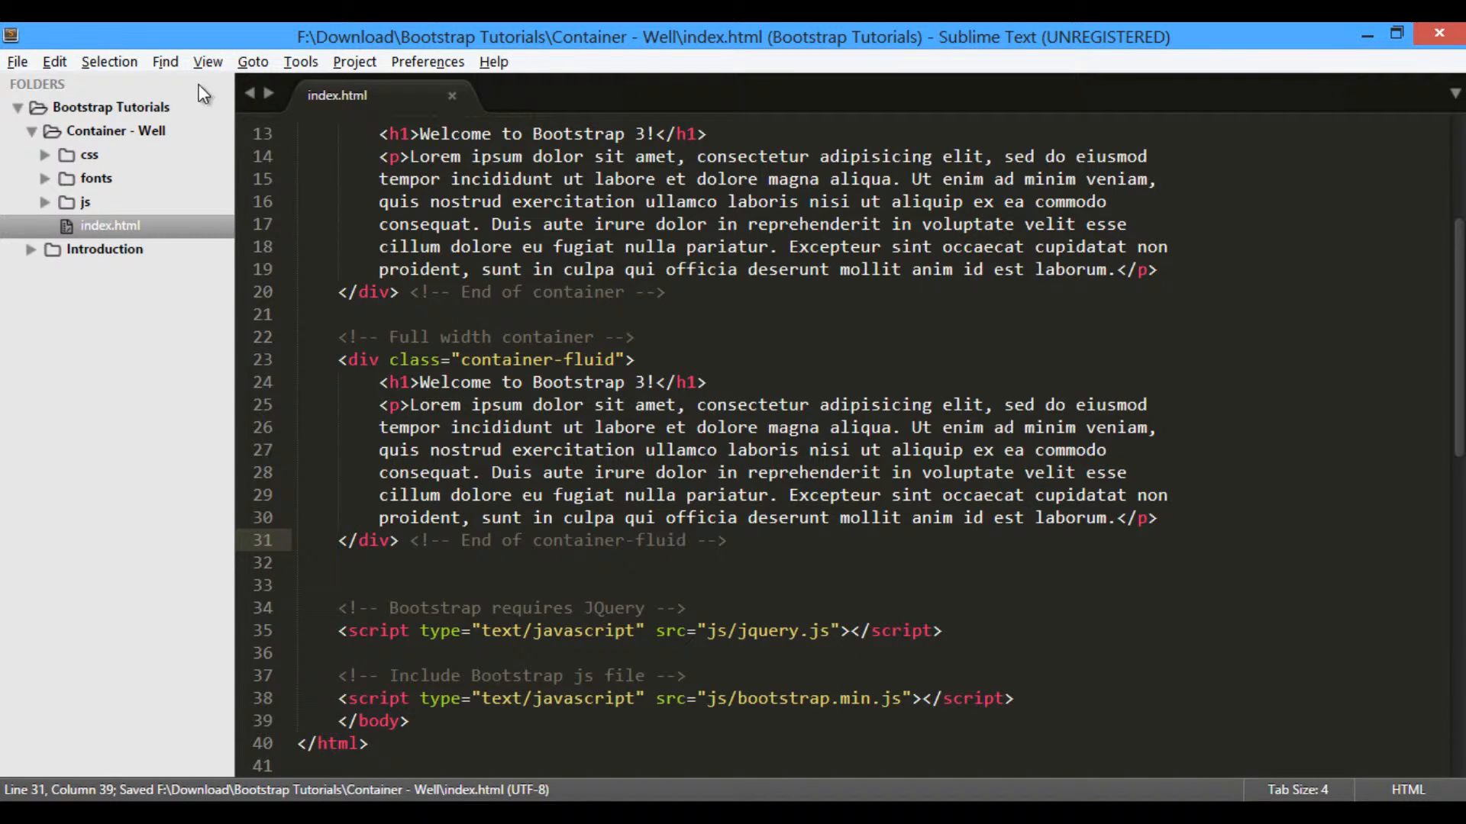
Rename index.html in Container - Well to container.html via the sidebar
right_click(109, 226)
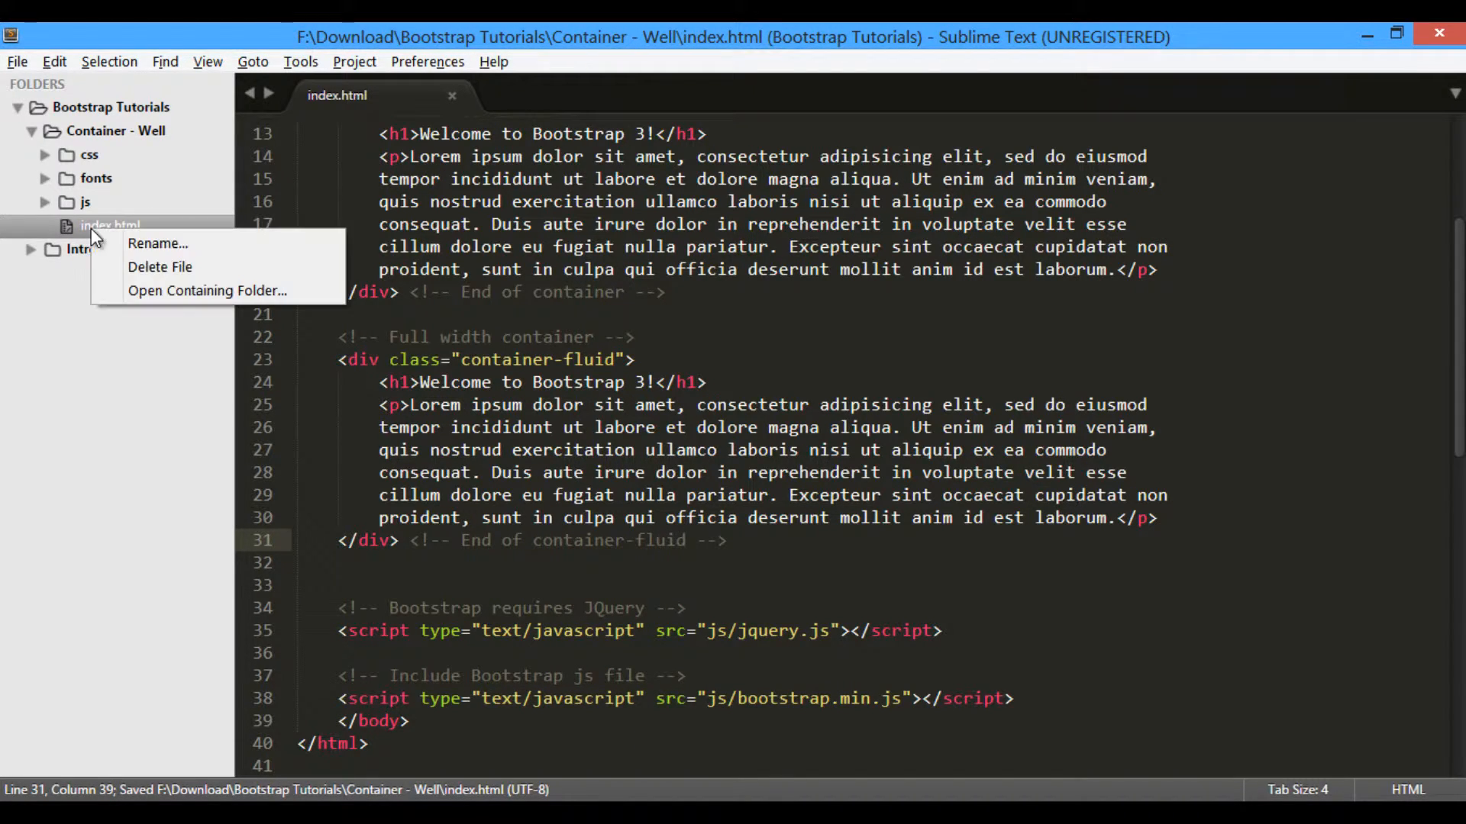
left_click(158, 243)
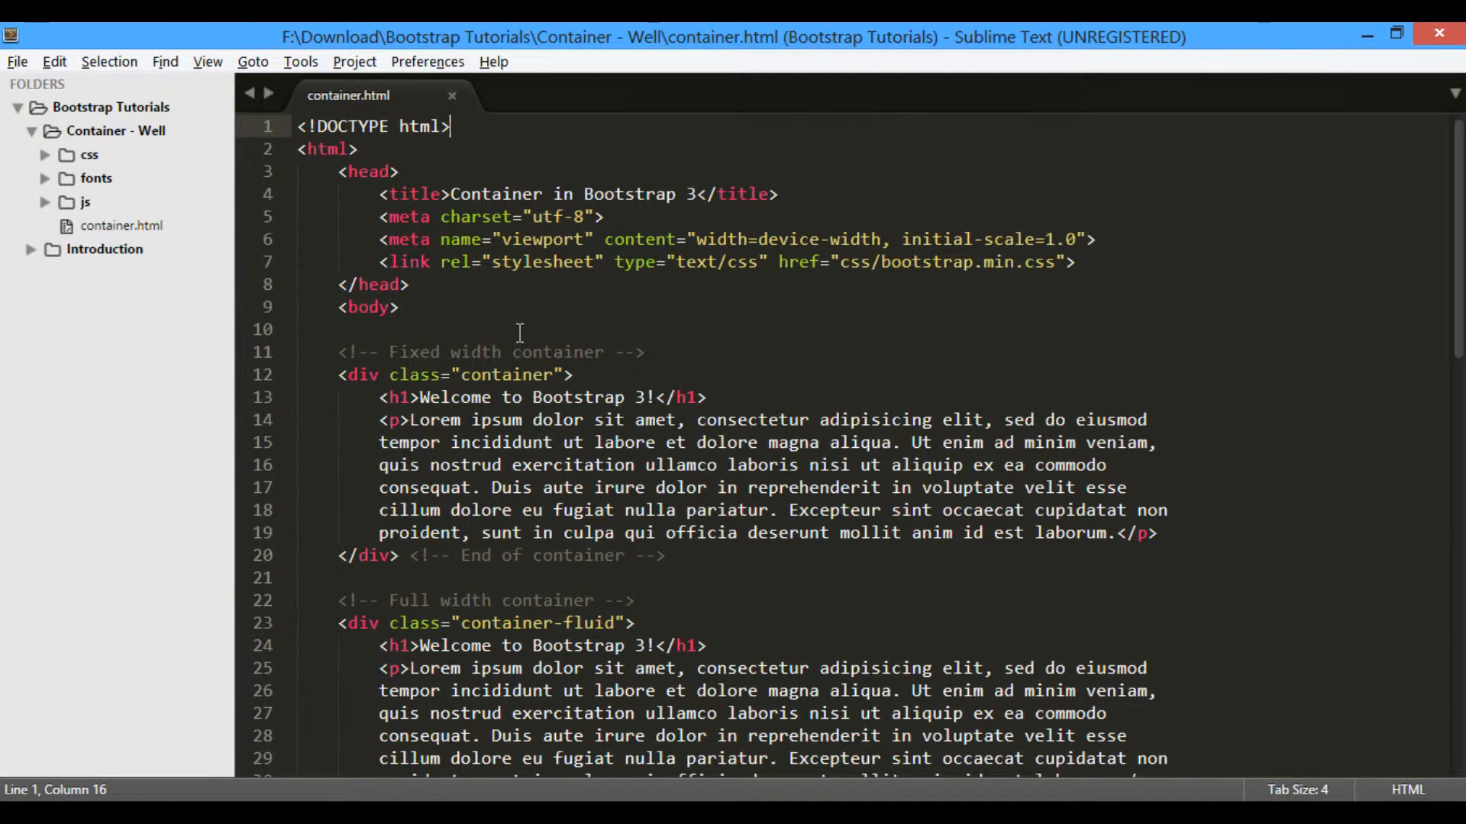
mouse_move(102, 231)
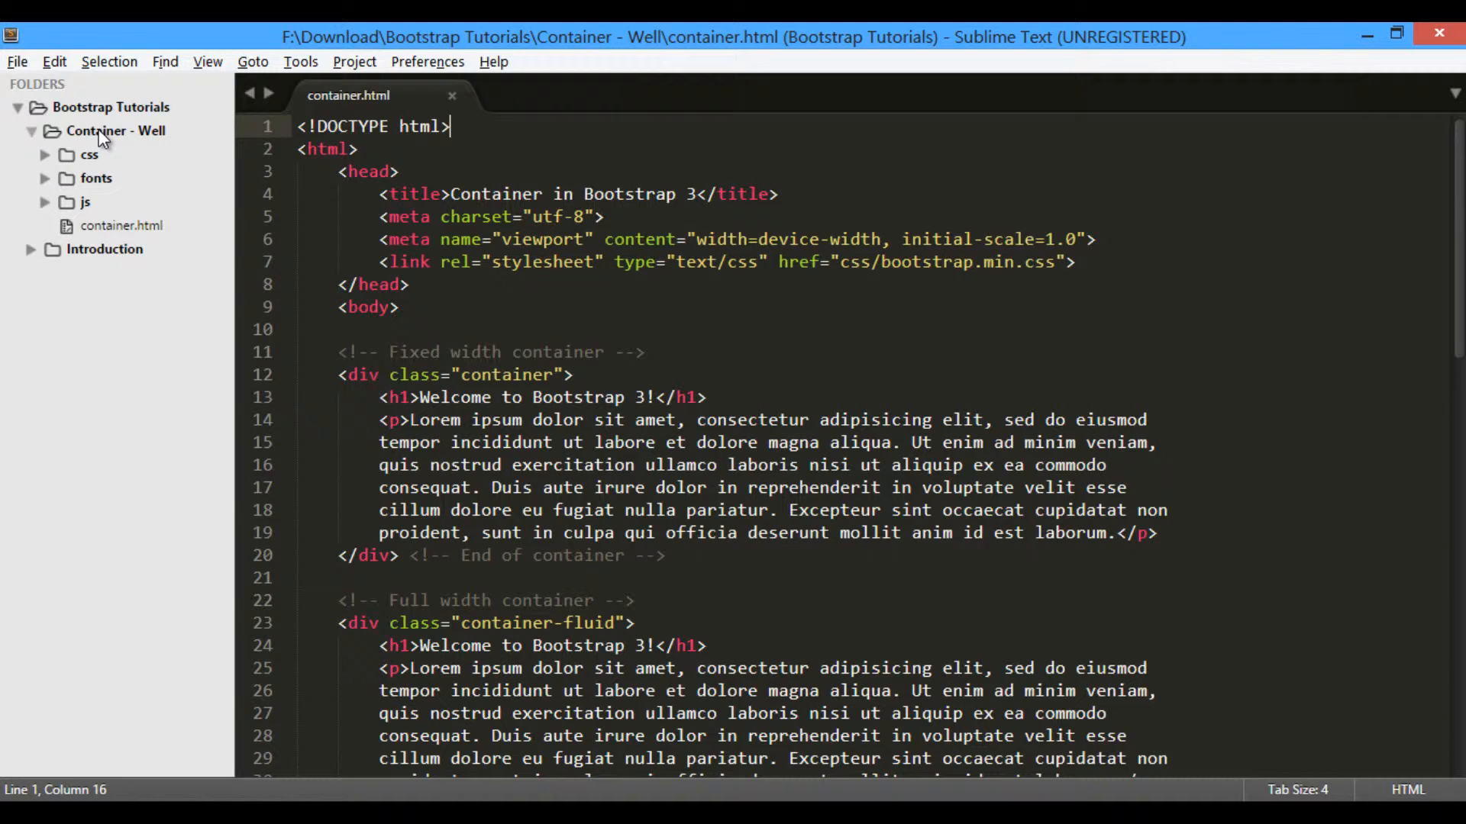
Create a new file and save it as well.html in the Container - Well folder
key("ctrl+n")
type("w")
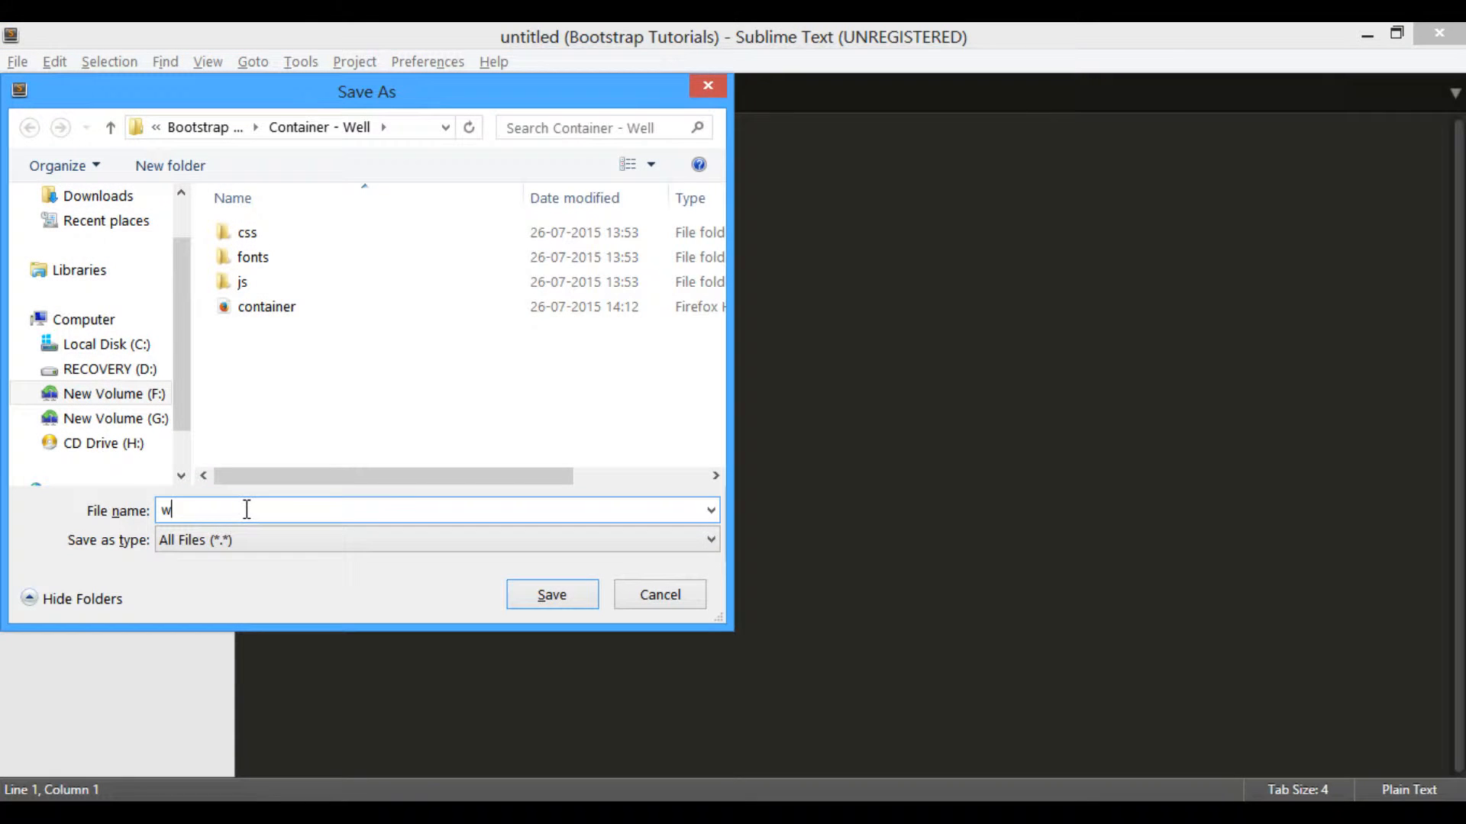
type("ell.html")
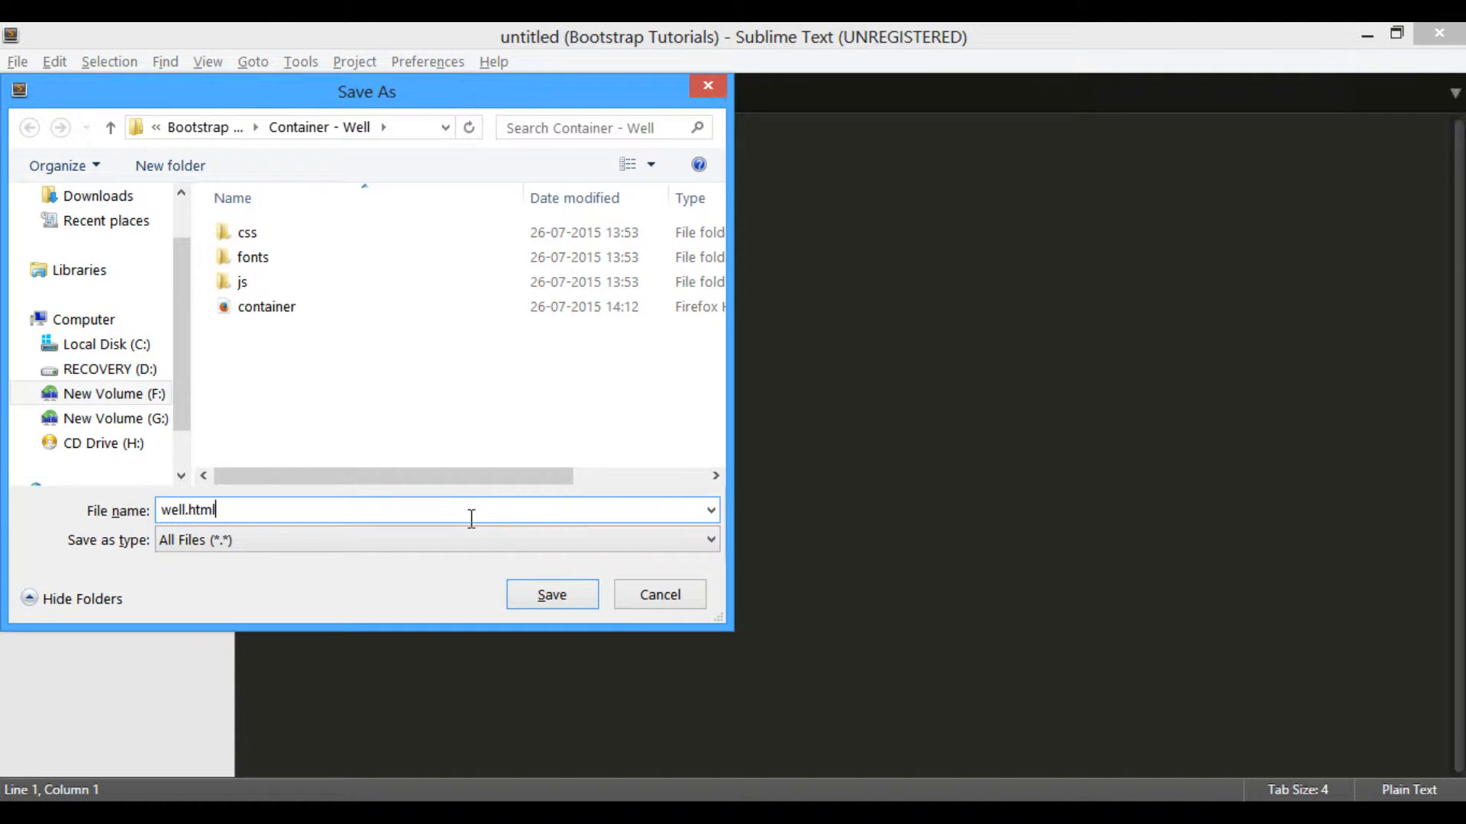
left_click(551, 594)
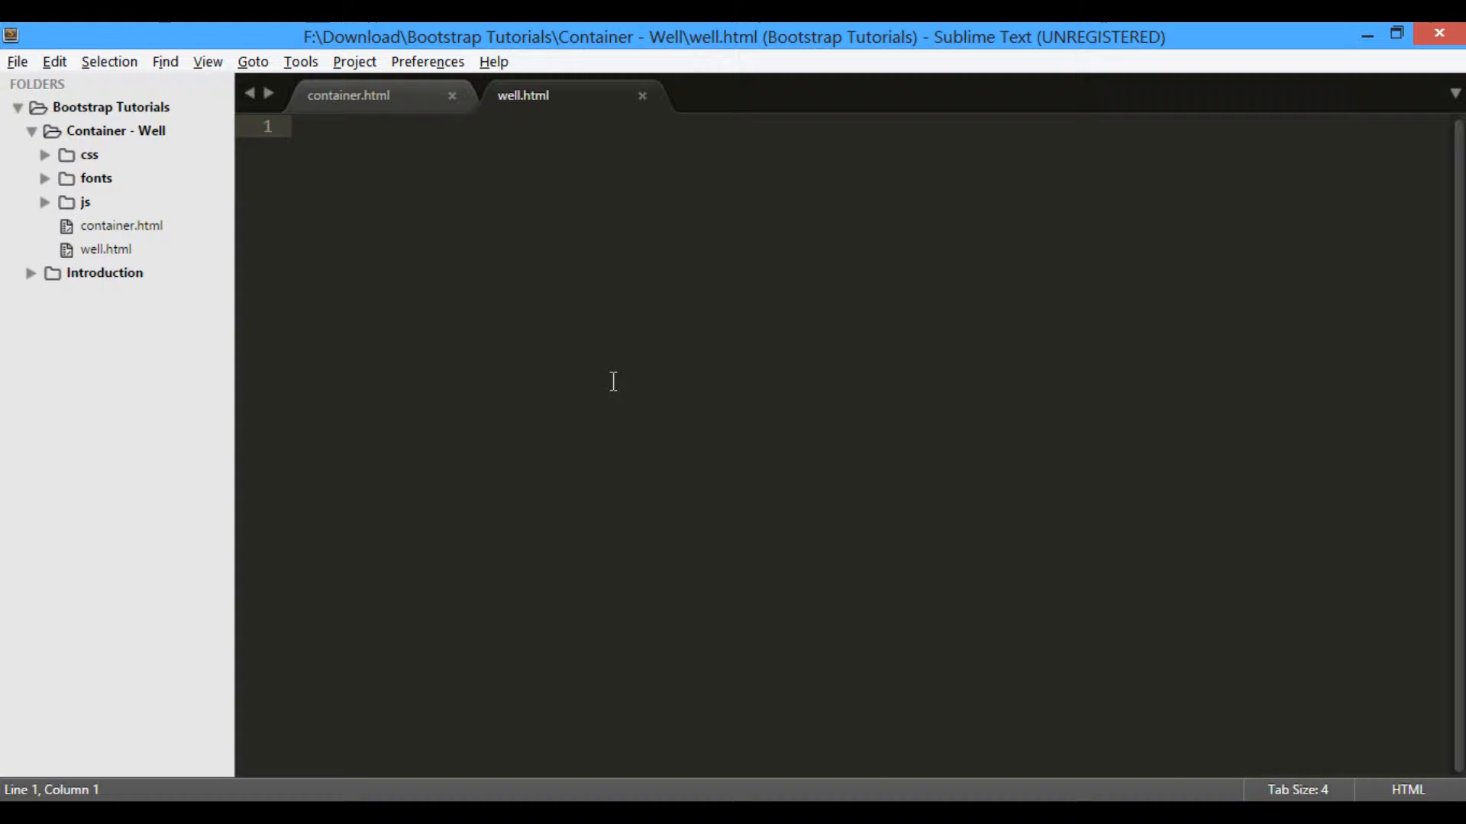
mouse_move(159, 260)
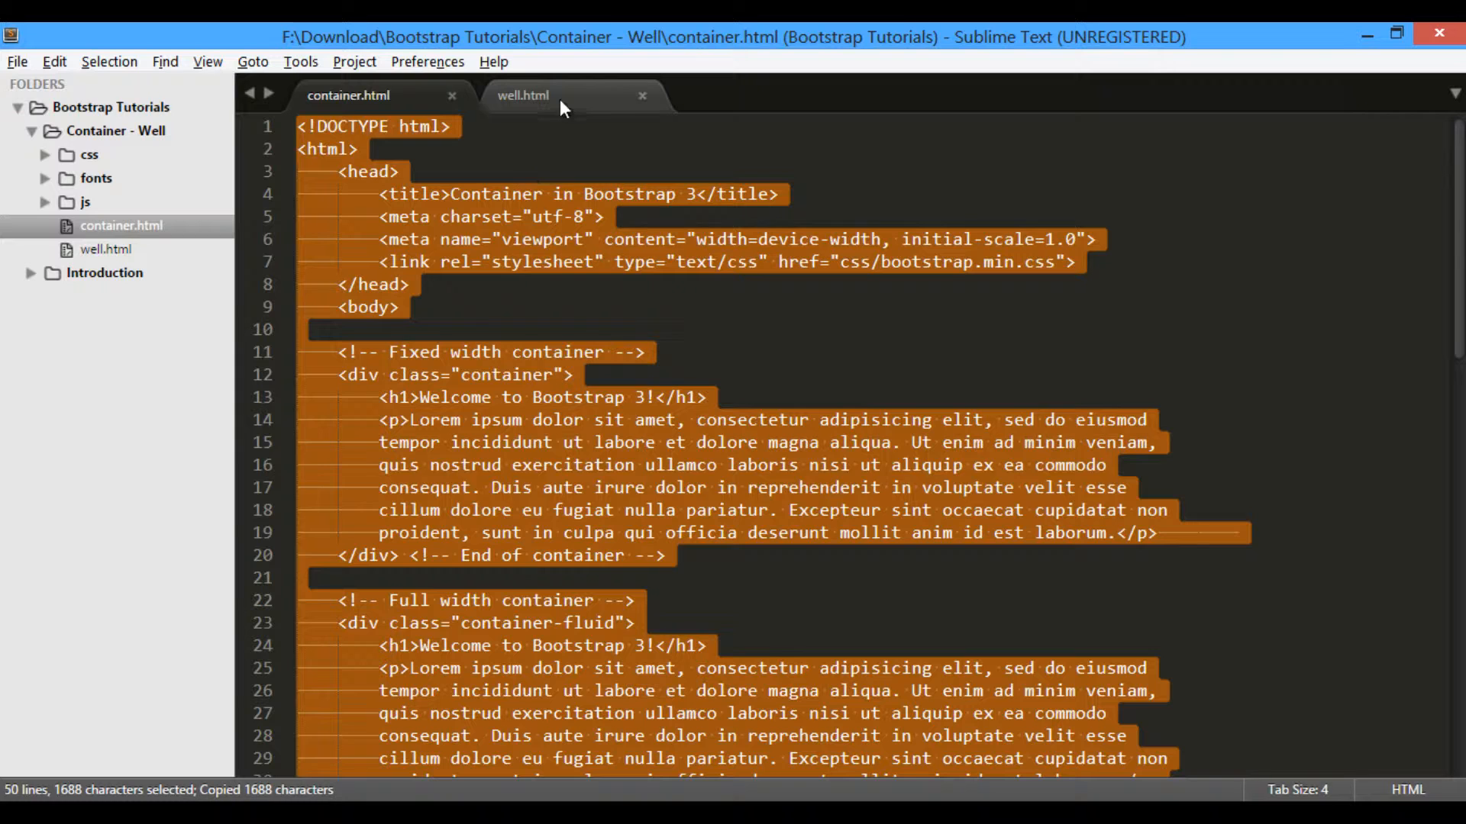
Switch to well.html, close container.html and delete both container example blocks
left_click(524, 95)
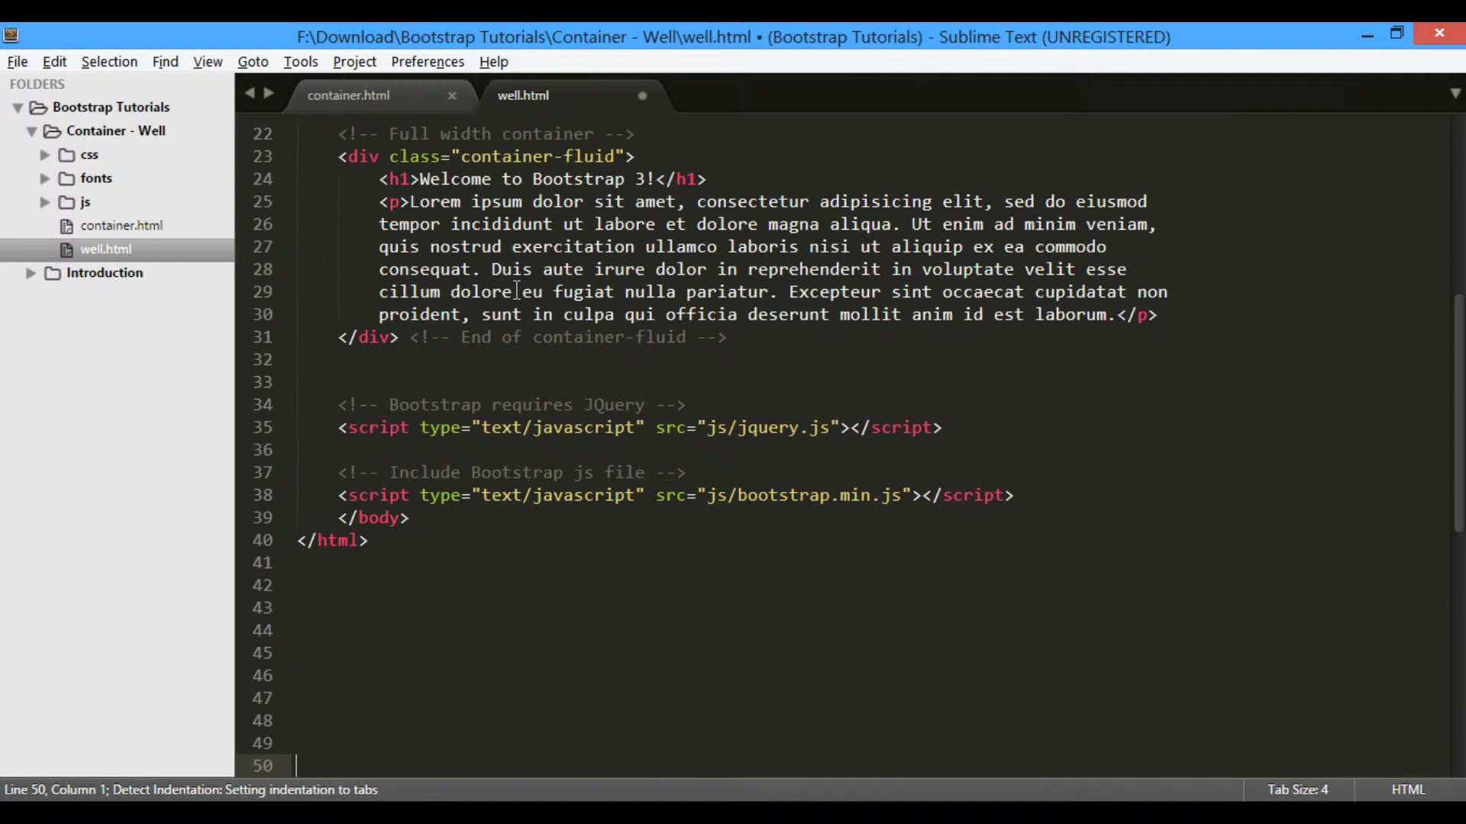
left_click(452, 95)
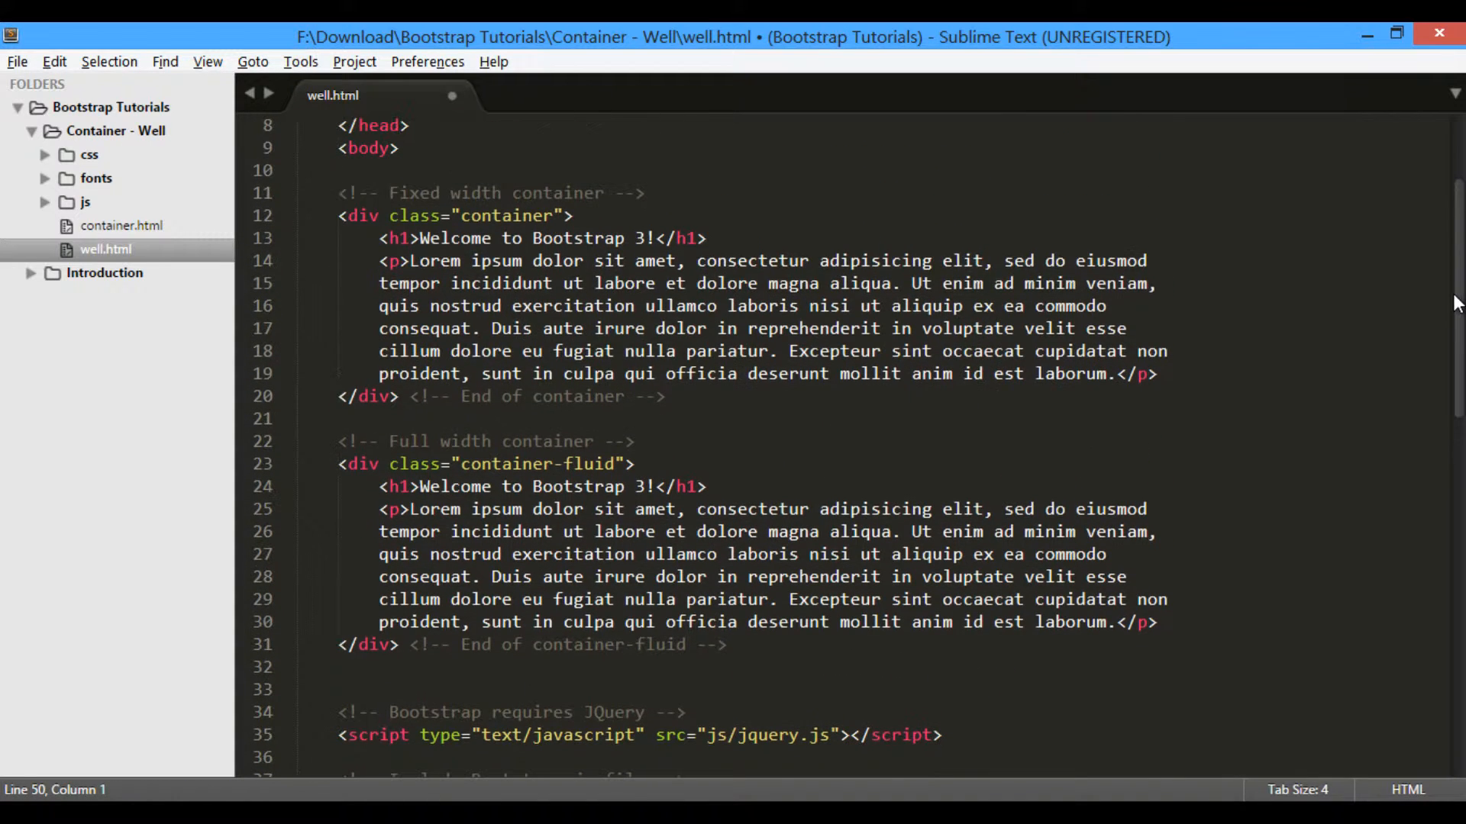
left_click_drag(336, 193, 748, 667)
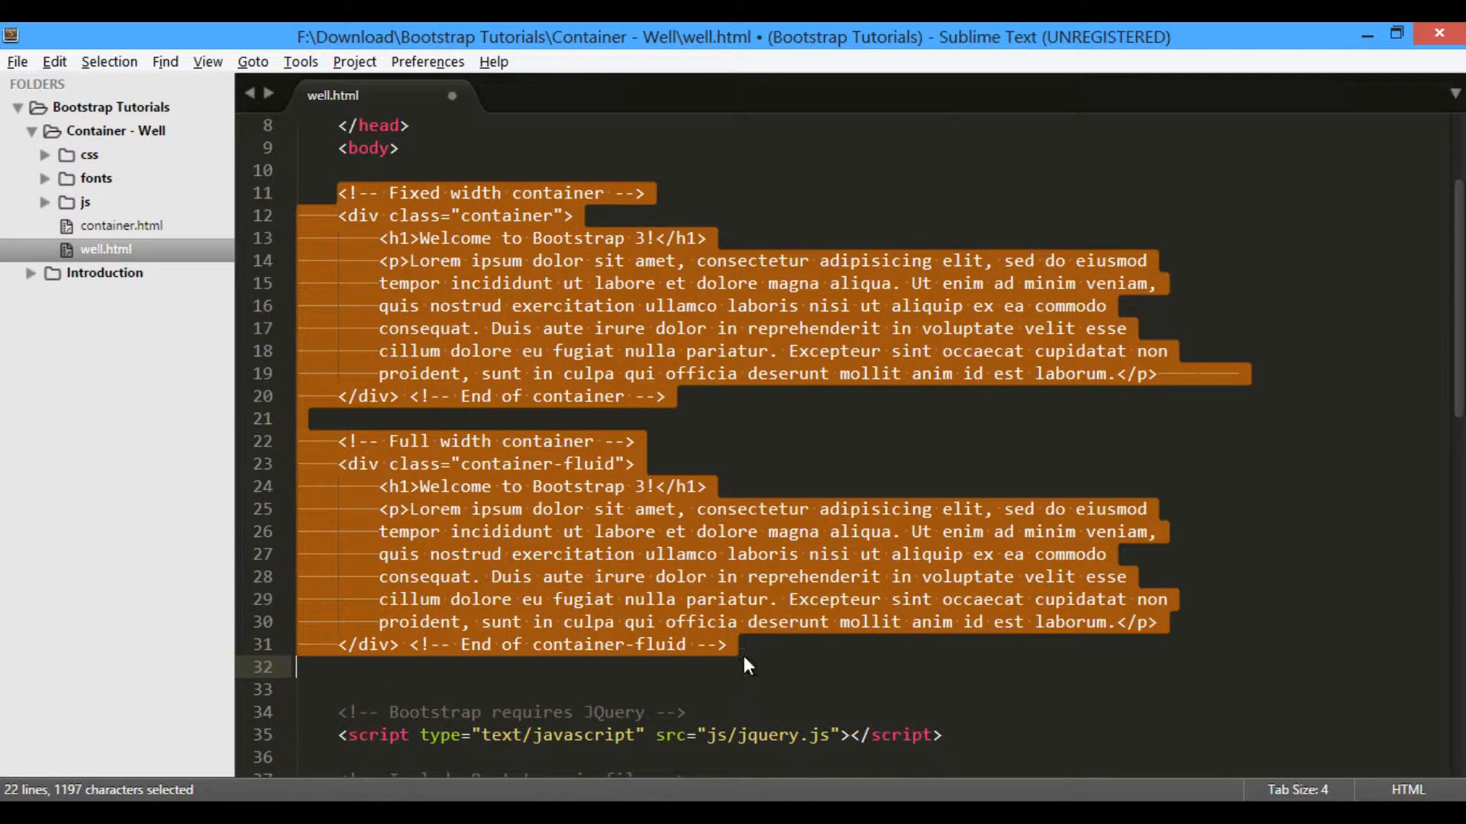
key("delete")
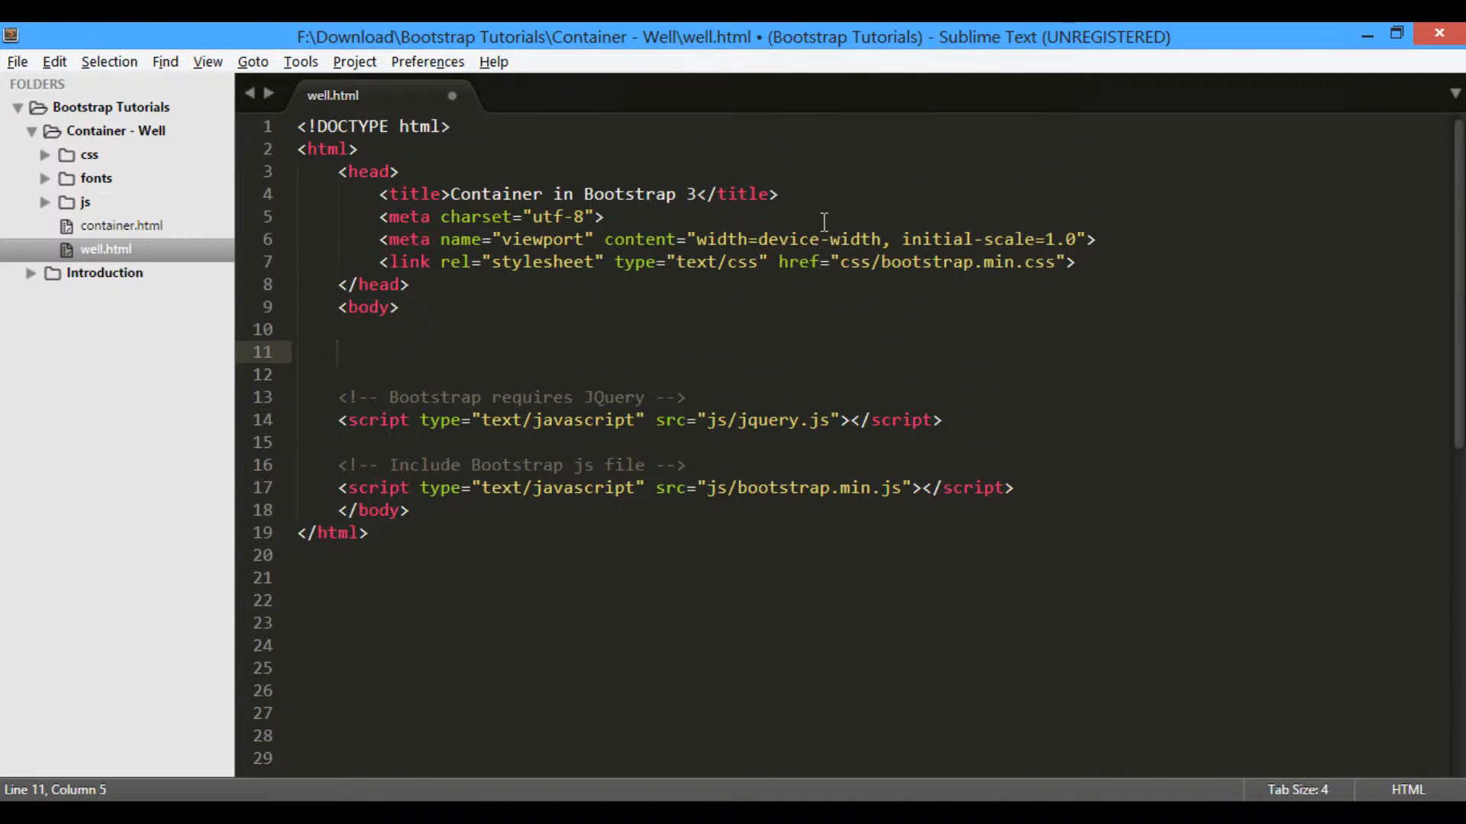
Retitle the page 'Well in Bootstrap 3' and start a new div in the body
left_click(542, 194)
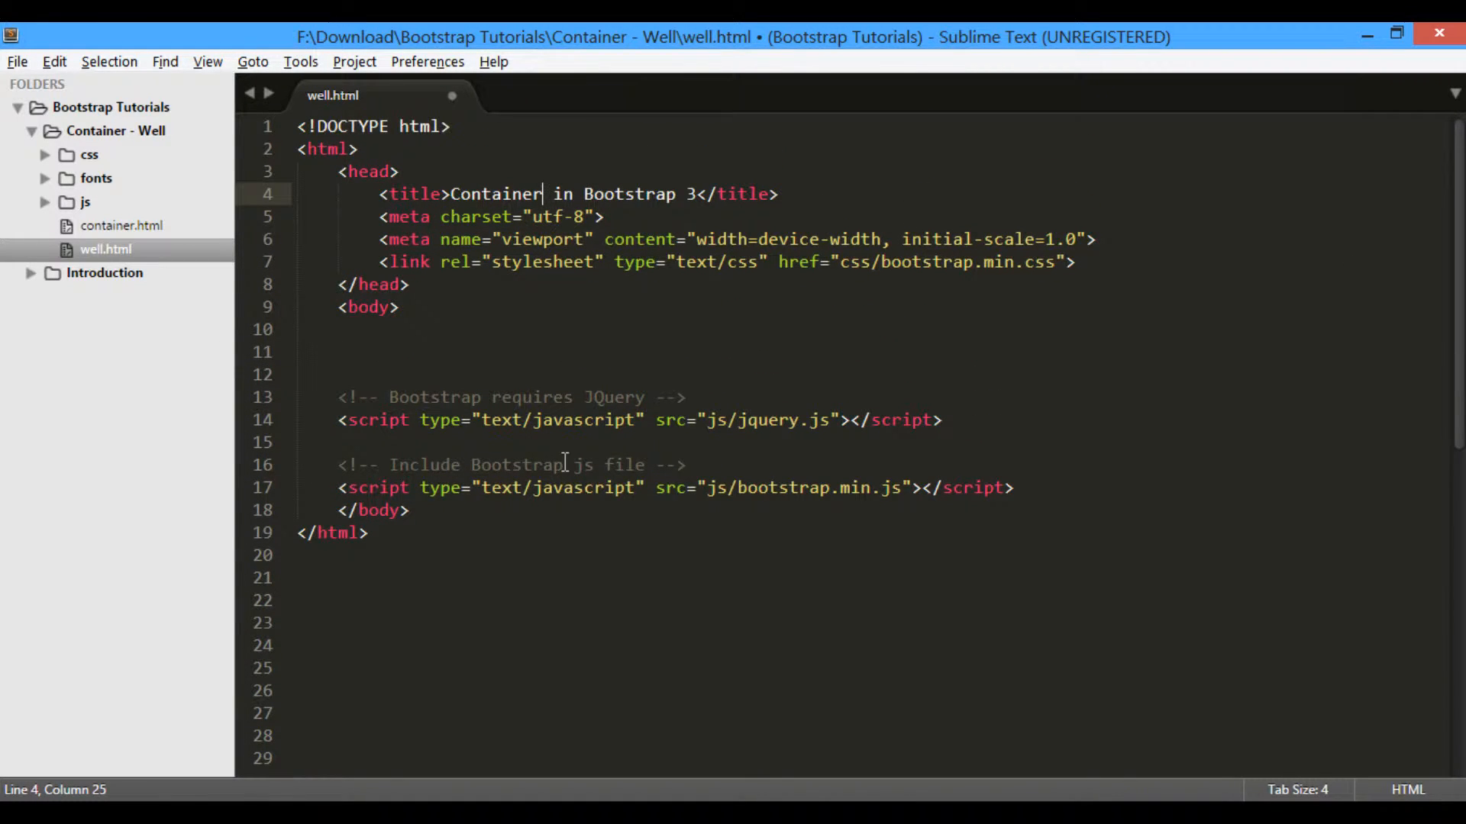
key("BackSpace")
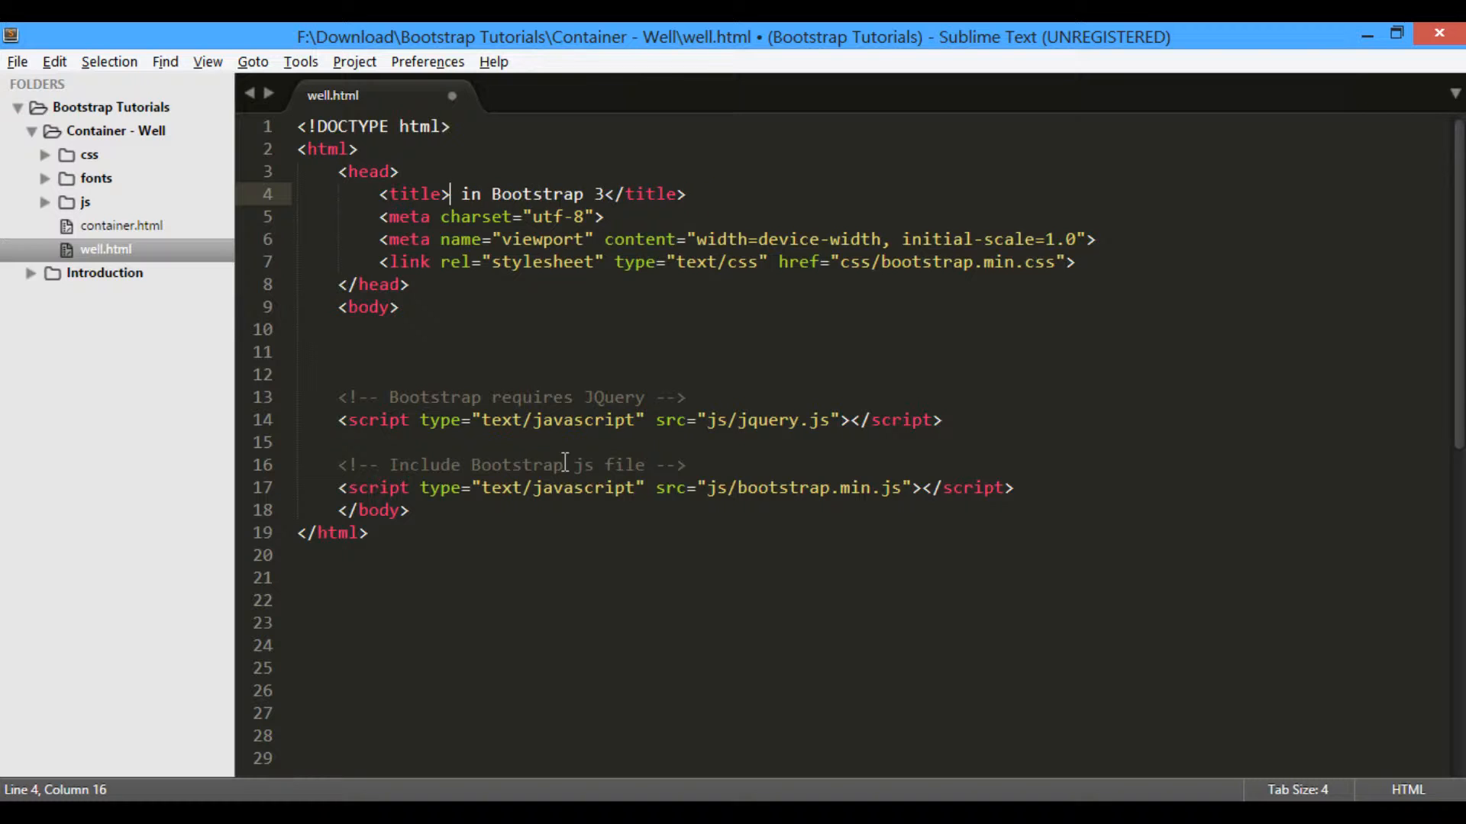
type("Well")
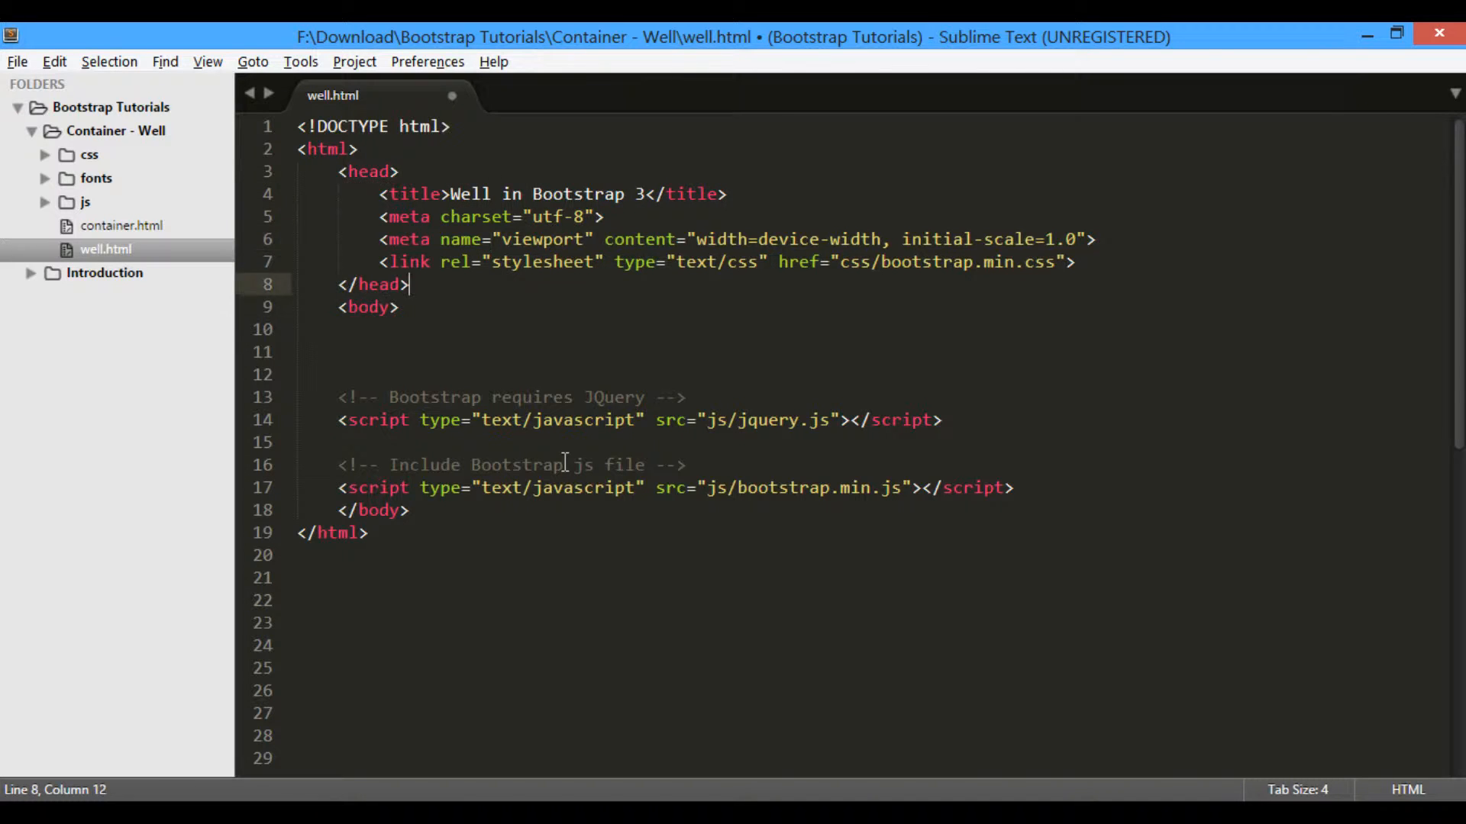
type("<div></div>")
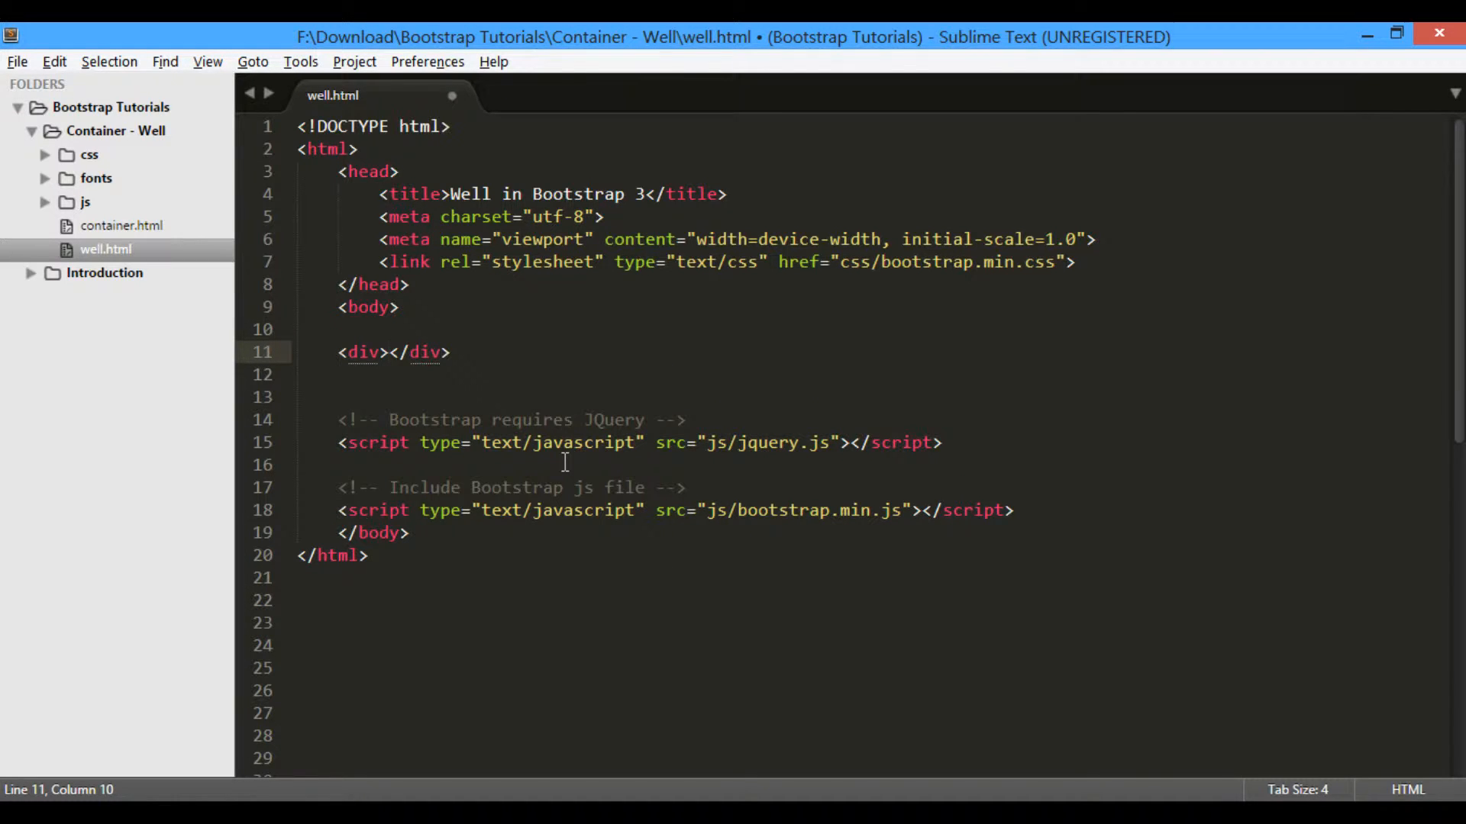
Give the div class 'well' with heading 'This is a well.' and a lorem paragraph, then save
key("Enter")
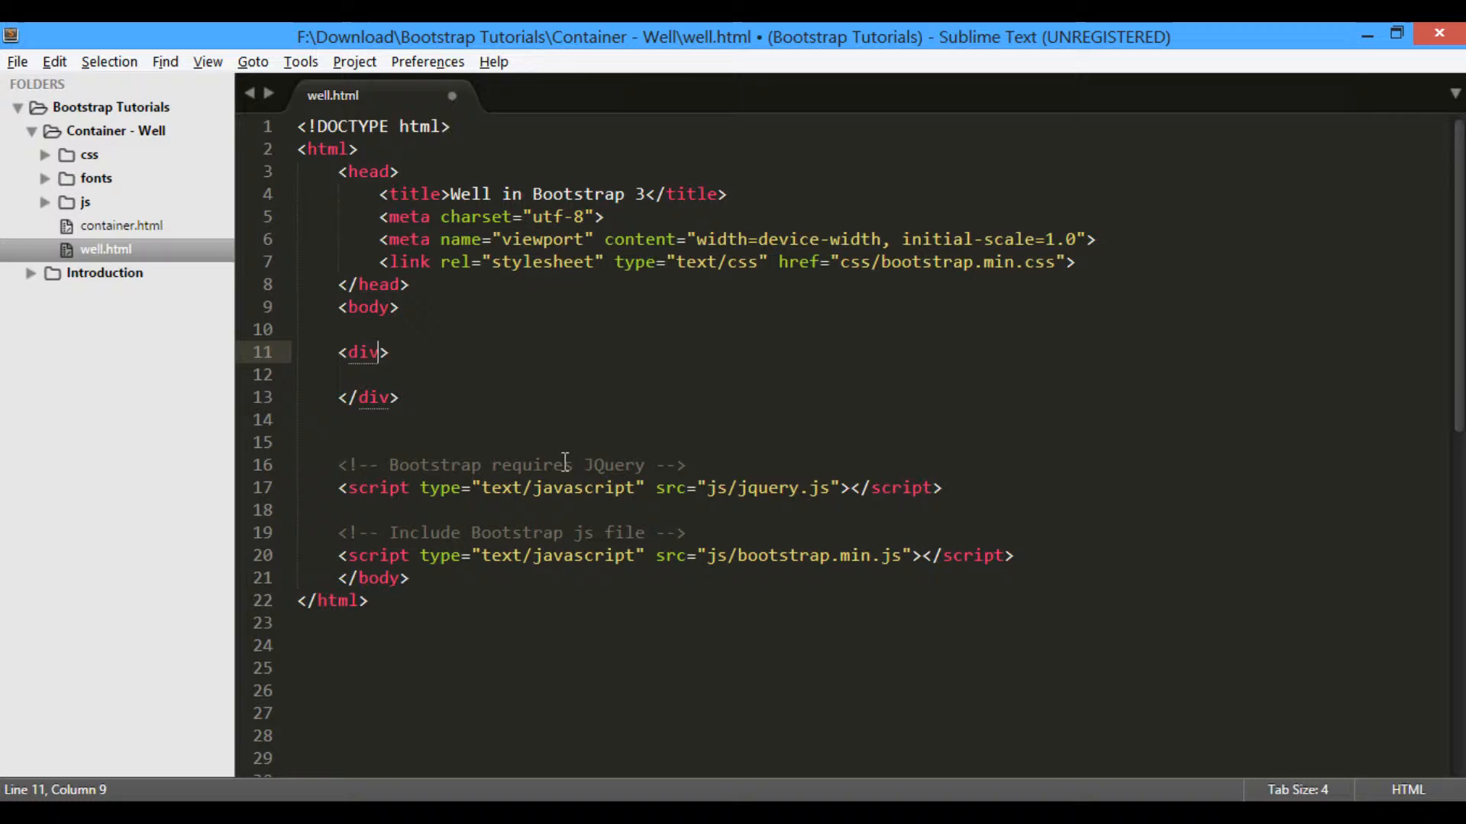
type("class=\"w")
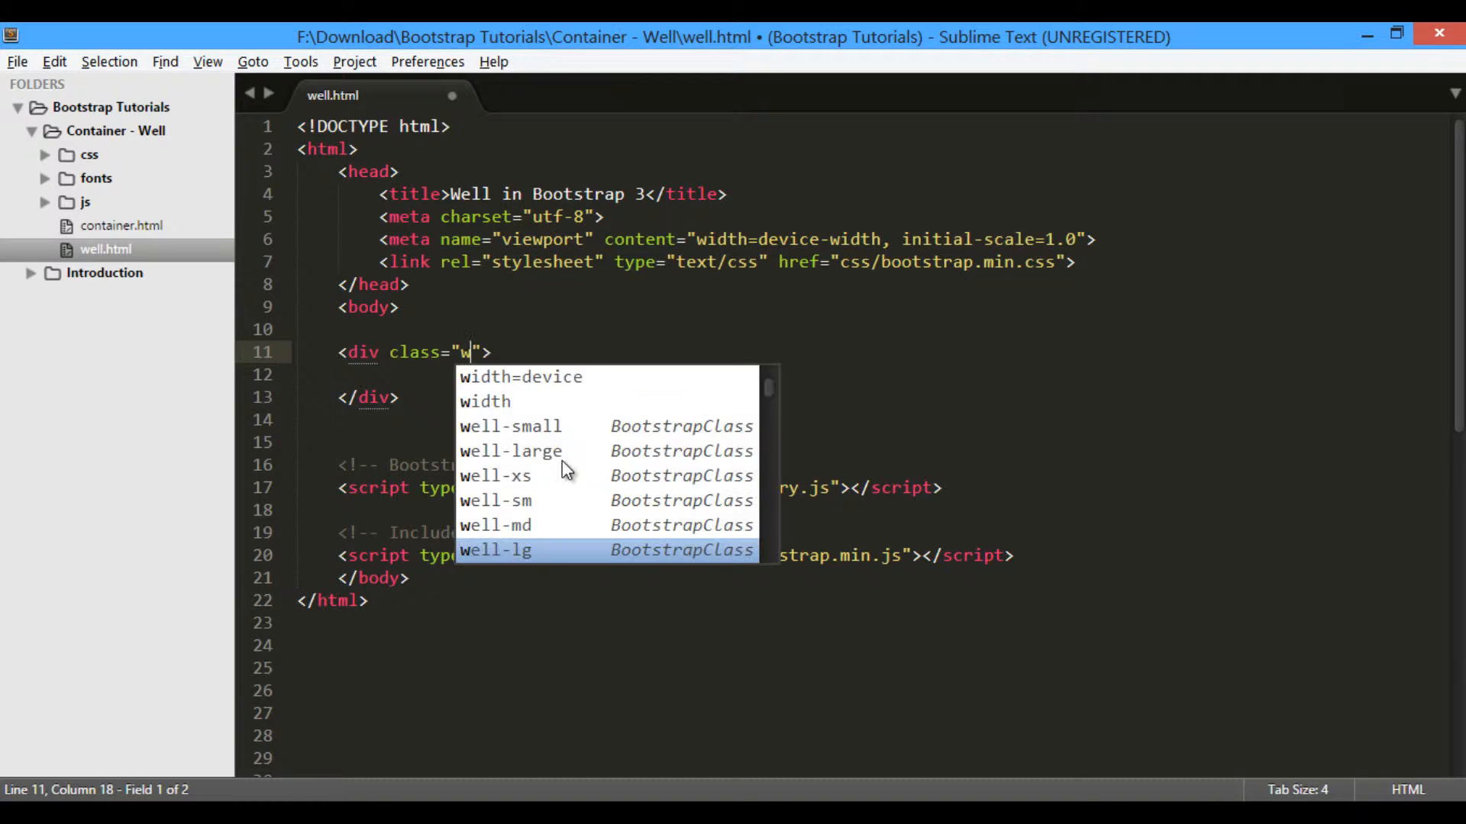
type("ell")
left_click(869, 375)
type("<h1></h1>")
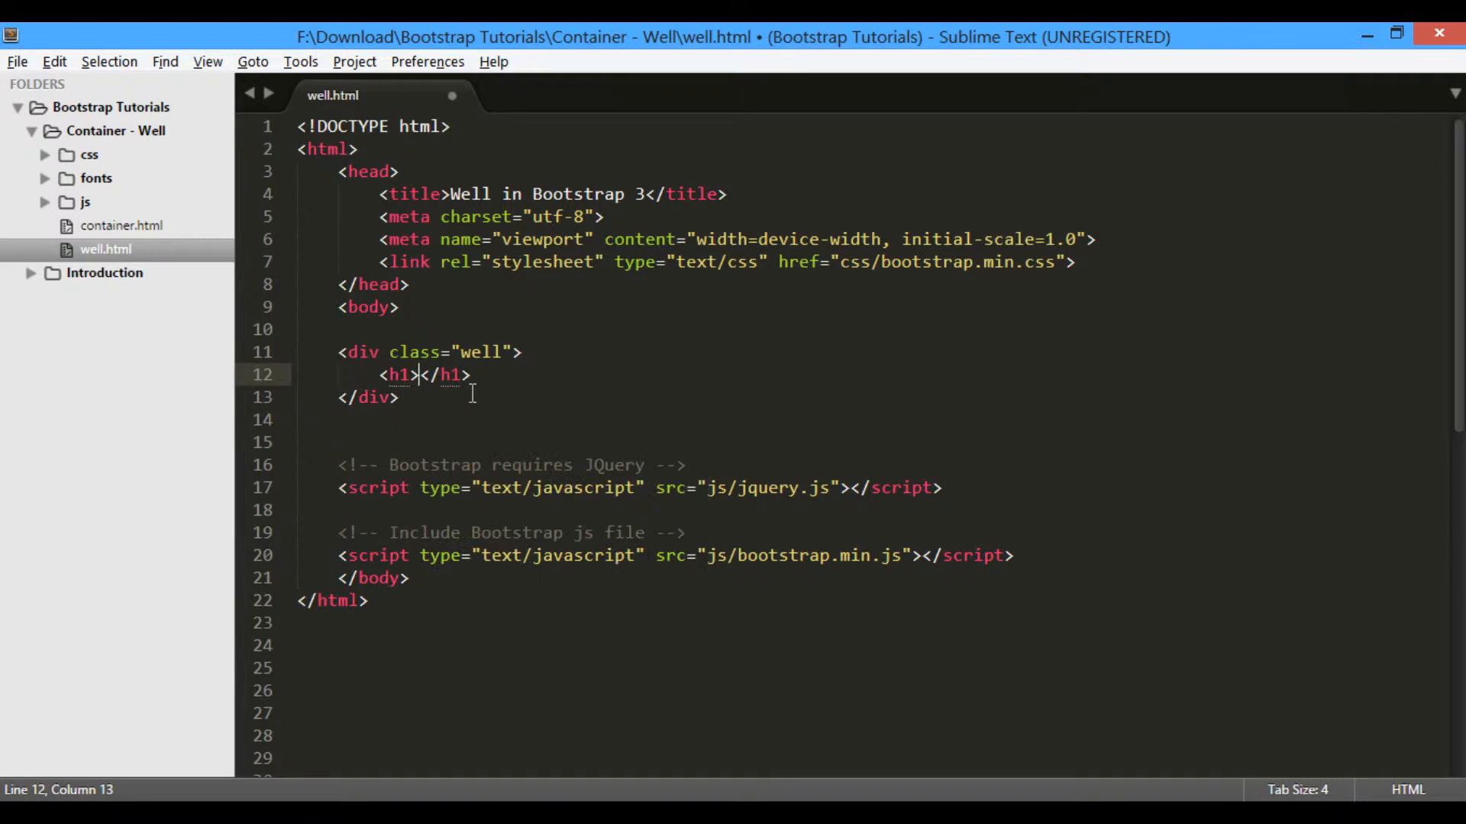
type("This is a well.")
type("<")
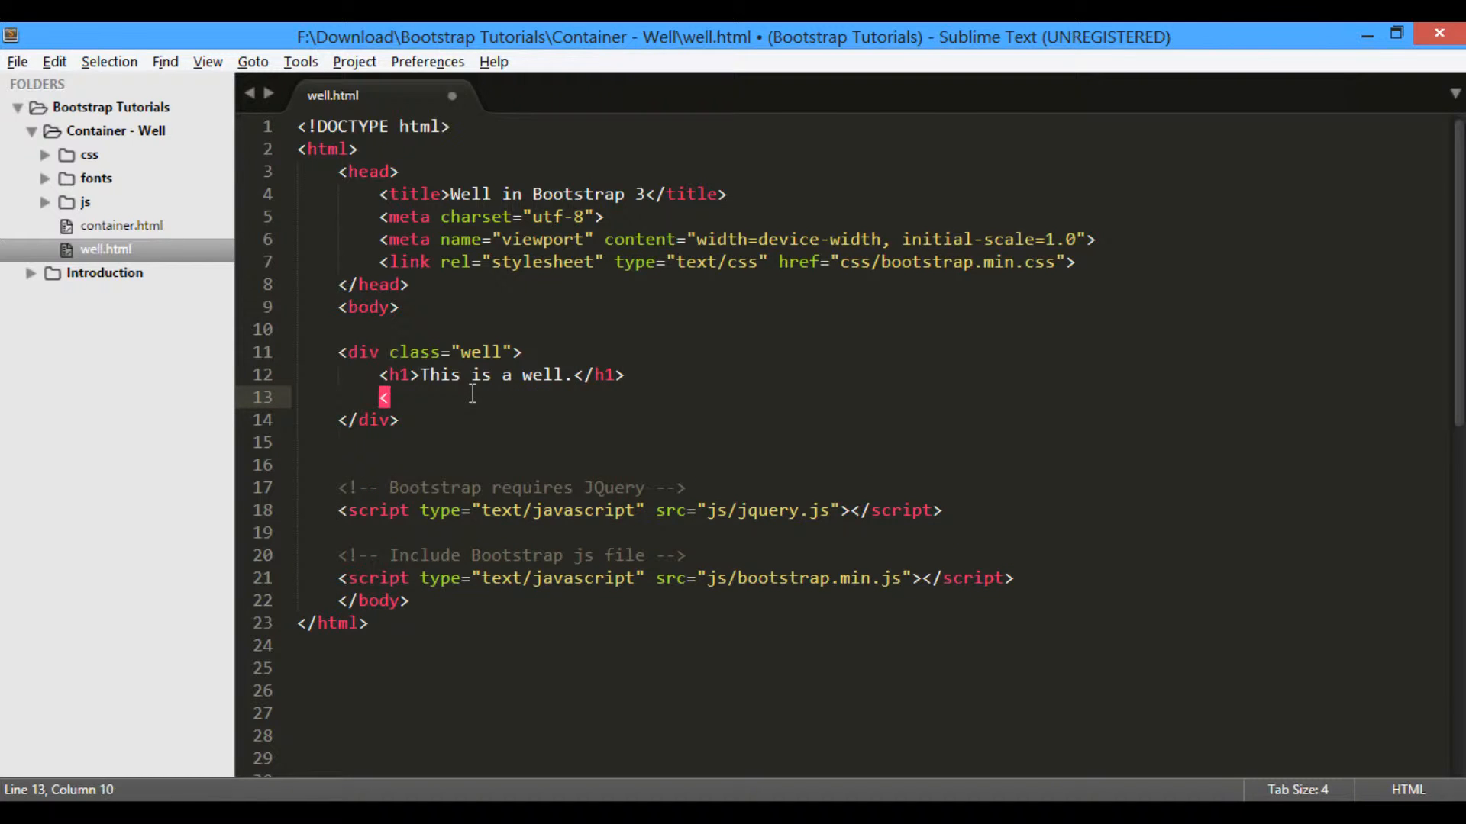
type("p>lore</p>")
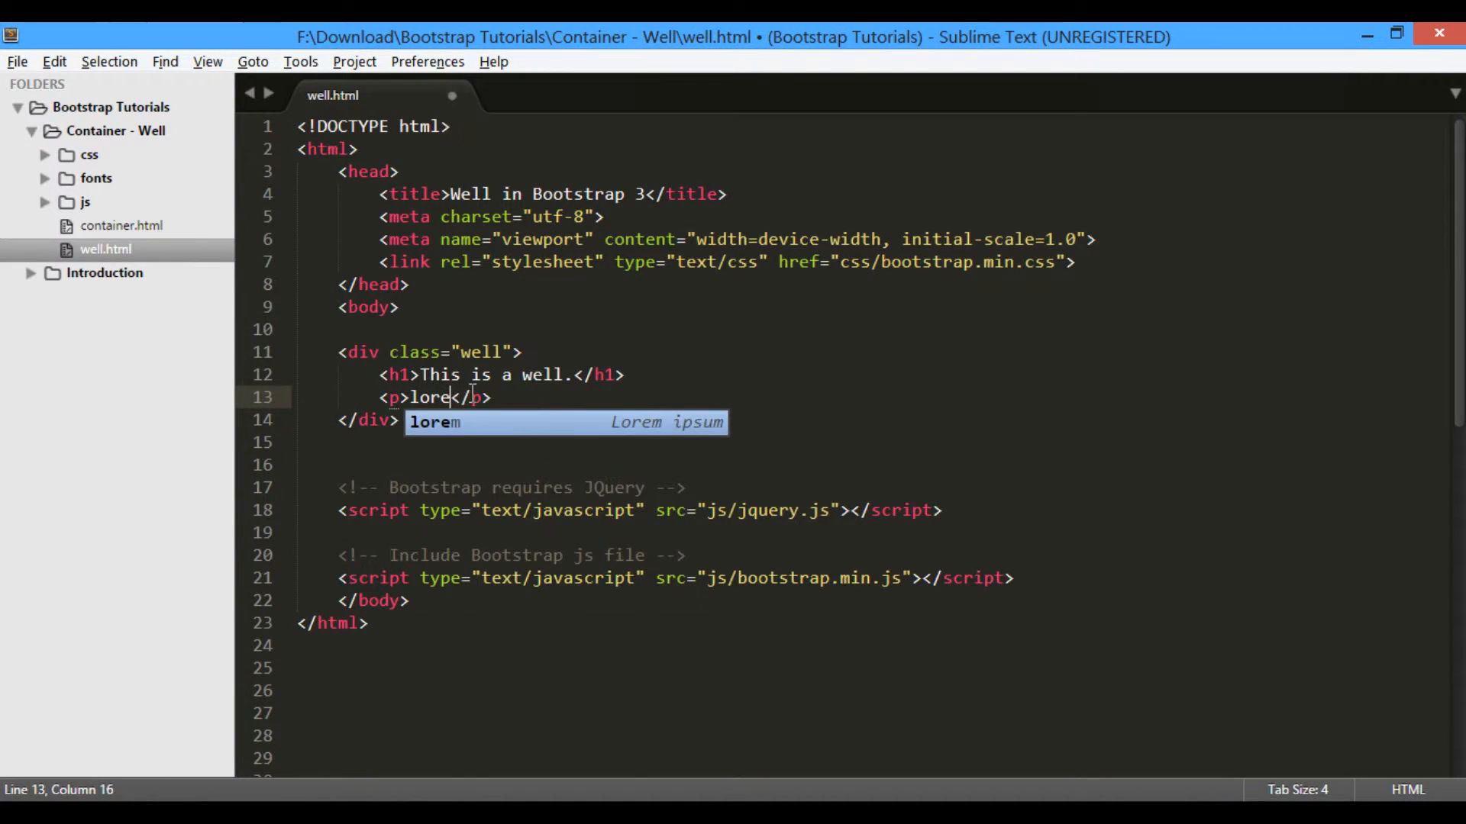
key("Tab")
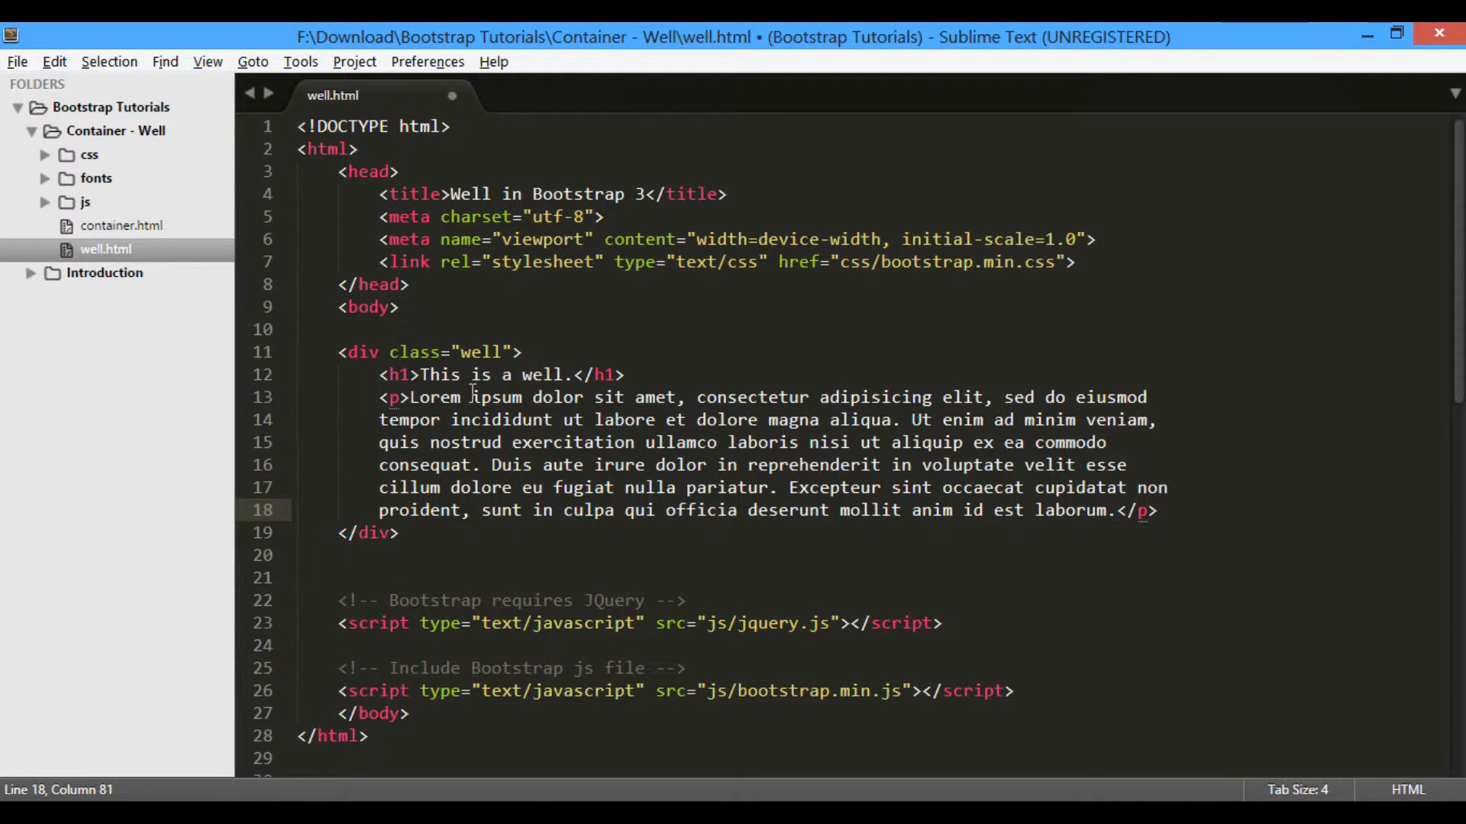
key("ctrl+s")
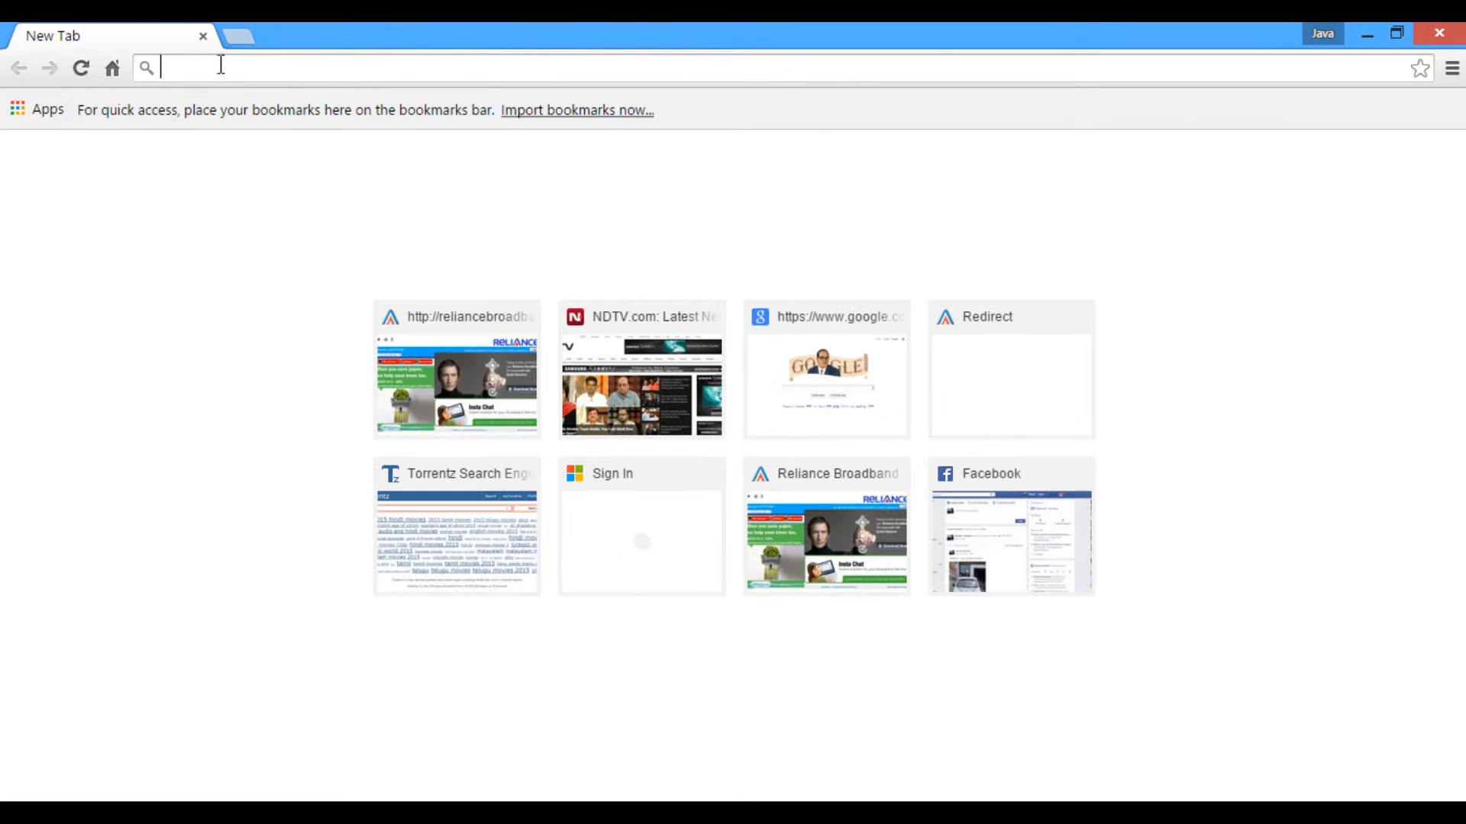
Load F:\Download\Bootstrap Tutorials\Container - Well\well.html in the Chrome address bar
type("F:\\Download\\Bootstrap Tutorials\\Container - Well\\well.html")
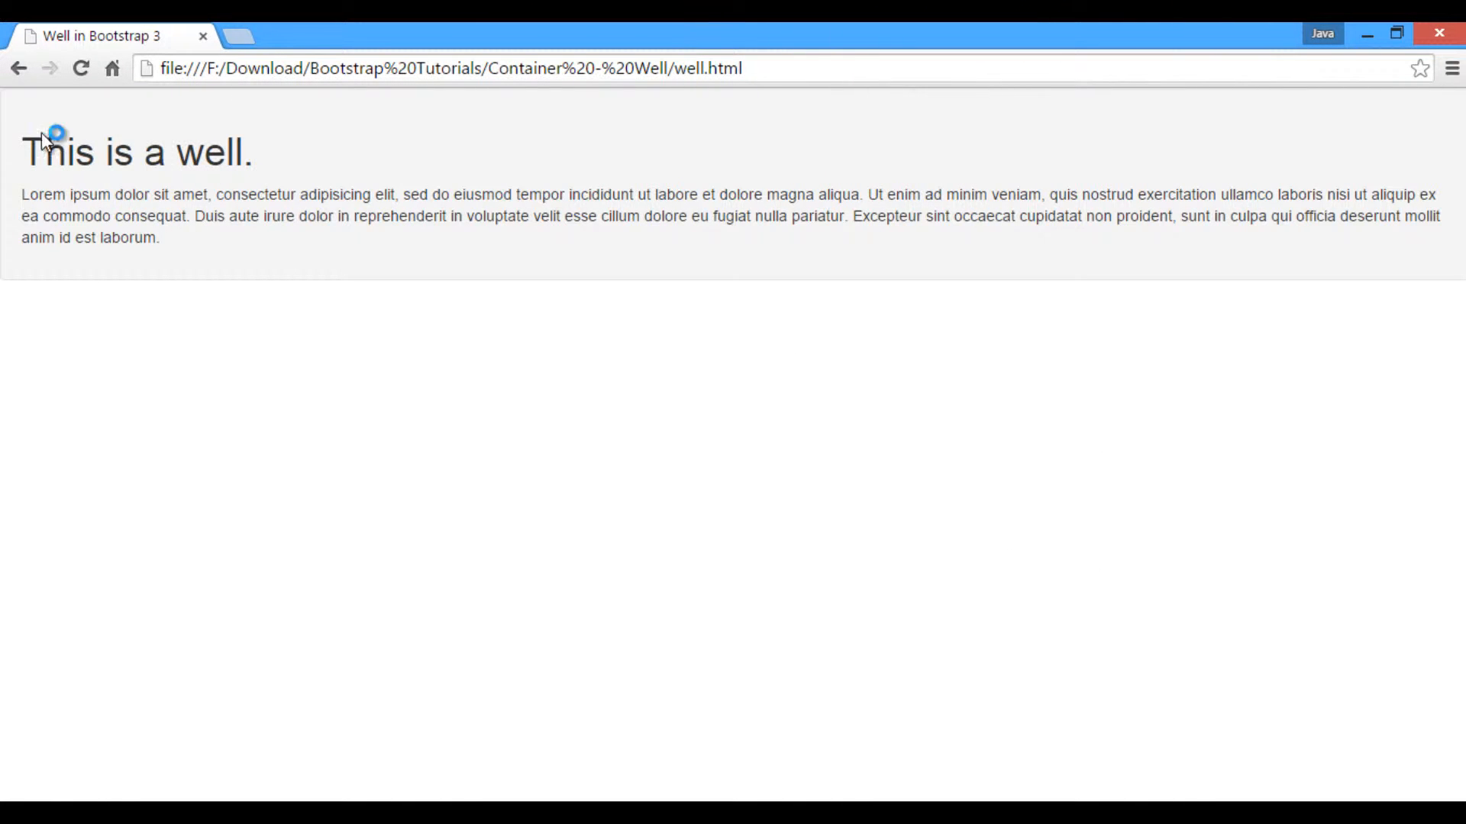
mouse_move(1166, 157)
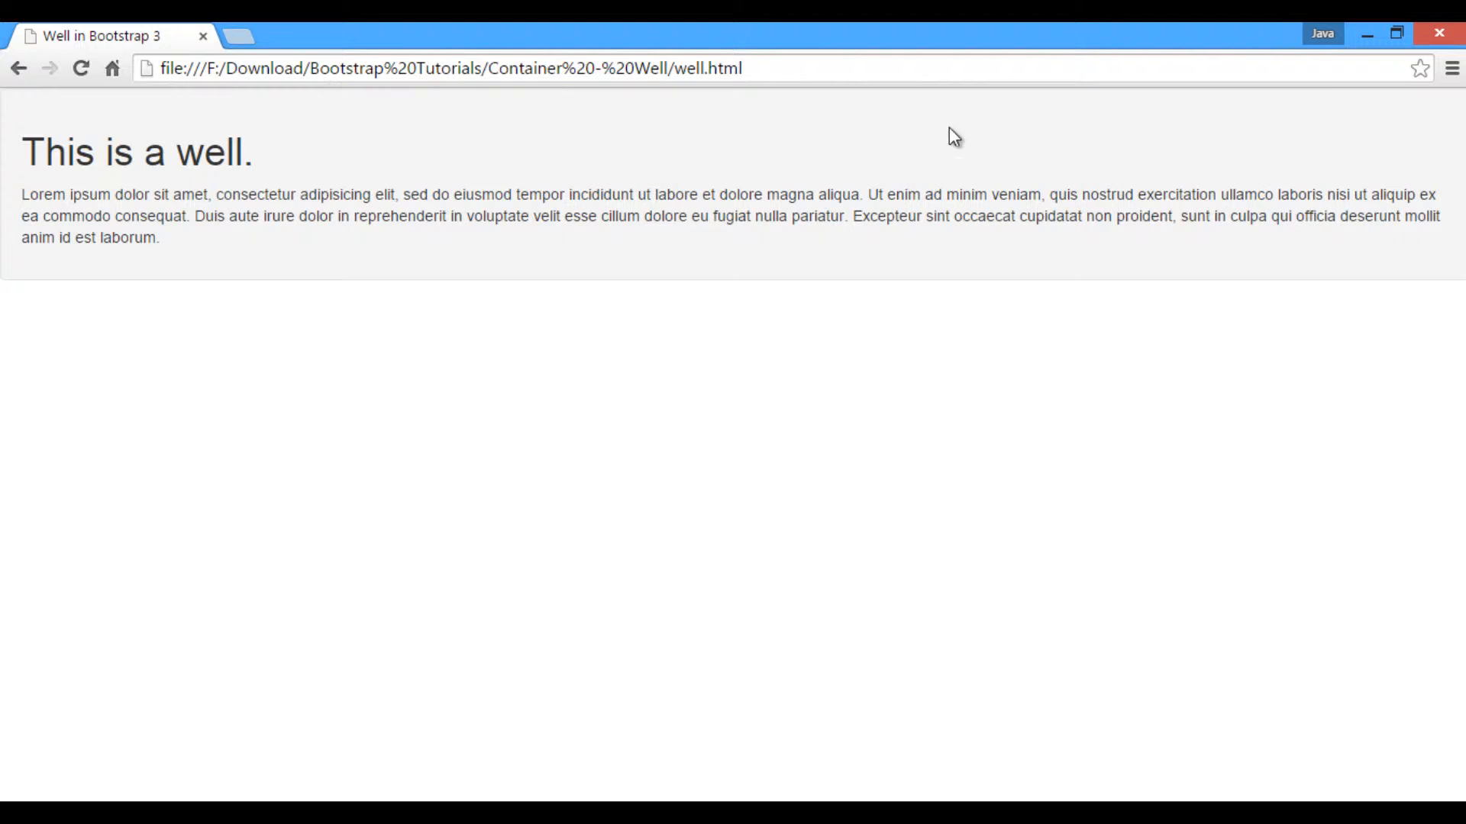
mouse_move(26, 139)
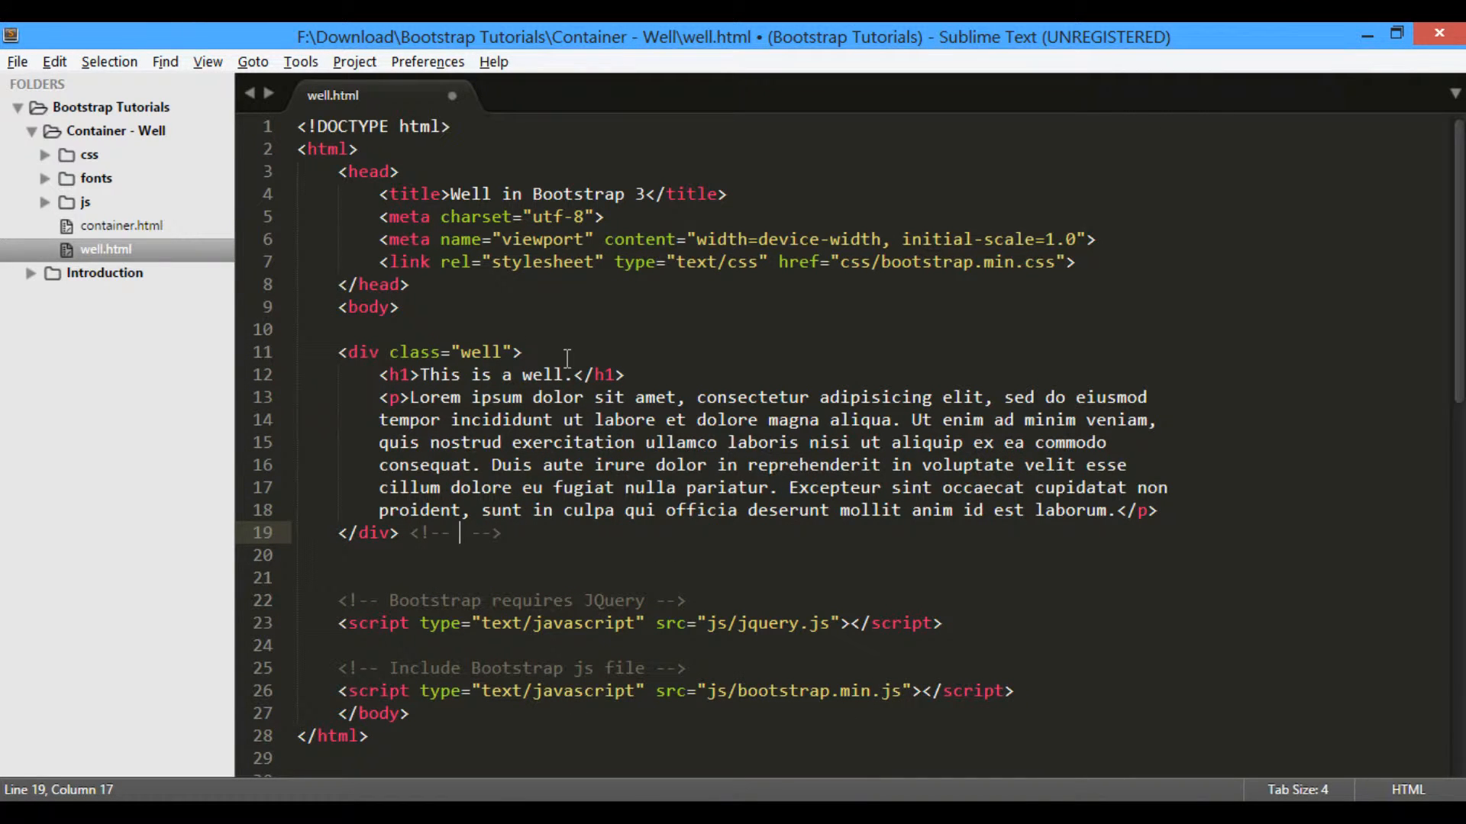
Add 'End of well' comments and a second div classed 'well well-lg' headed 'This is a large well.'
type("End of")
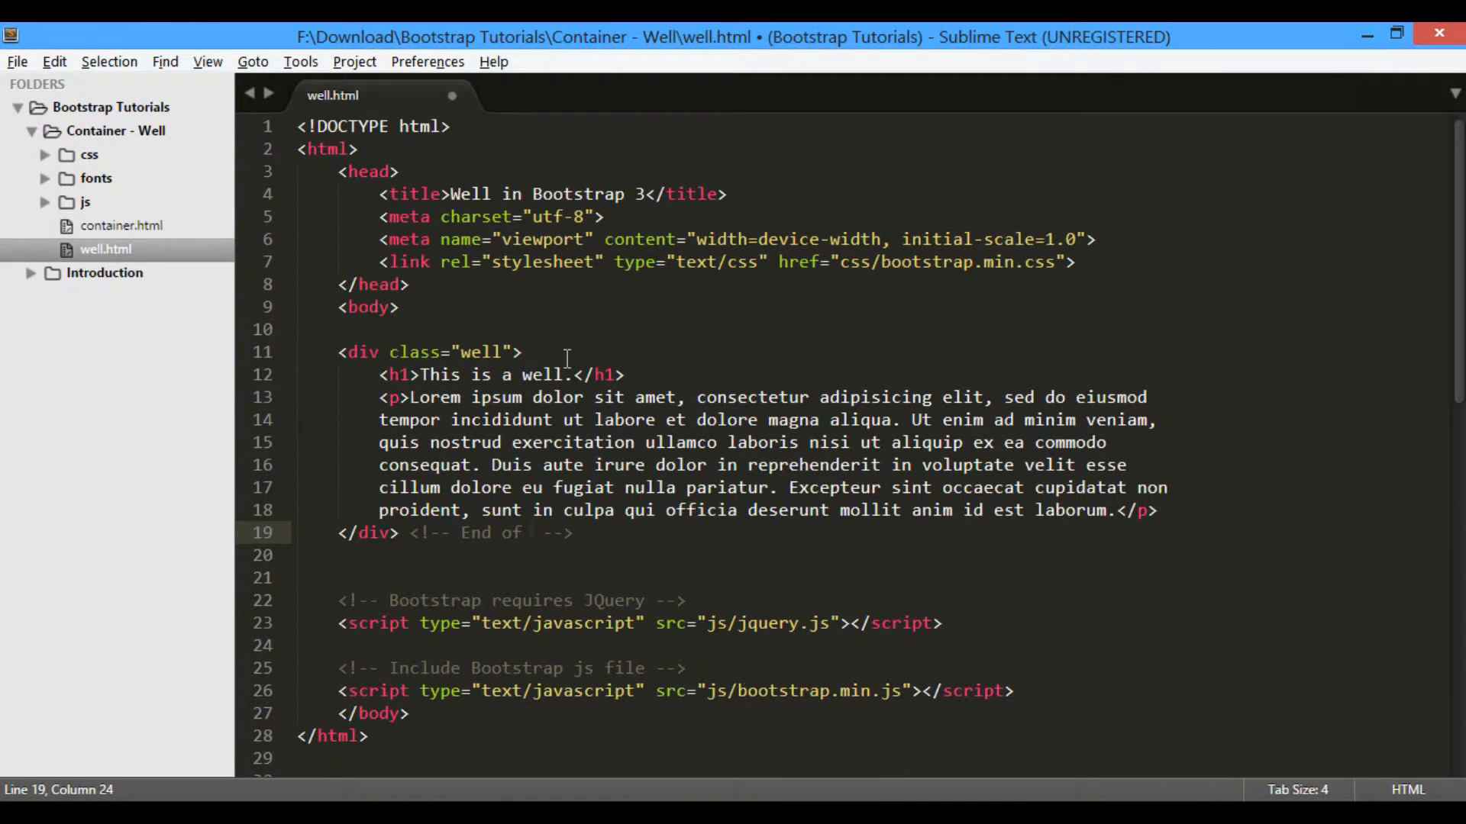
type("well")
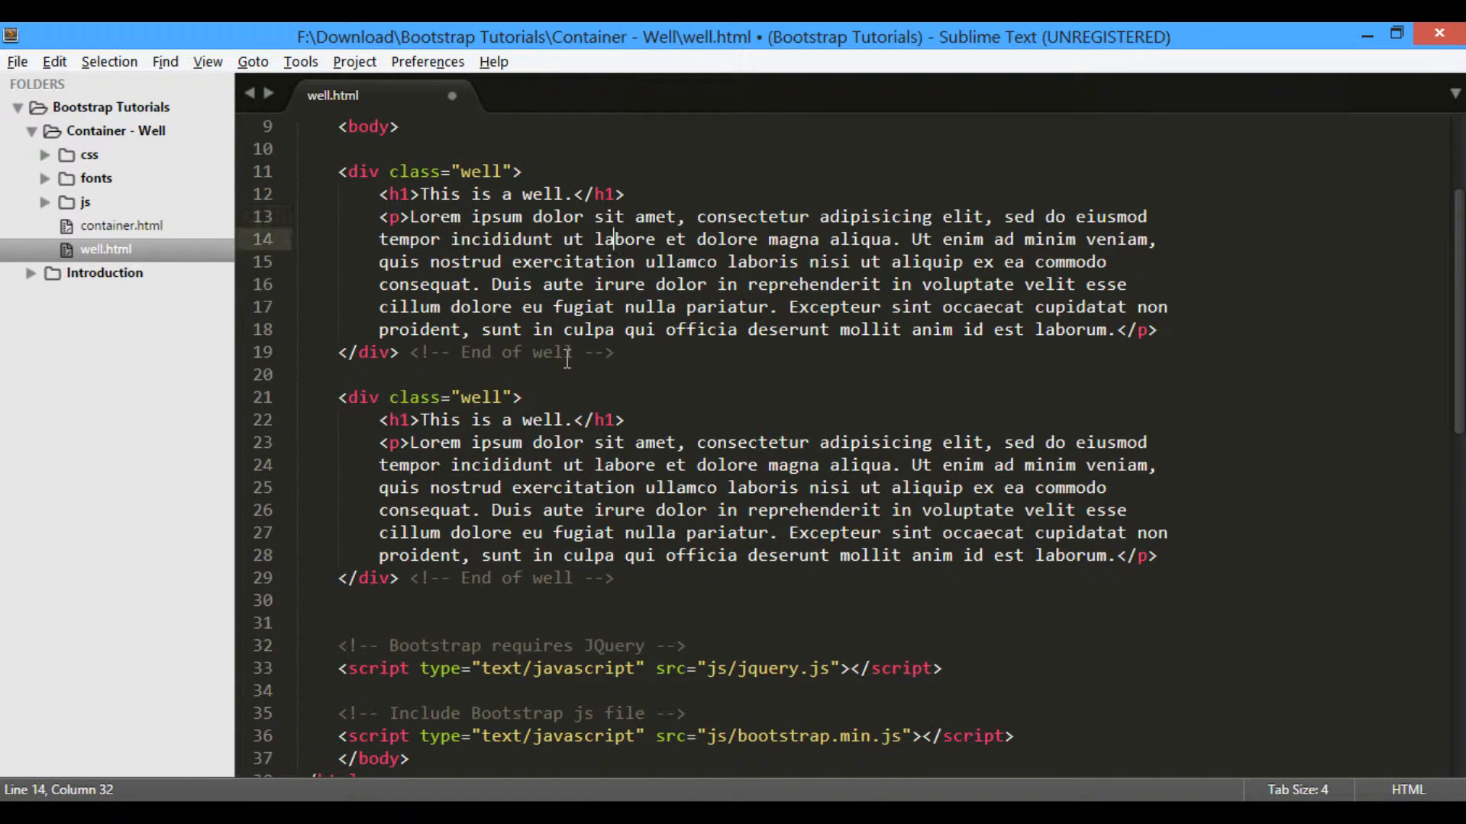
left_click(502, 397)
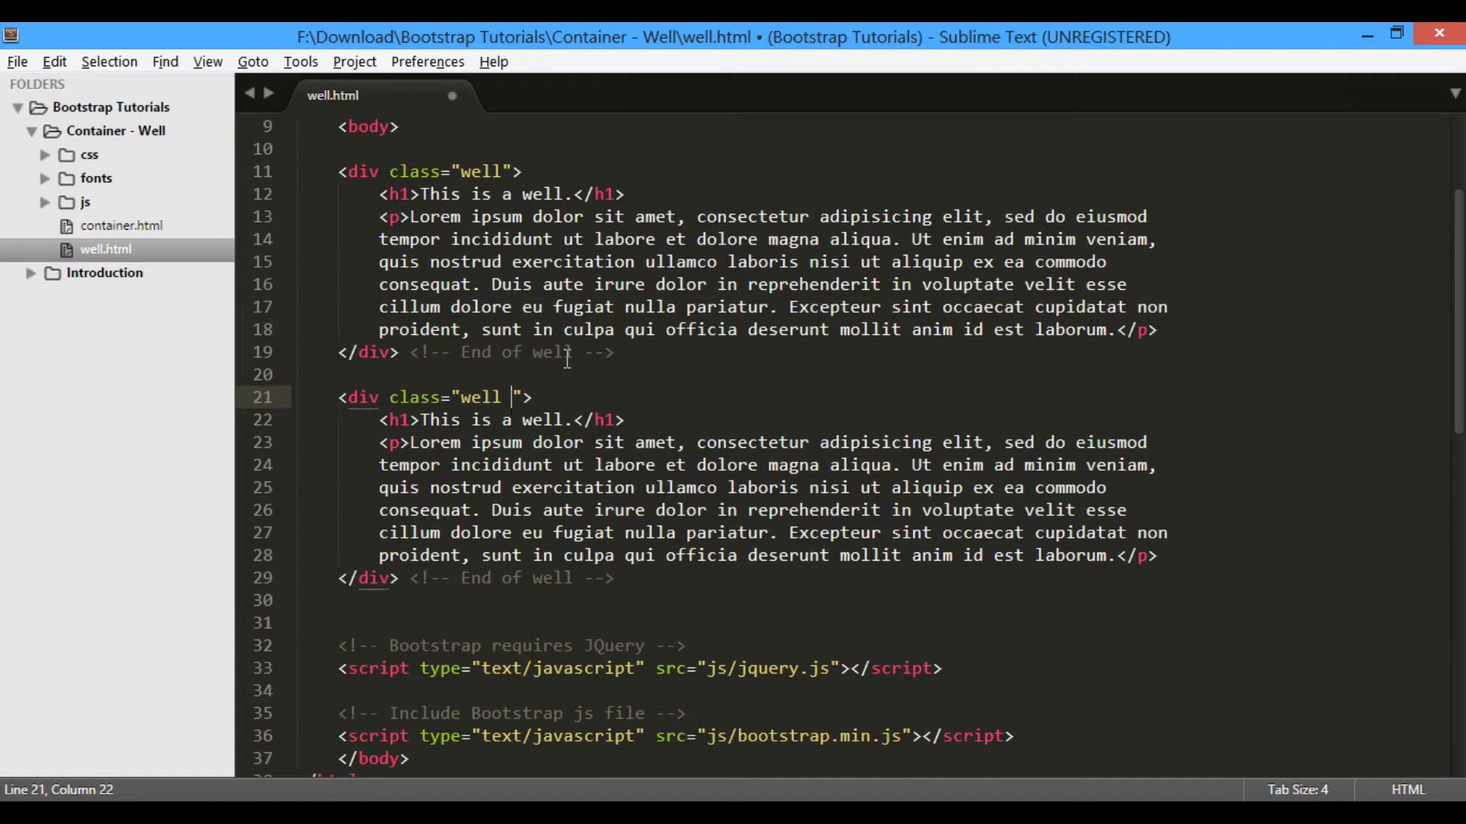
type("well-lg")
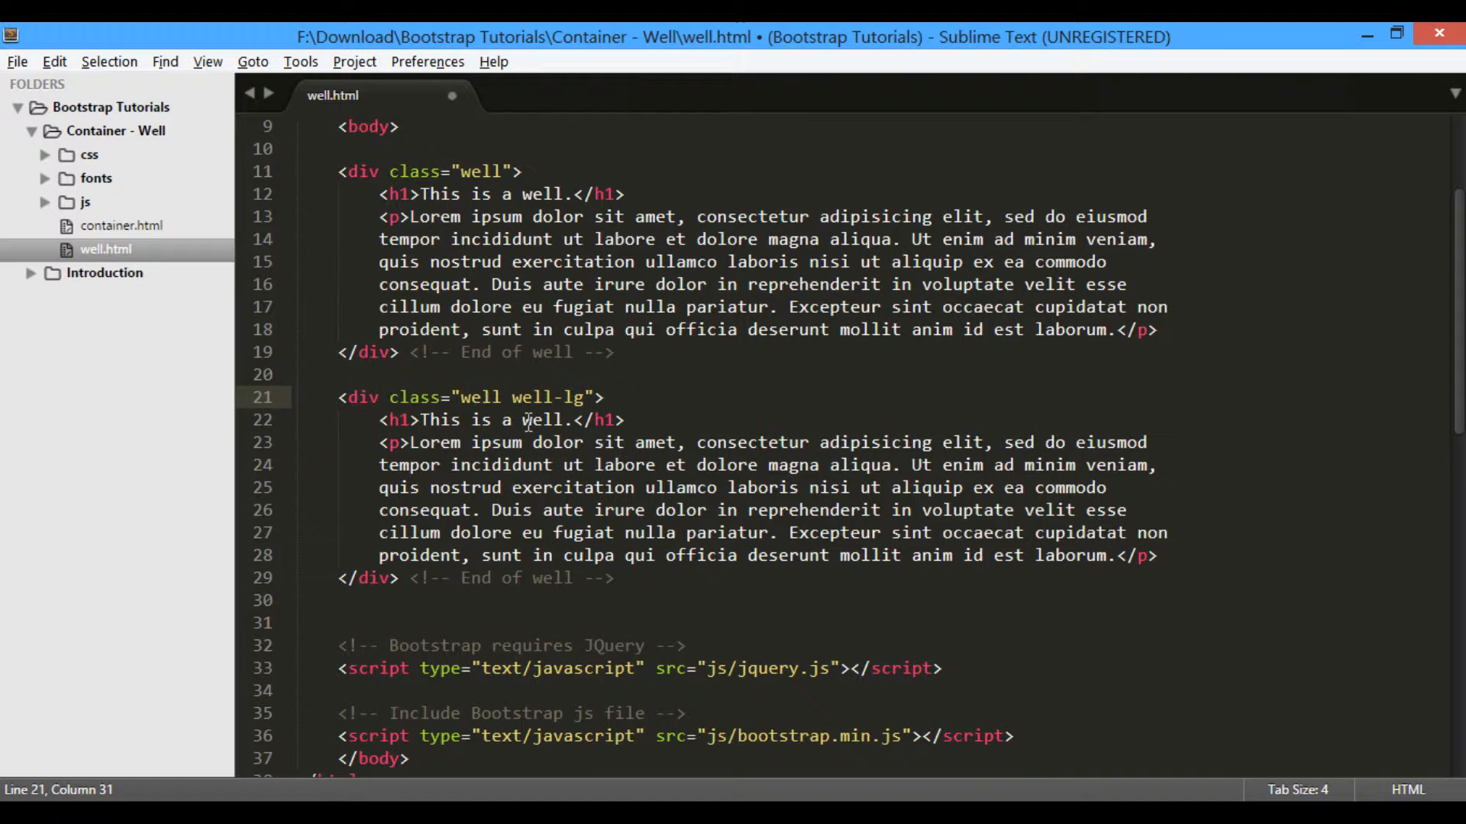
type("la")
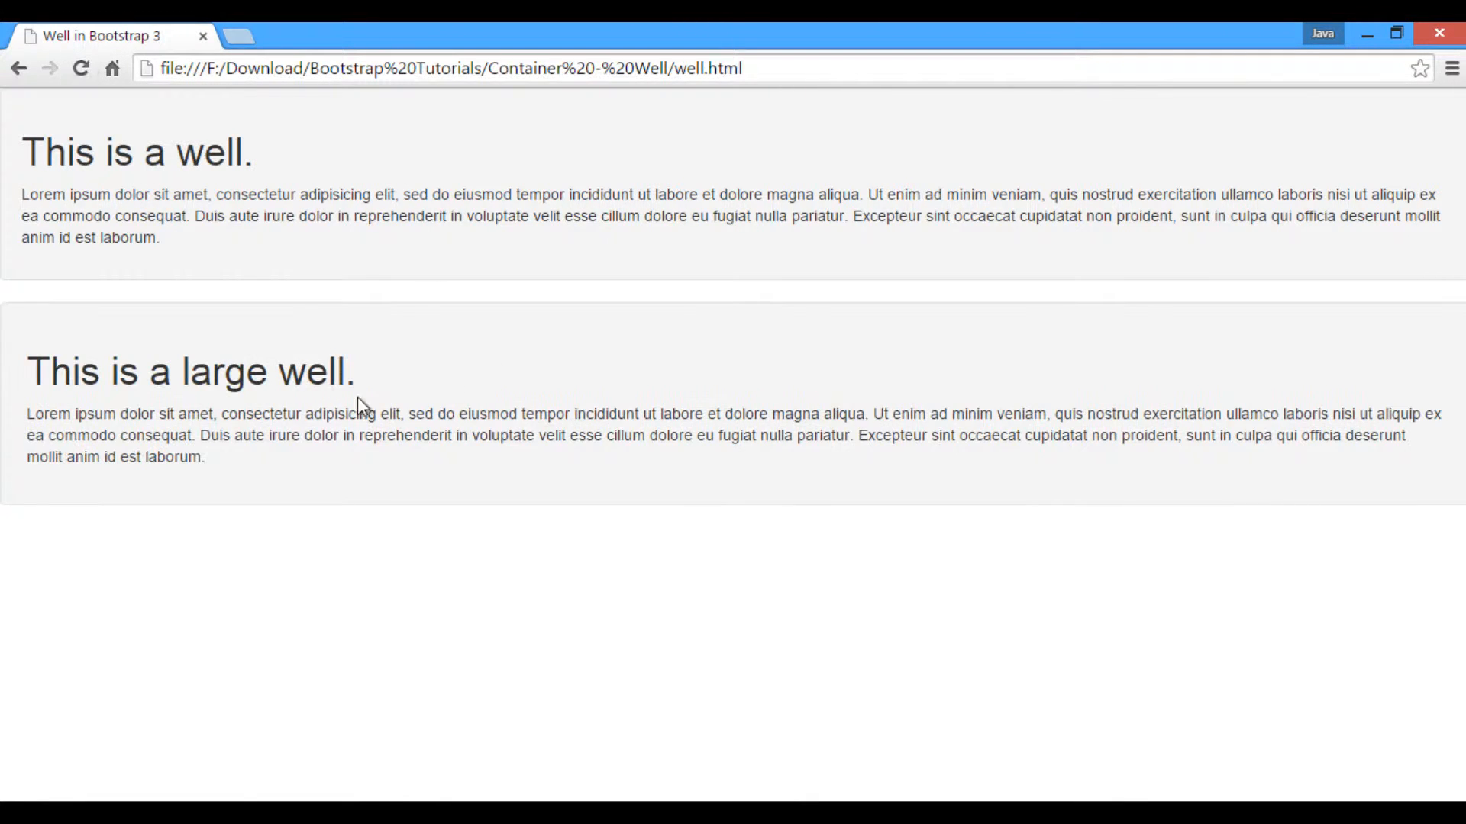
mouse_move(323, 455)
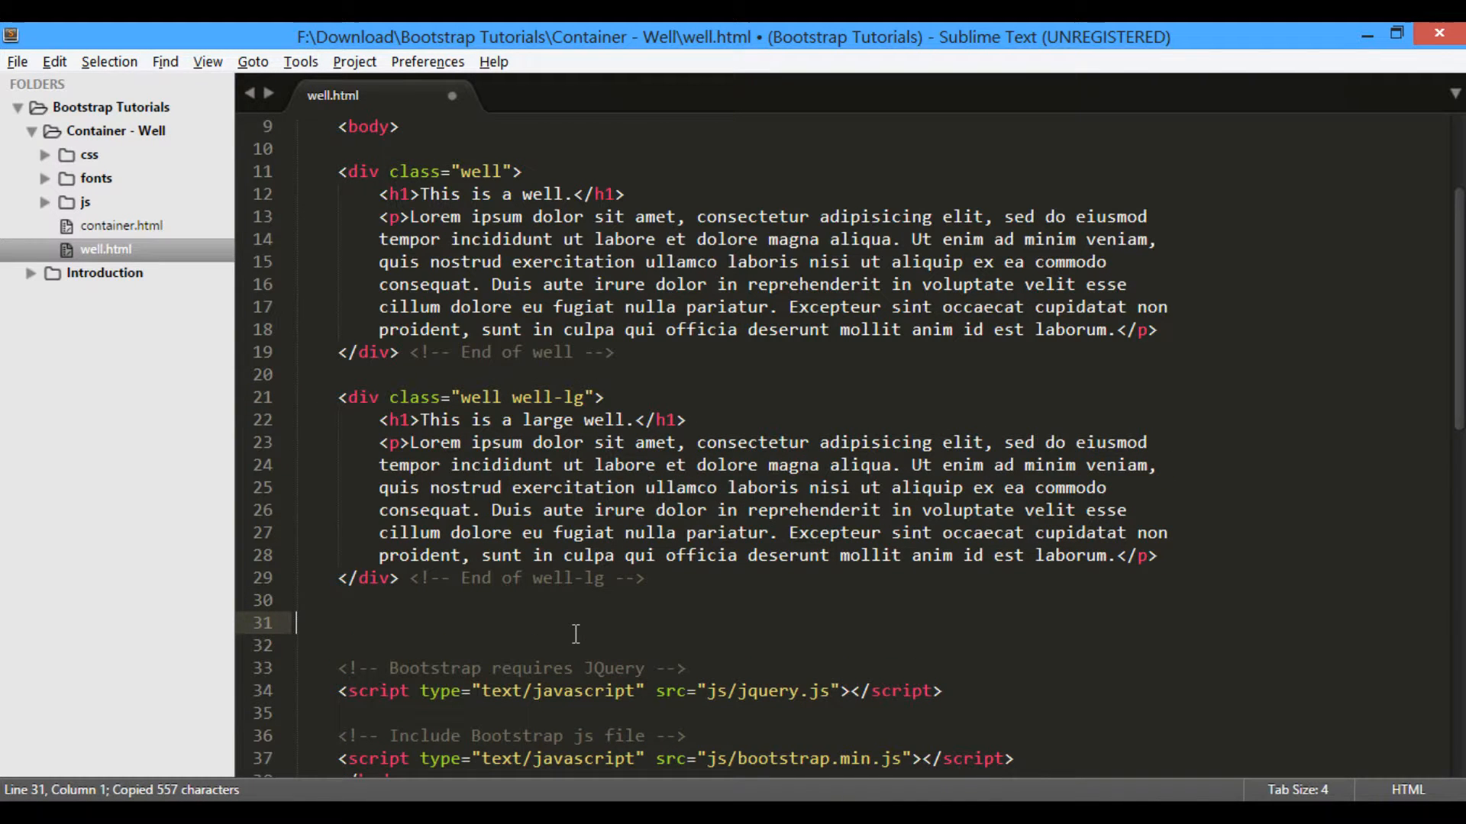
Paste a third well classed 'well well-sm', headed 'This is a small well.', and save
key("ctrl+v")
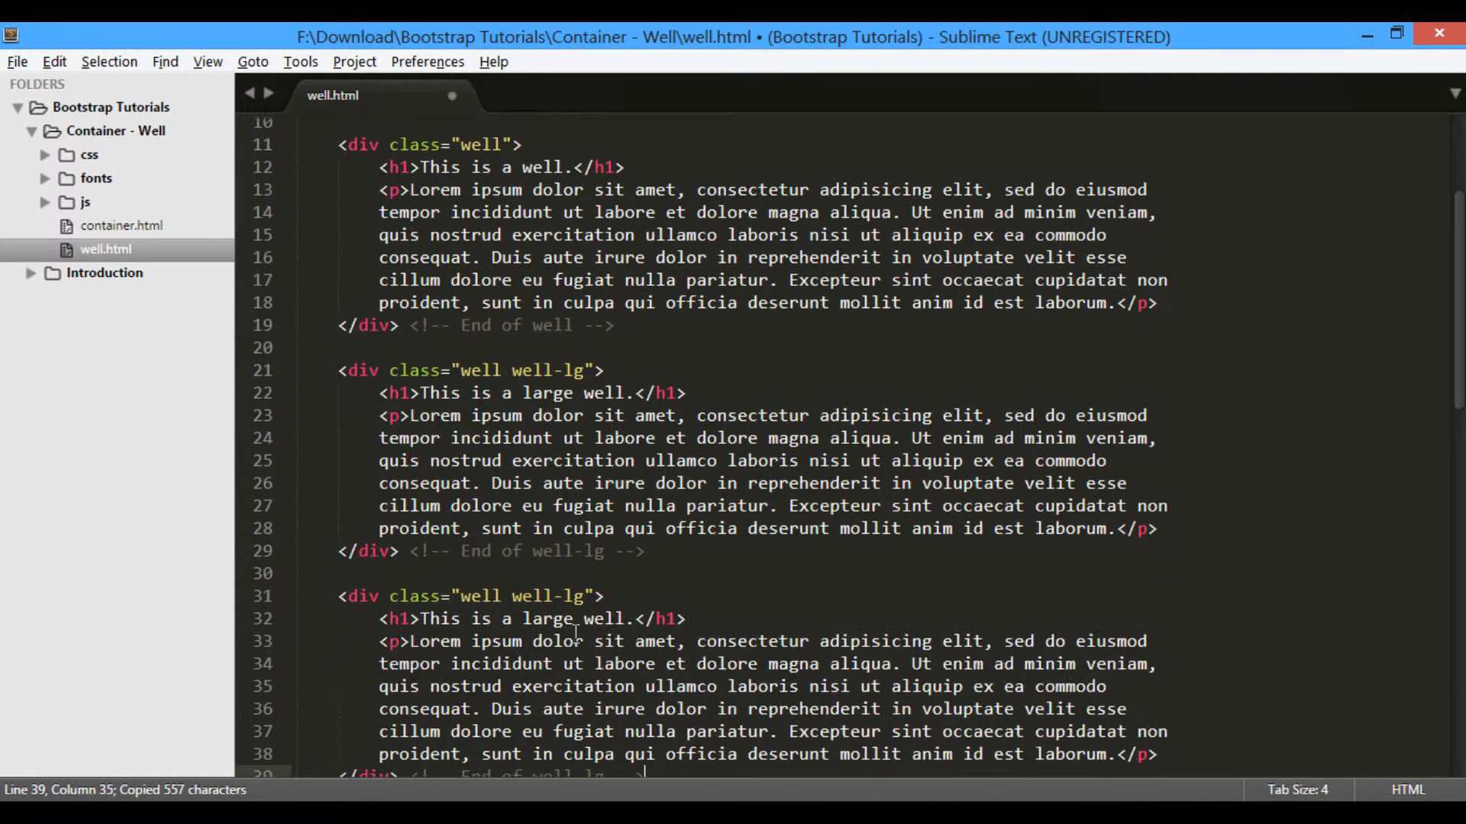
scroll("down", 3)
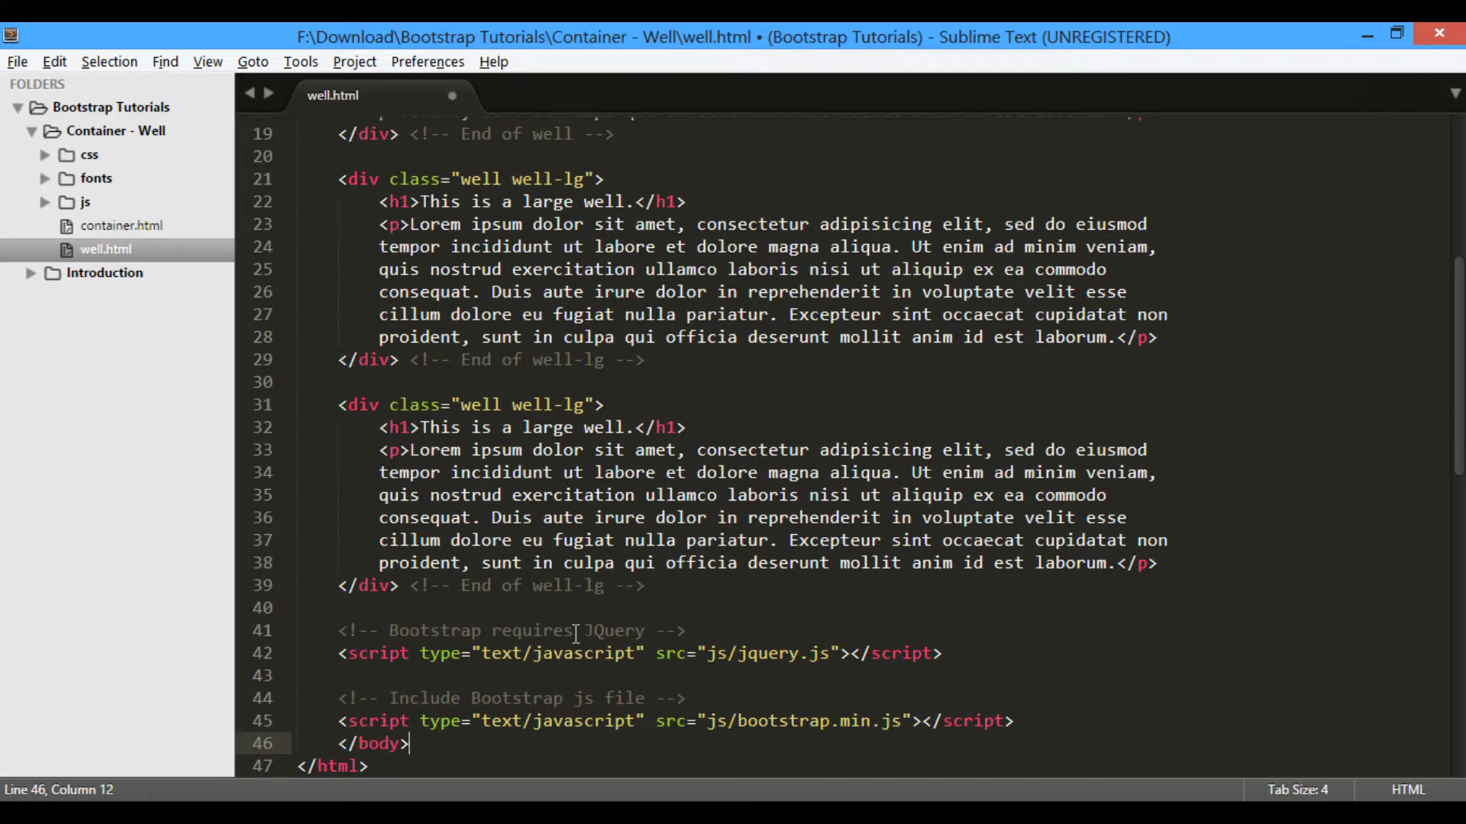
left_click(582, 405)
type("sm")
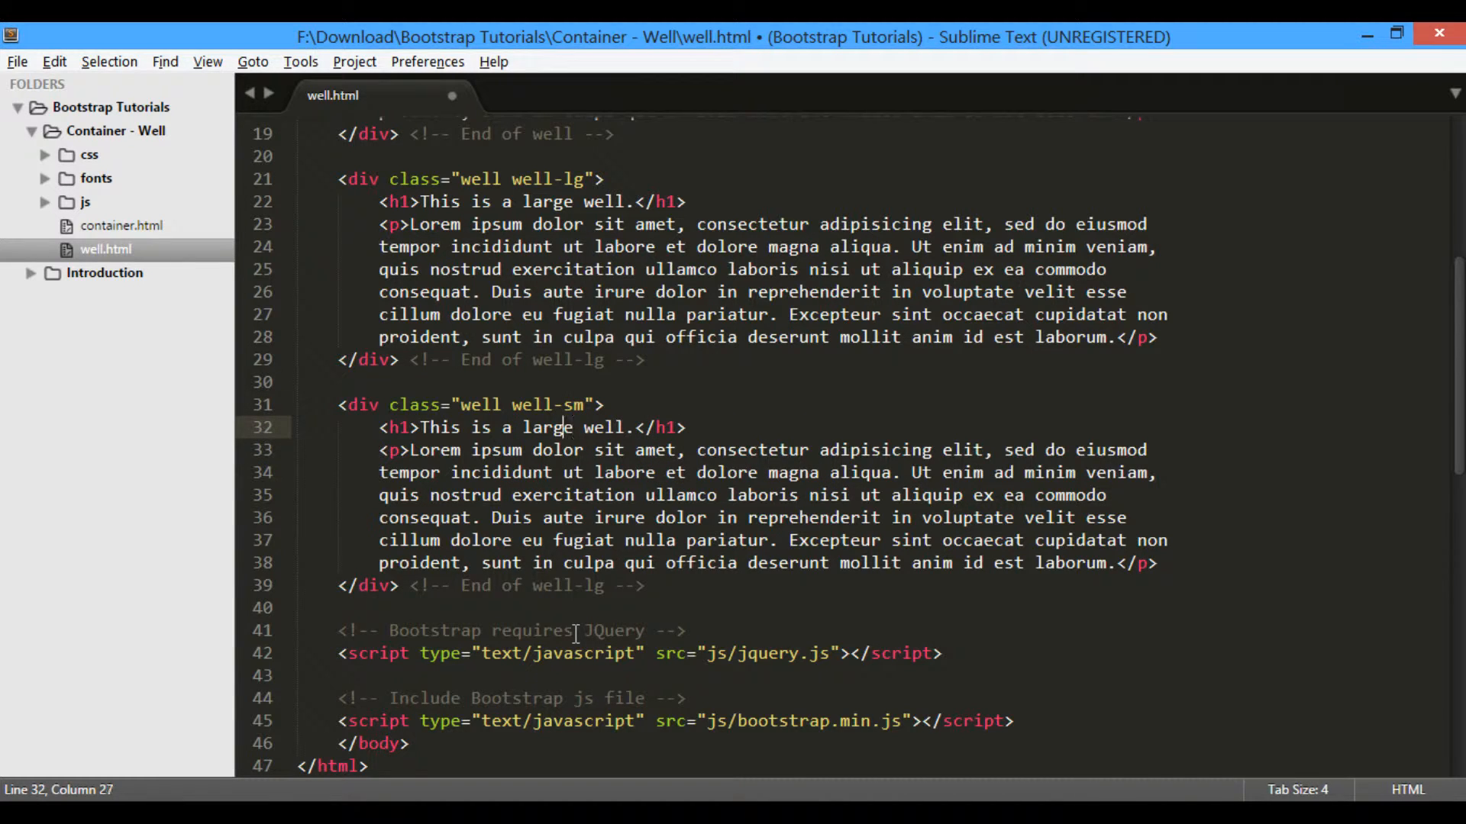
key("Backspace")
type("small")
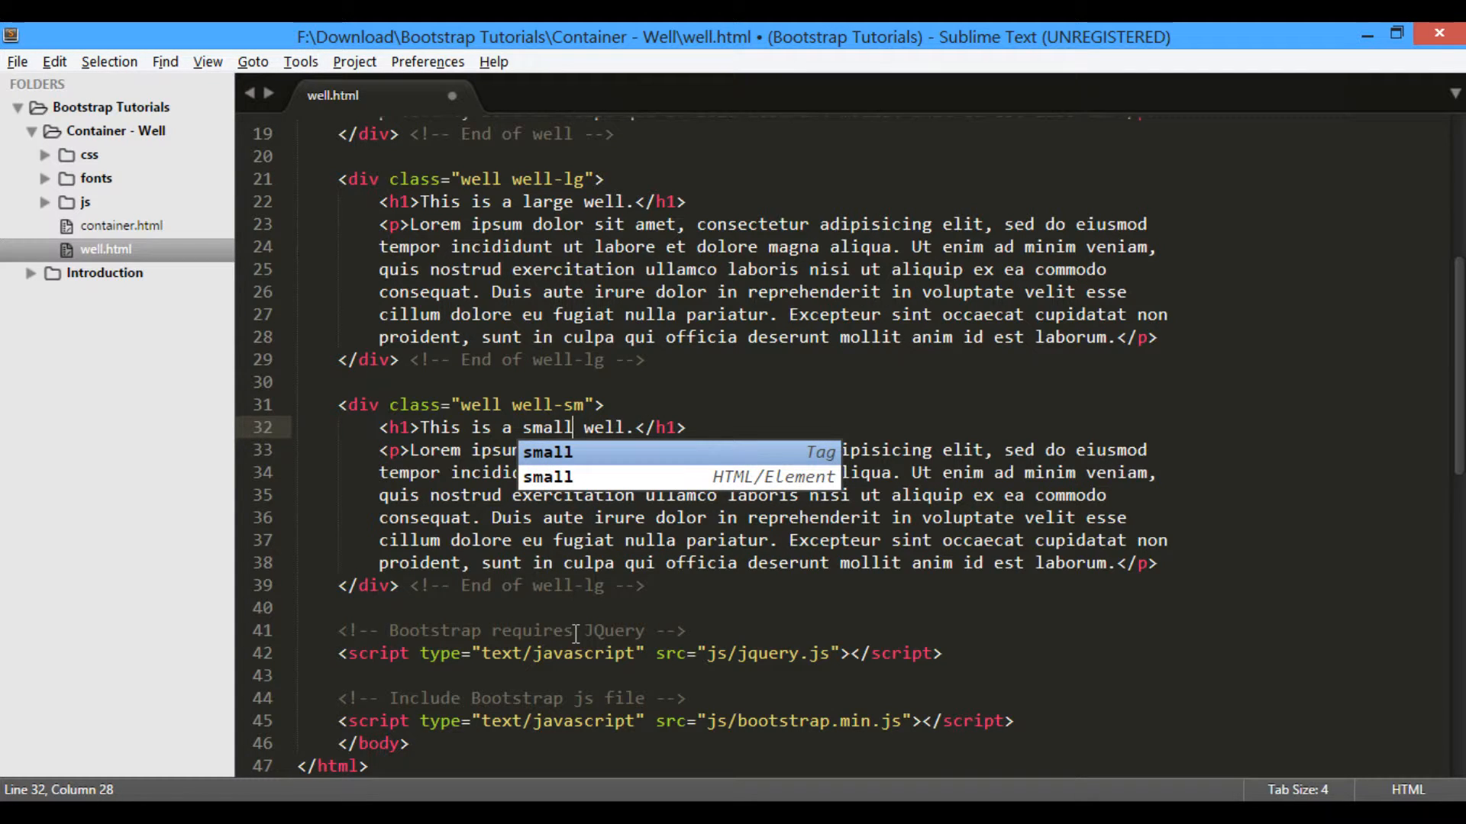
left_click(638, 541)
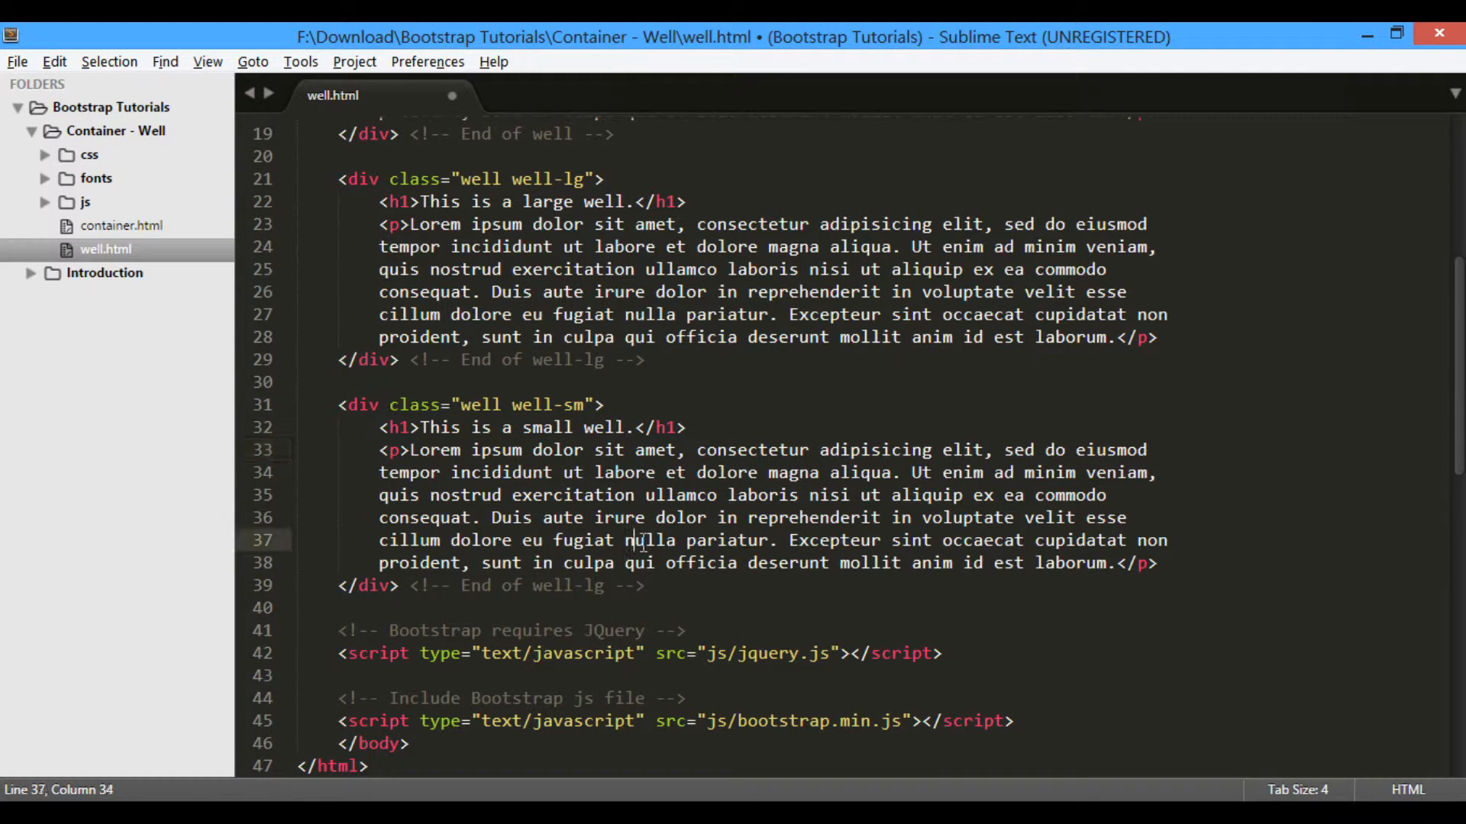
key("ctrl+s")
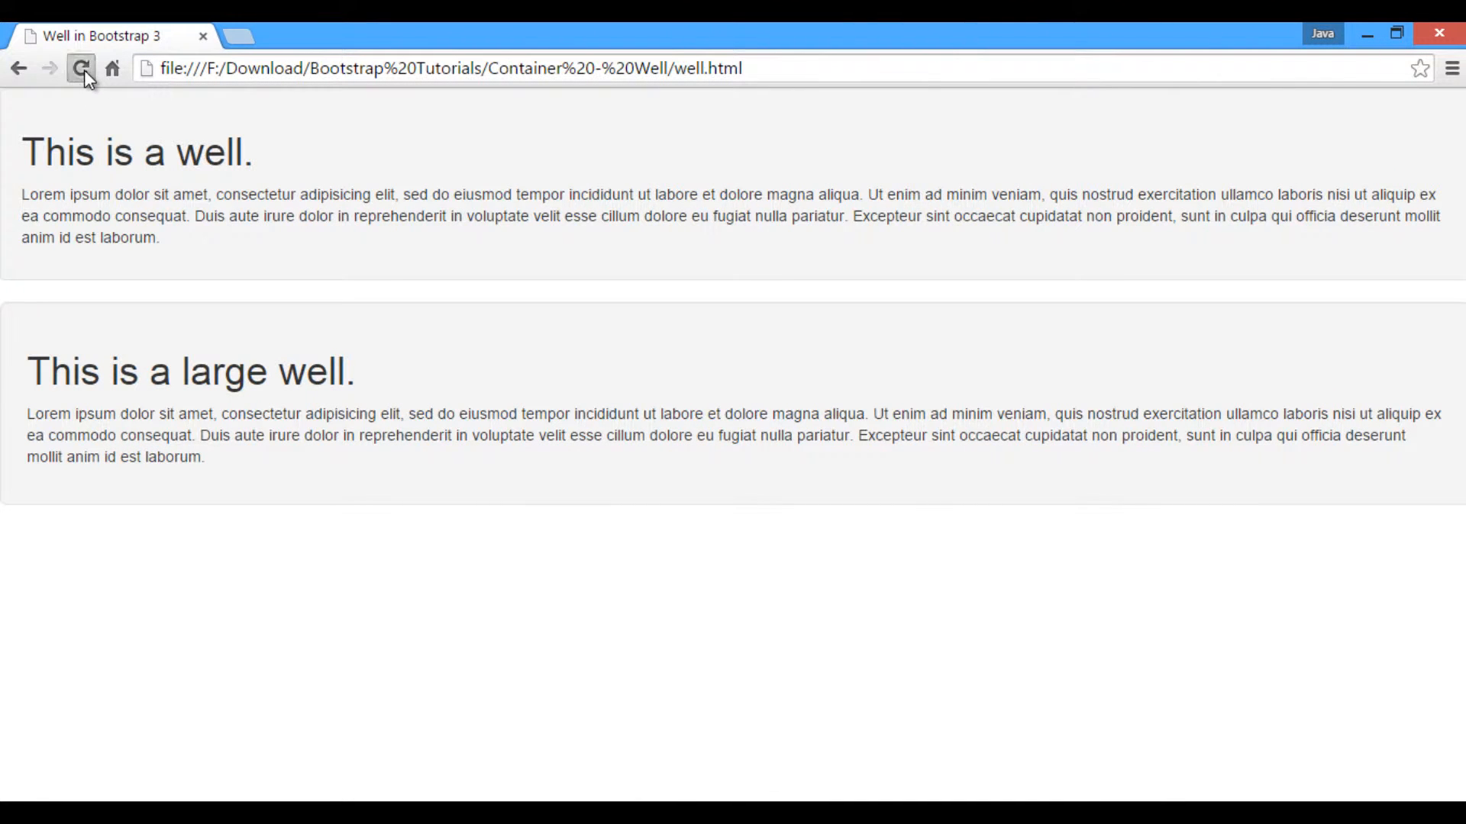
Reload the Chrome preview and return to well.html in Sublime Text
left_click(81, 69)
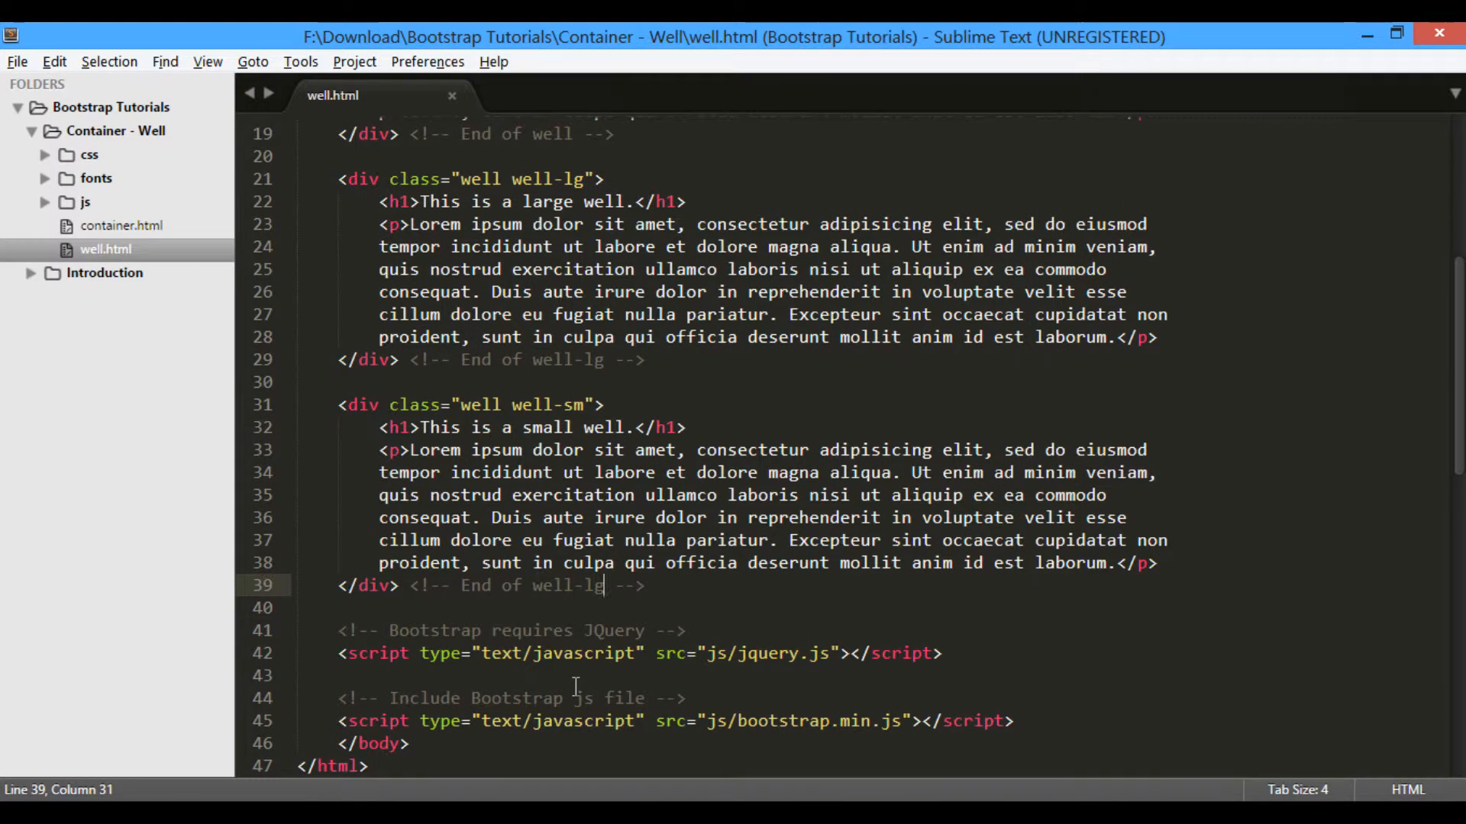
type("m")
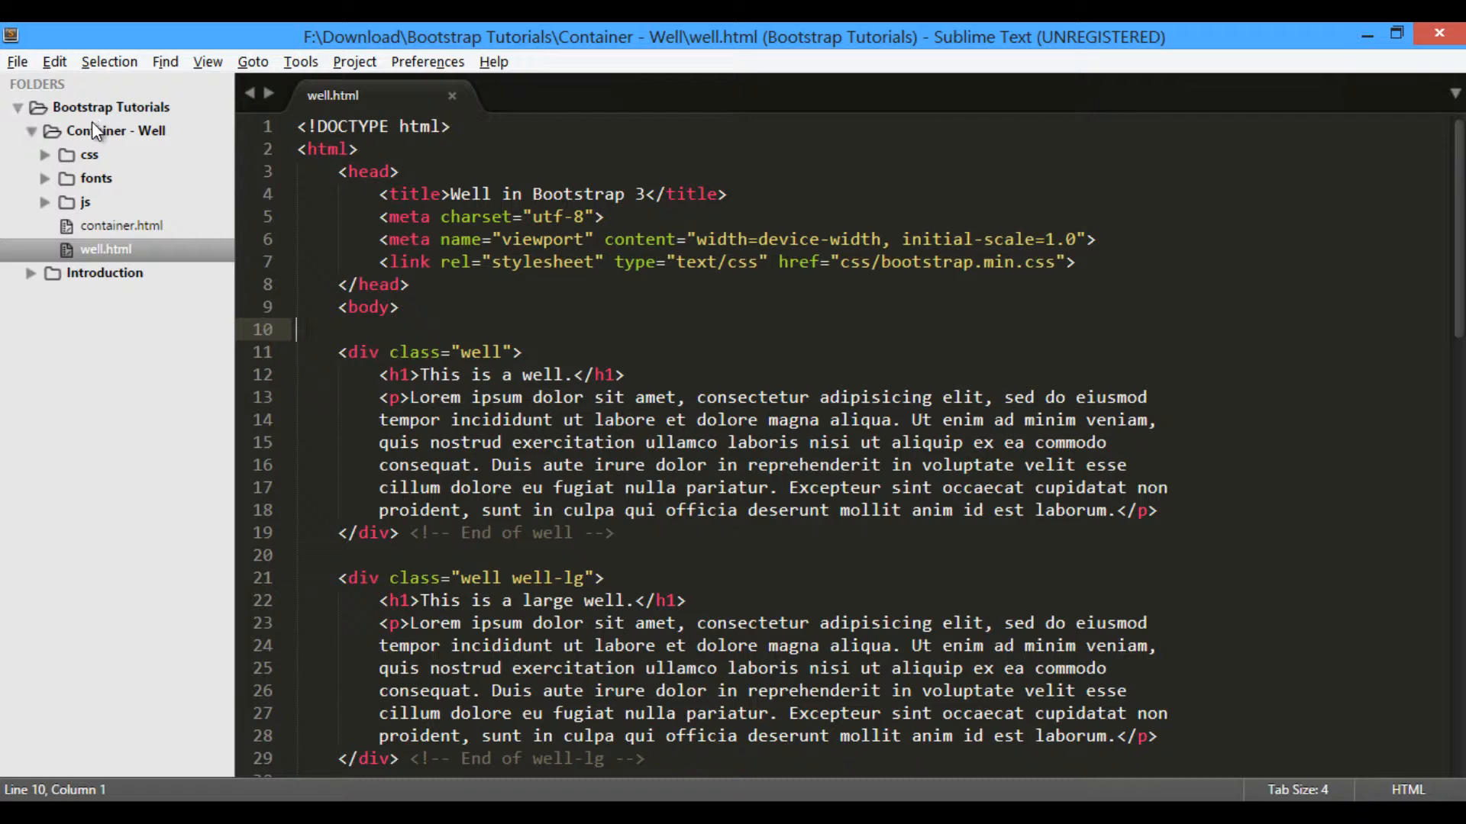
Create container-well.html in the Container - Well folder, then return to well.html
right_click(114, 130)
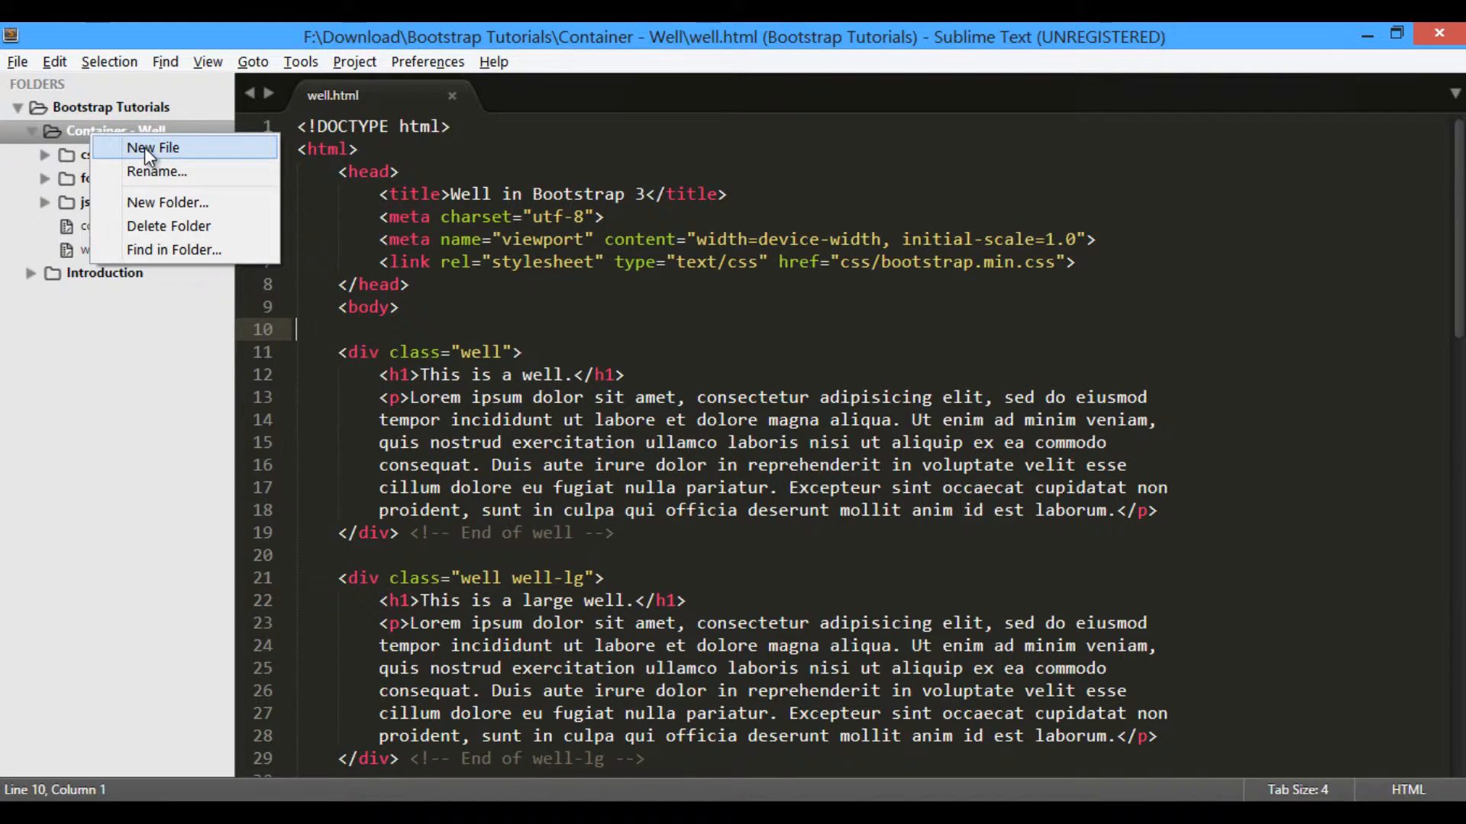
left_click(153, 148)
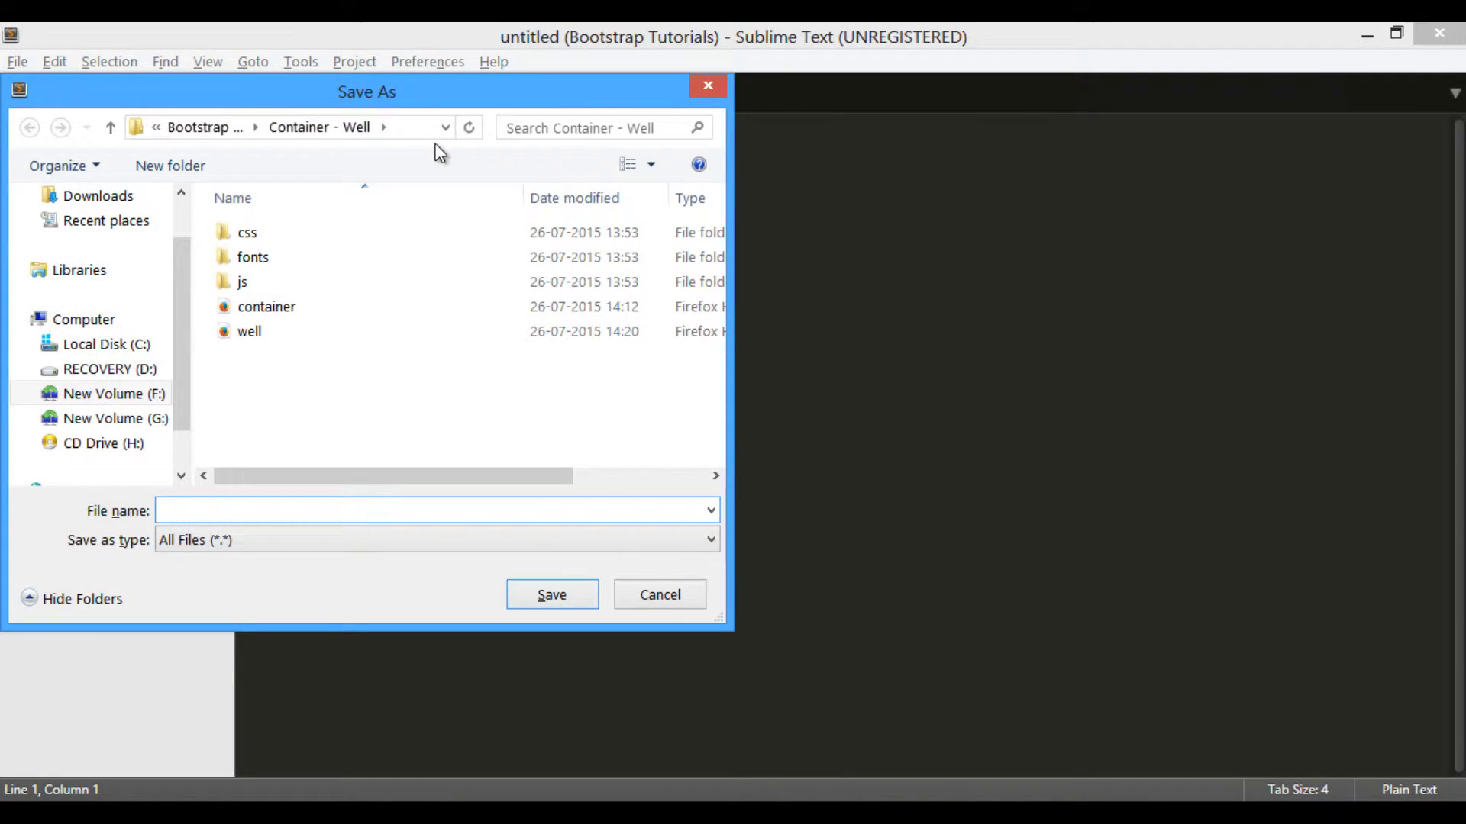
type("container-")
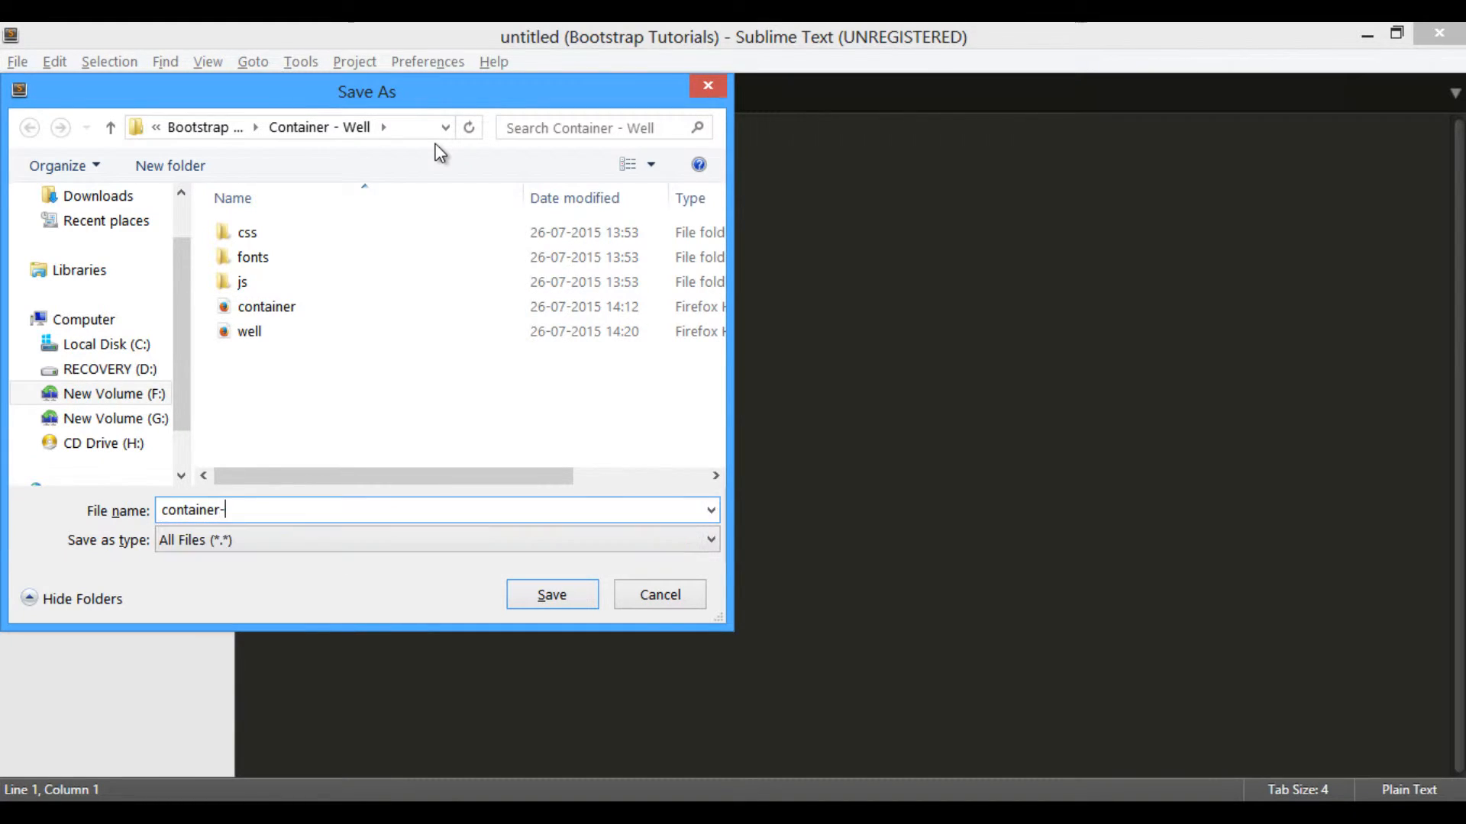
type("well")
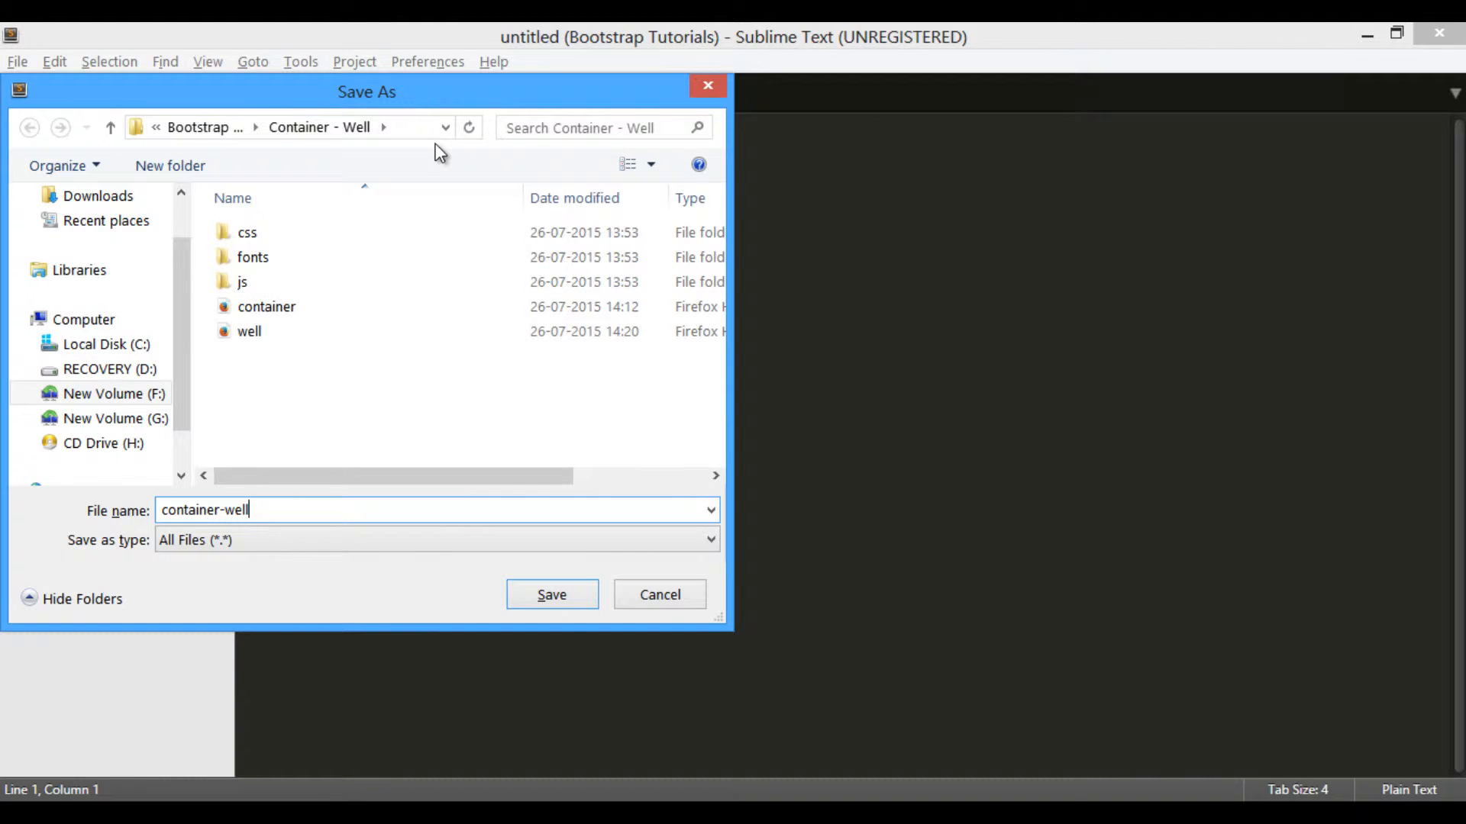
type(".html")
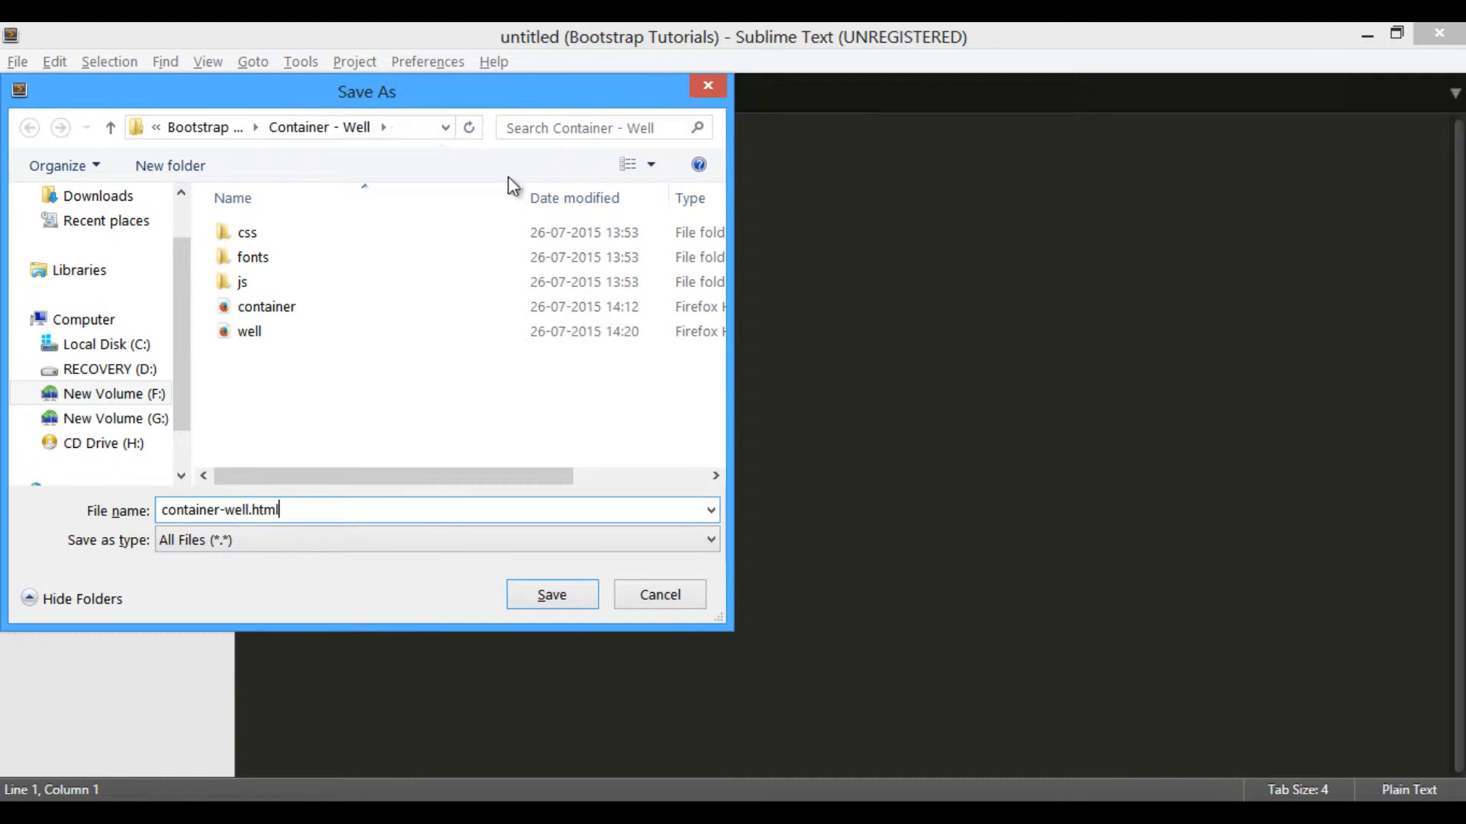
left_click(552, 594)
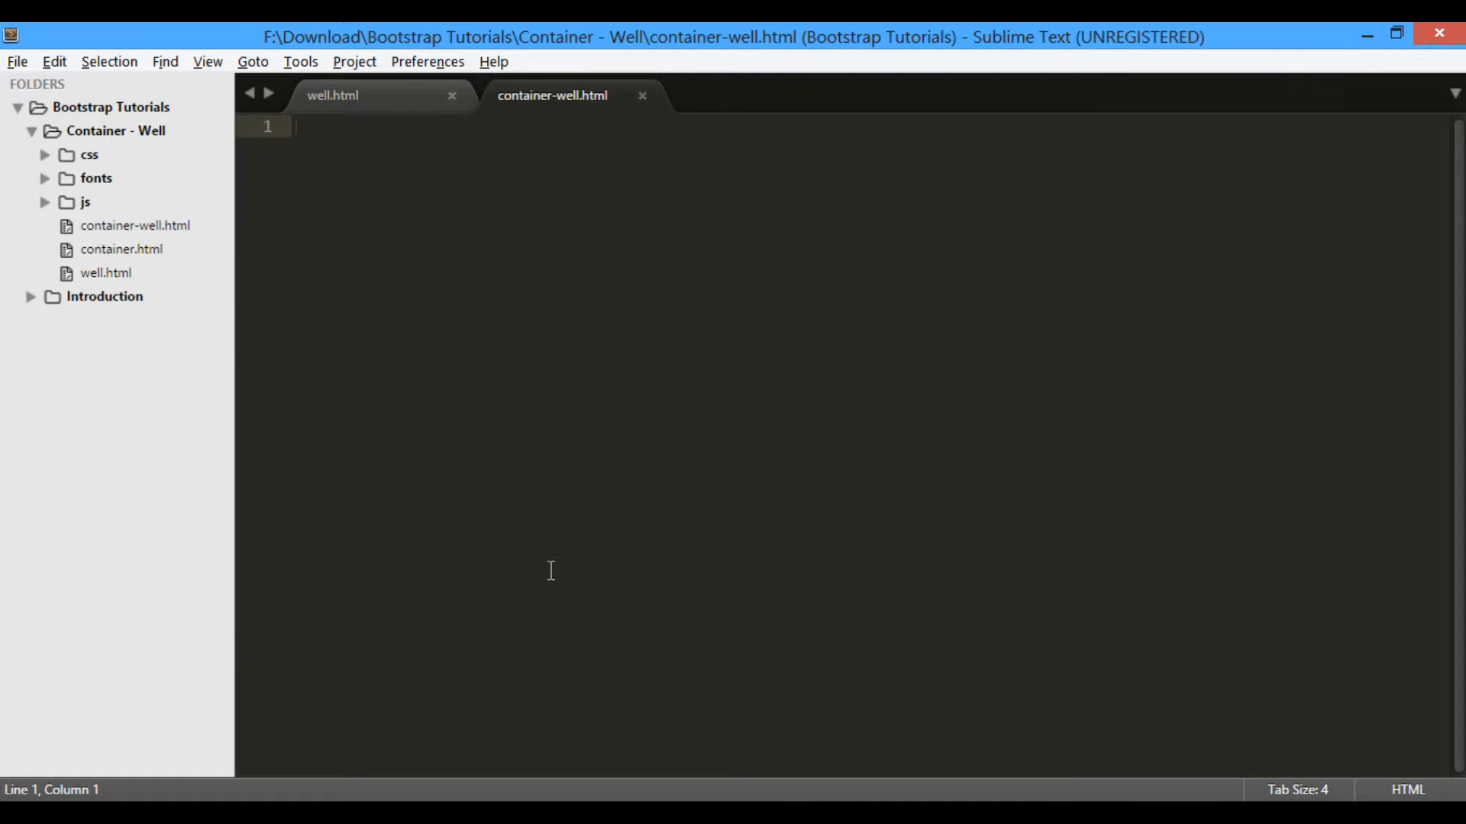
left_click(333, 95)
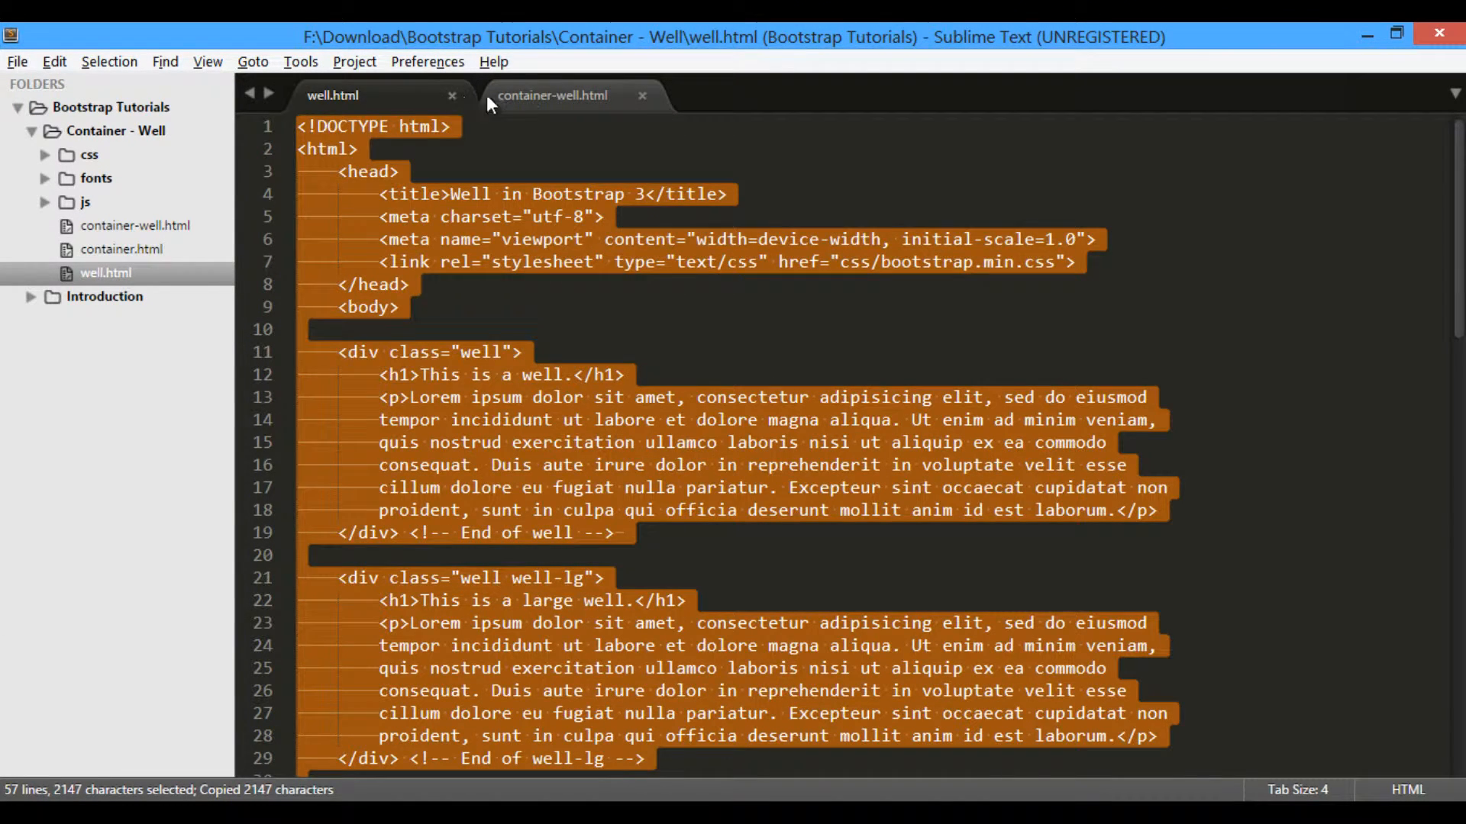
Paste the well page into container-well.html, close well.html, retitle it 'Container and Well in Bootstrap 3'
left_click(551, 95)
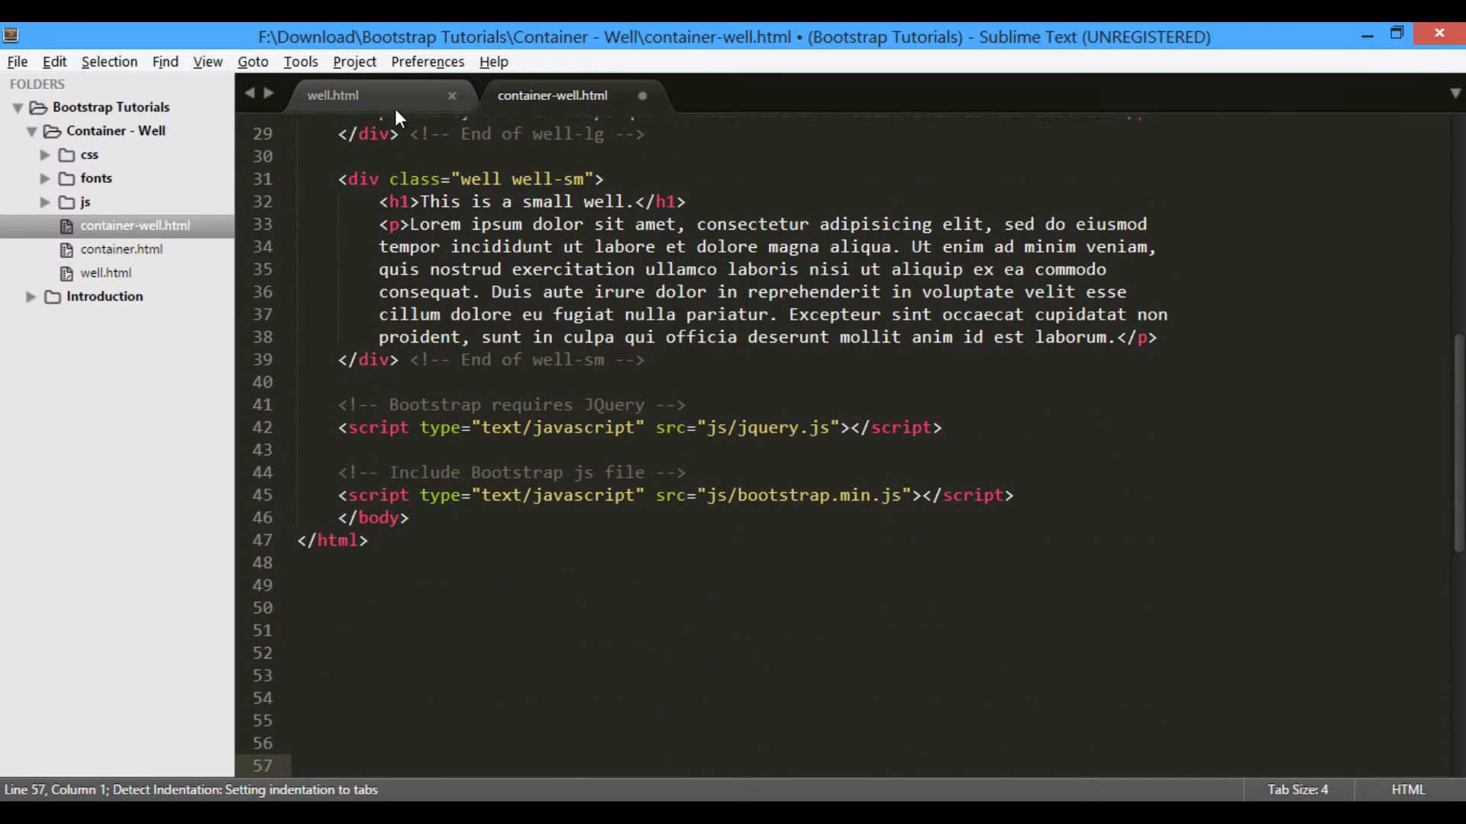
left_click(452, 95)
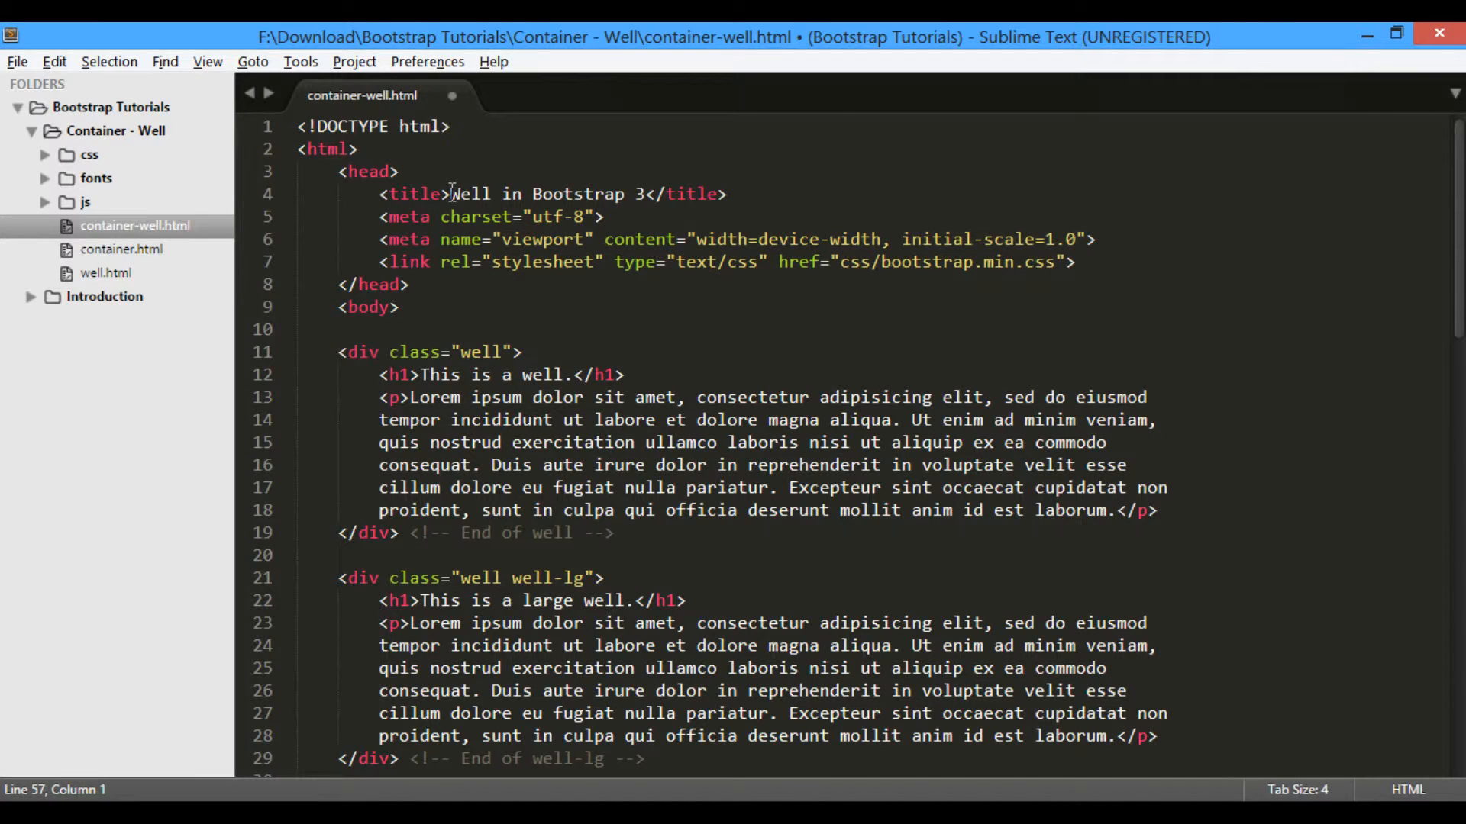
type("Container and")
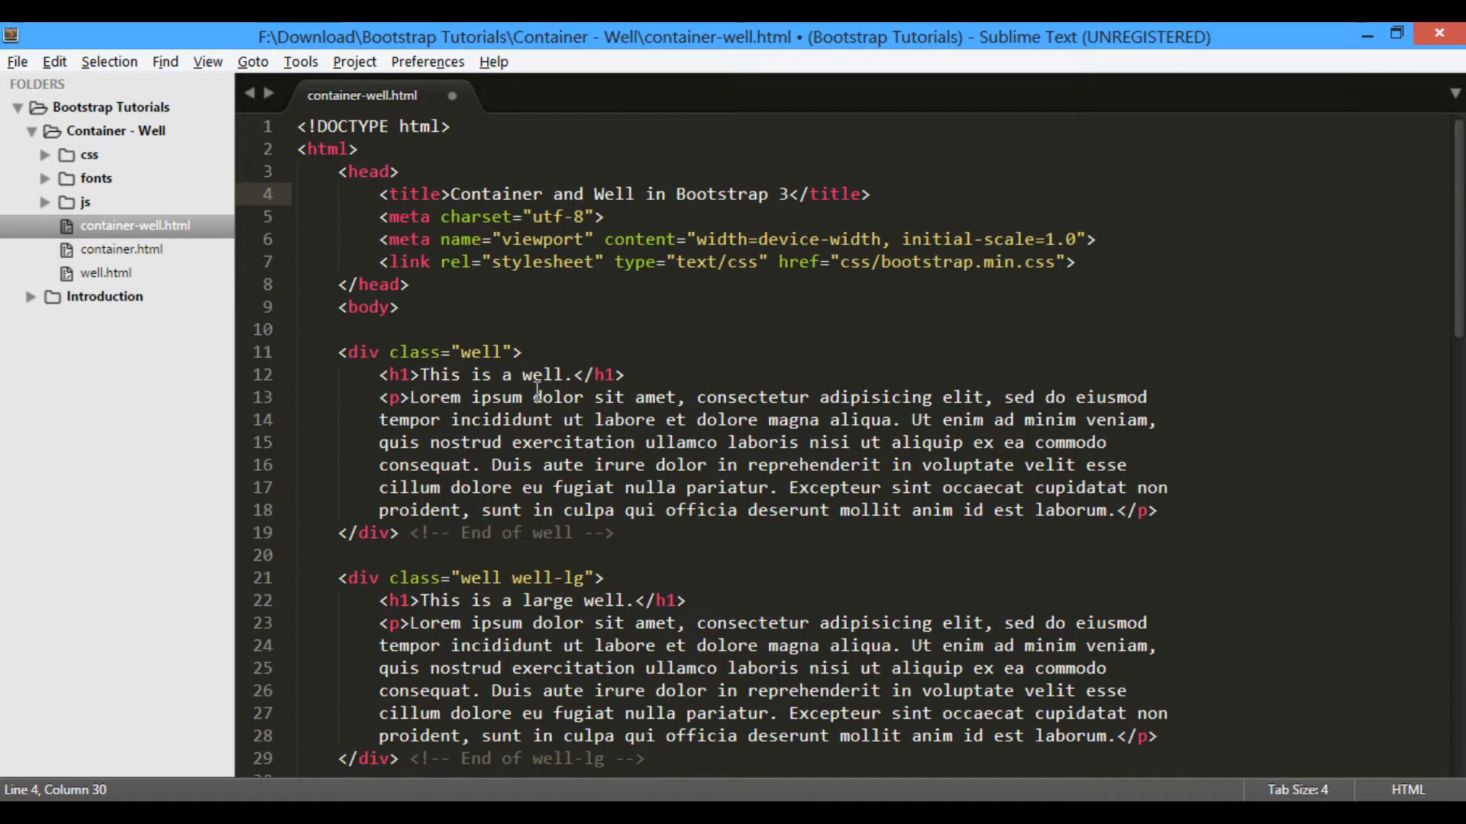
Delete the large and small well blocks, keeping only the basic well
scroll("down", 3)
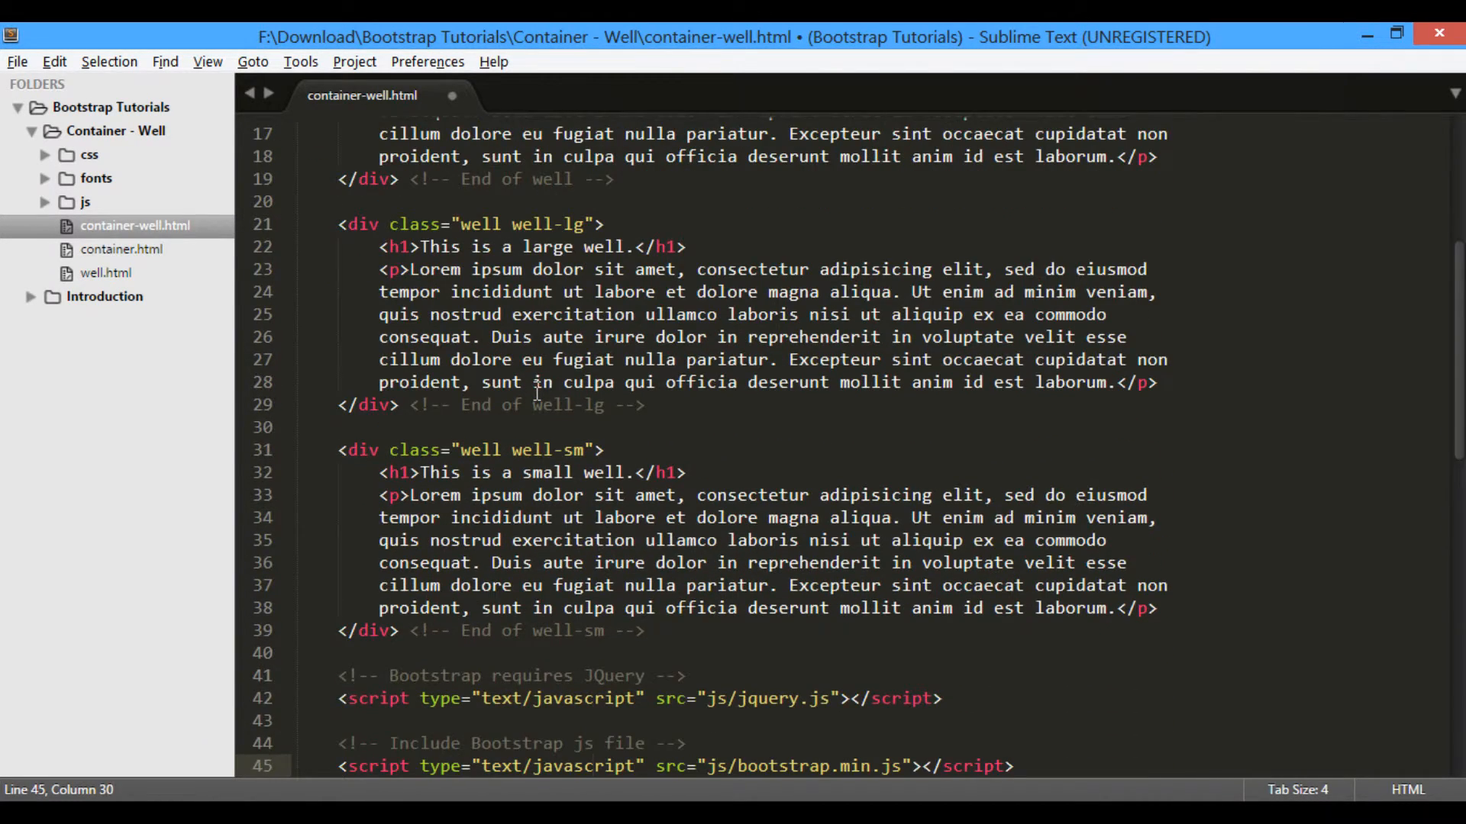
left_click_drag(655, 607, 644, 630)
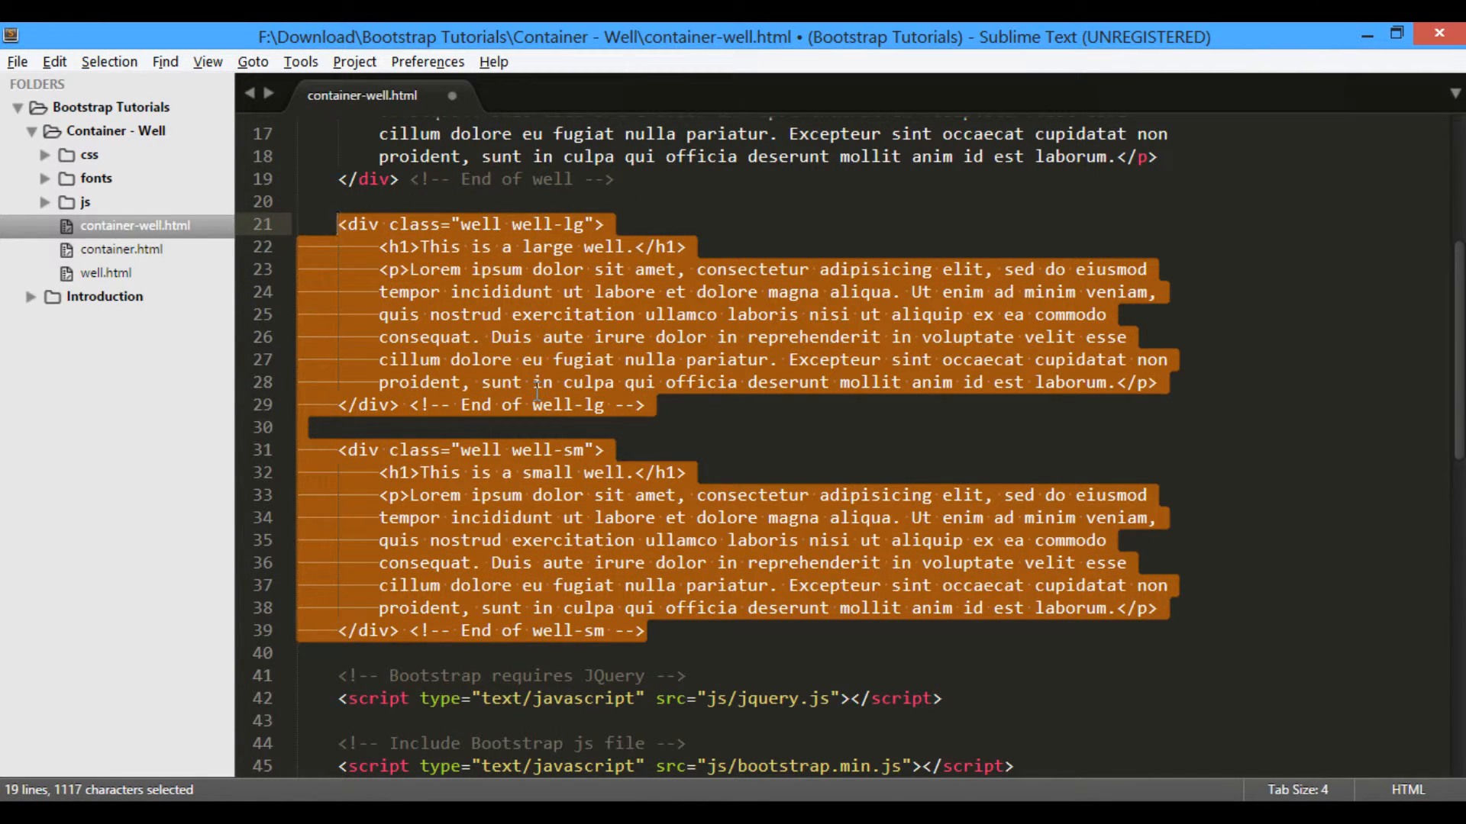
key("Delete")
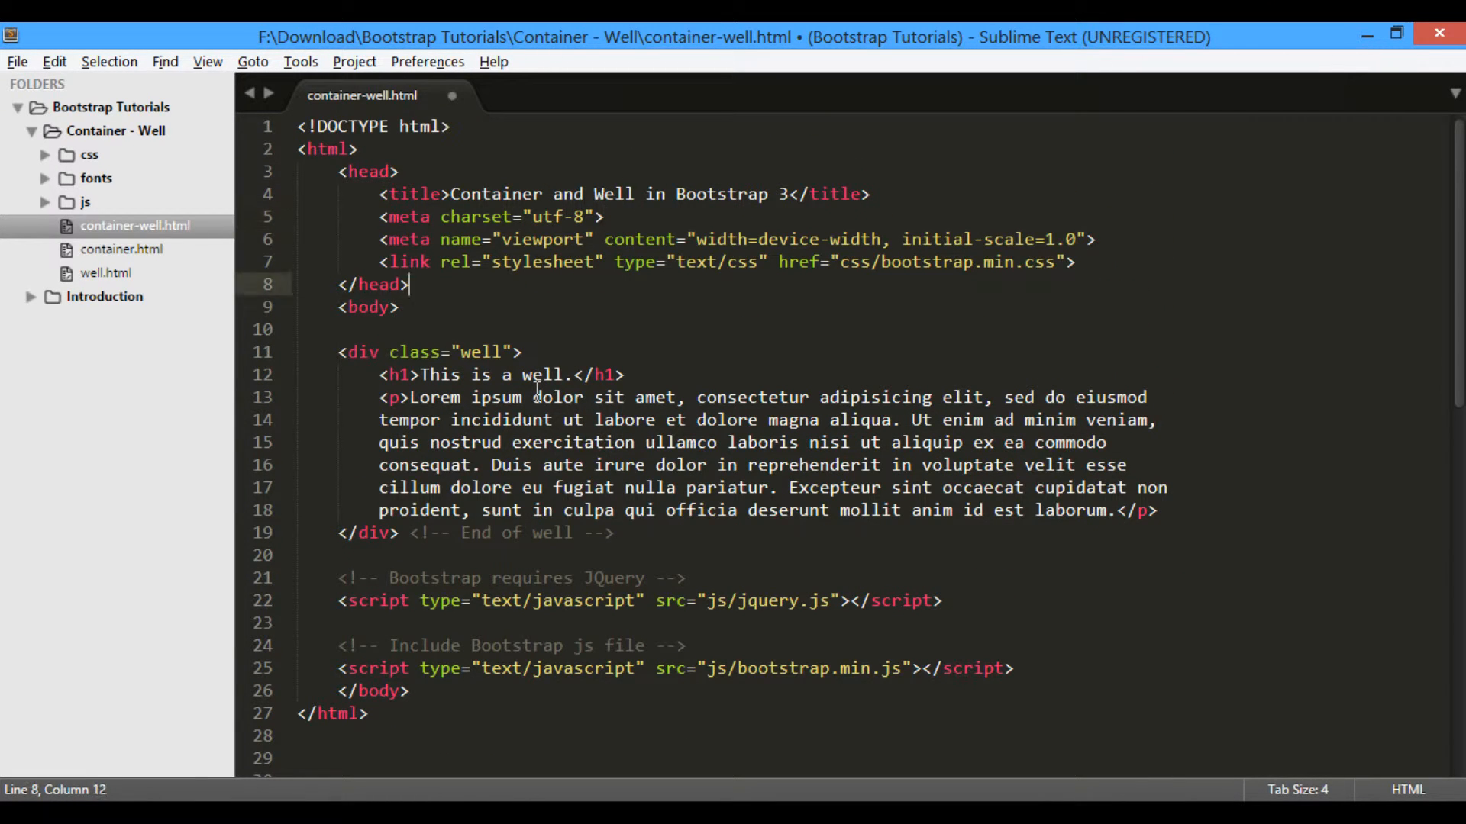
Add a <div class="container"> above the well and move the well inside it
key("Enter")
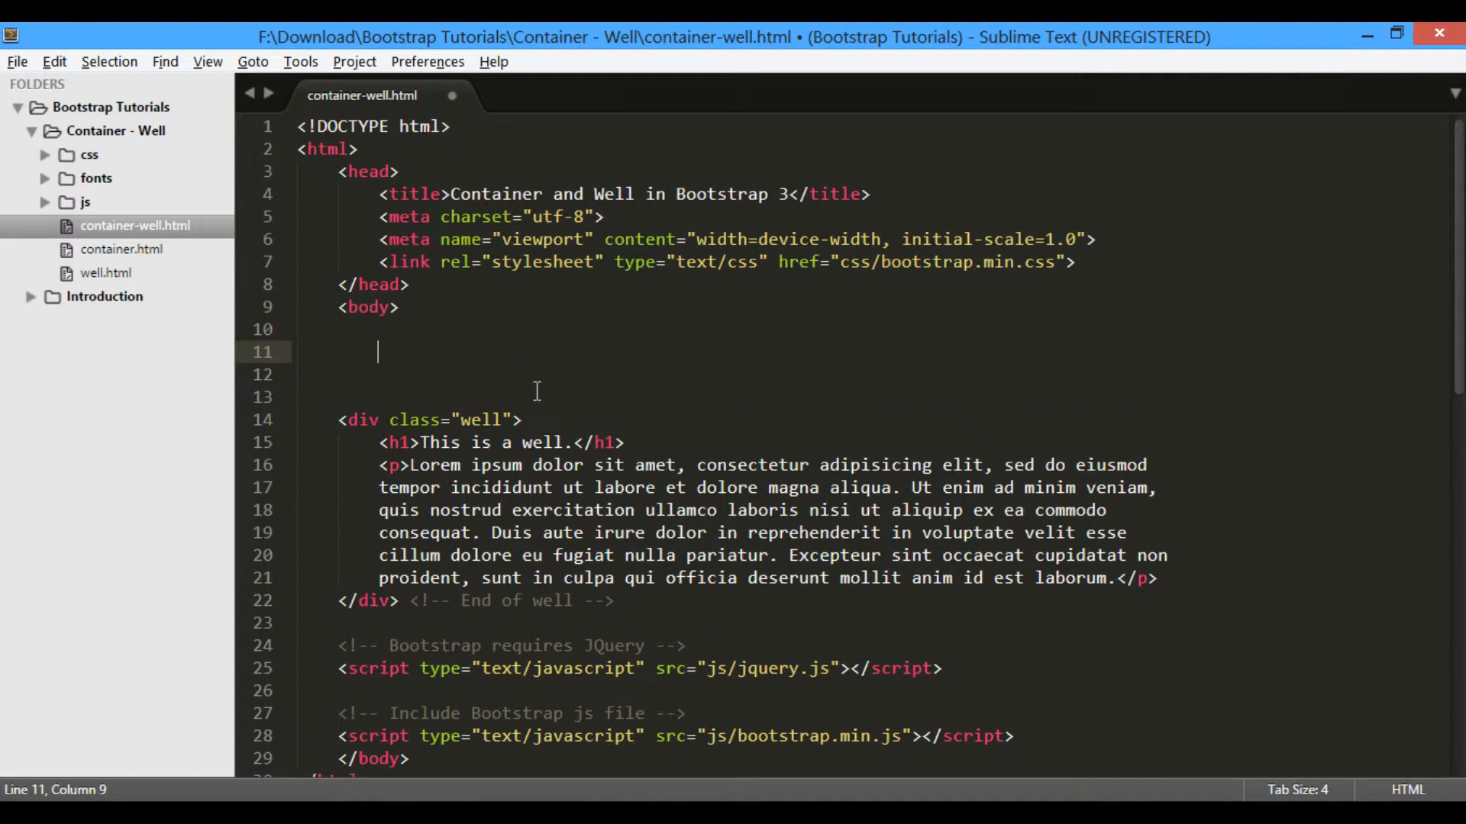
type("<")
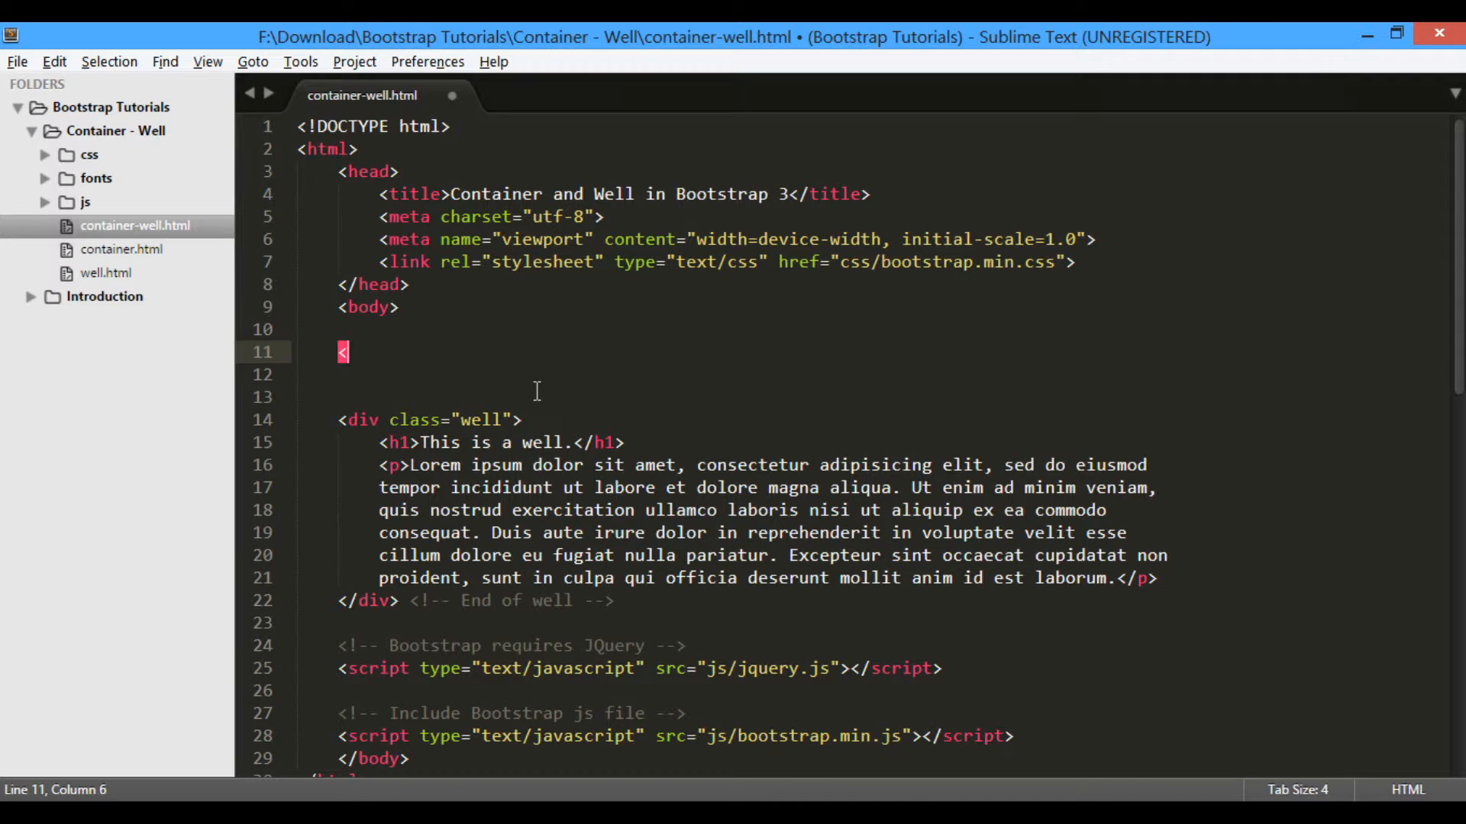
type("div>")
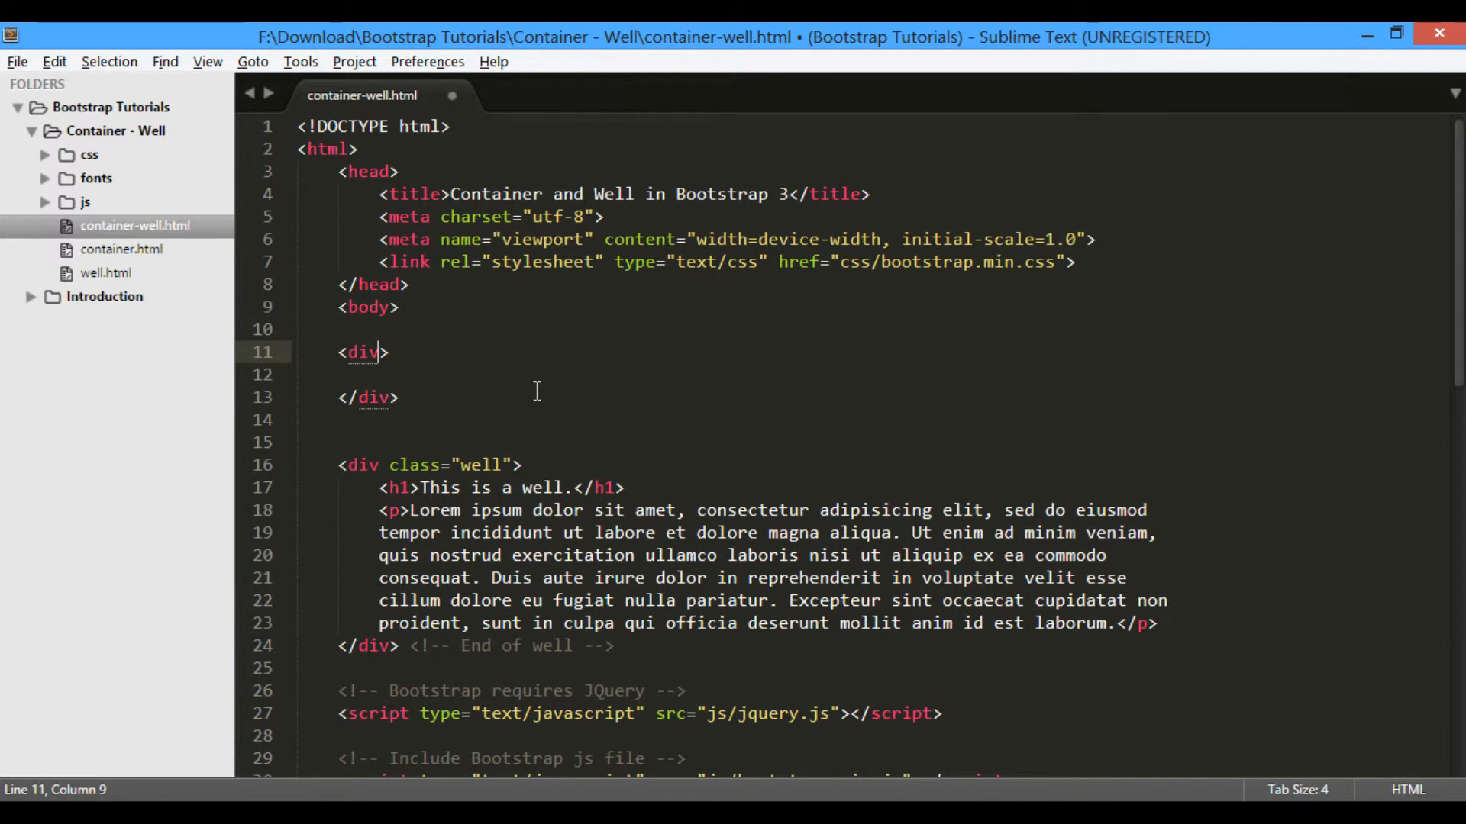
type("class=\"container")
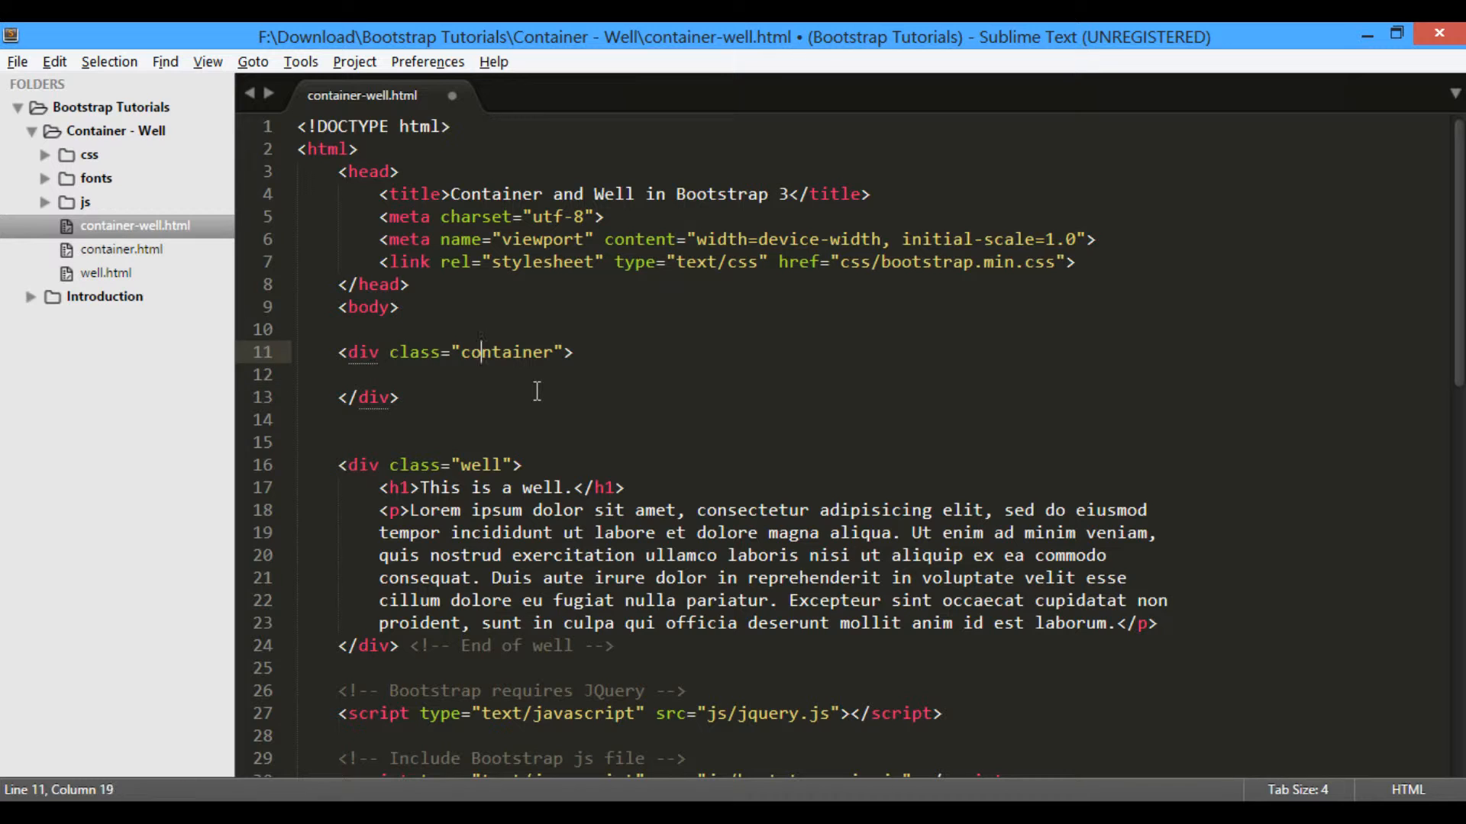
left_click(458, 464)
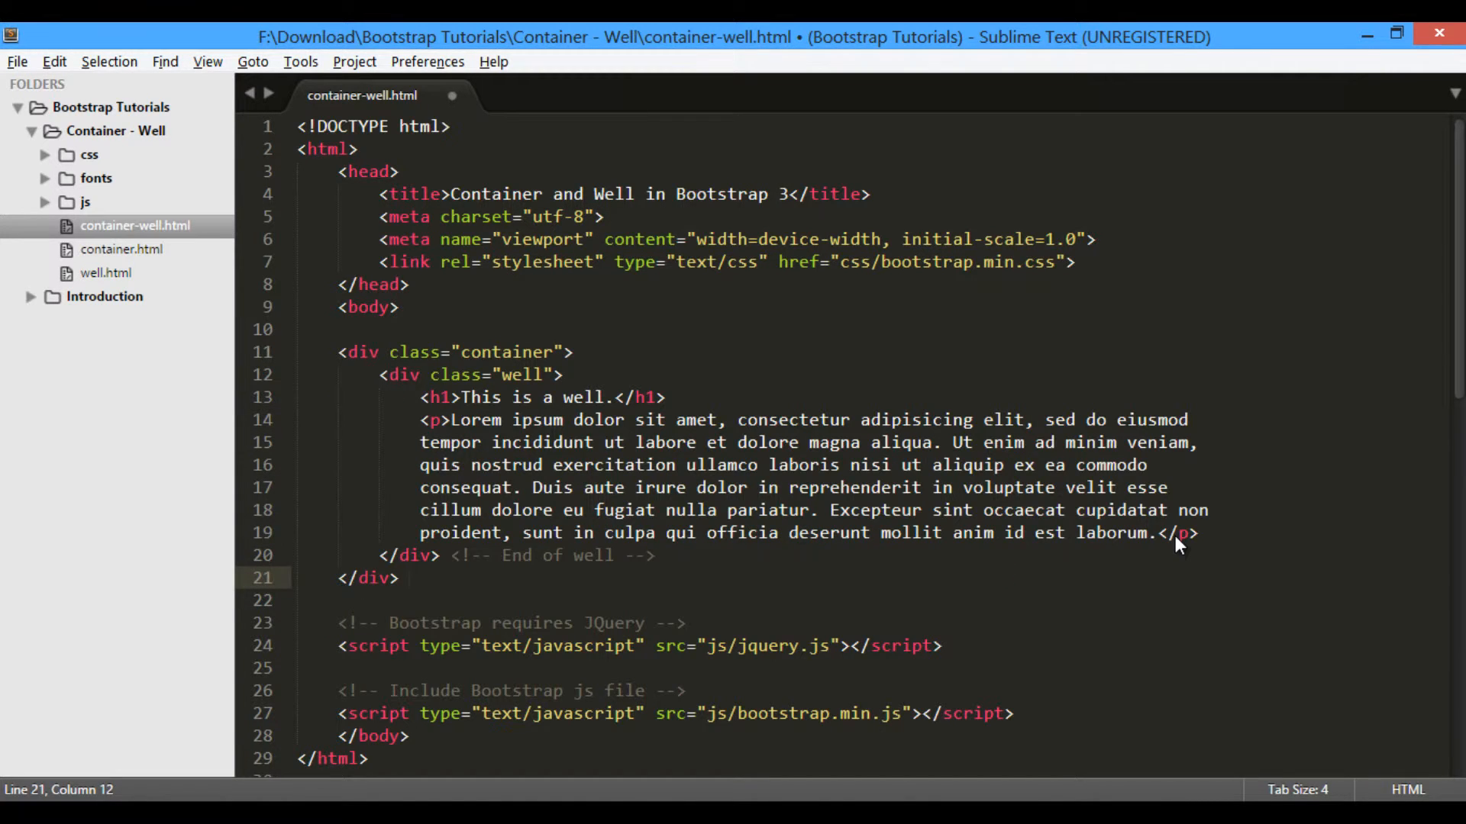
Add an 'End of container' comment after the container and save the file
type("En -->")
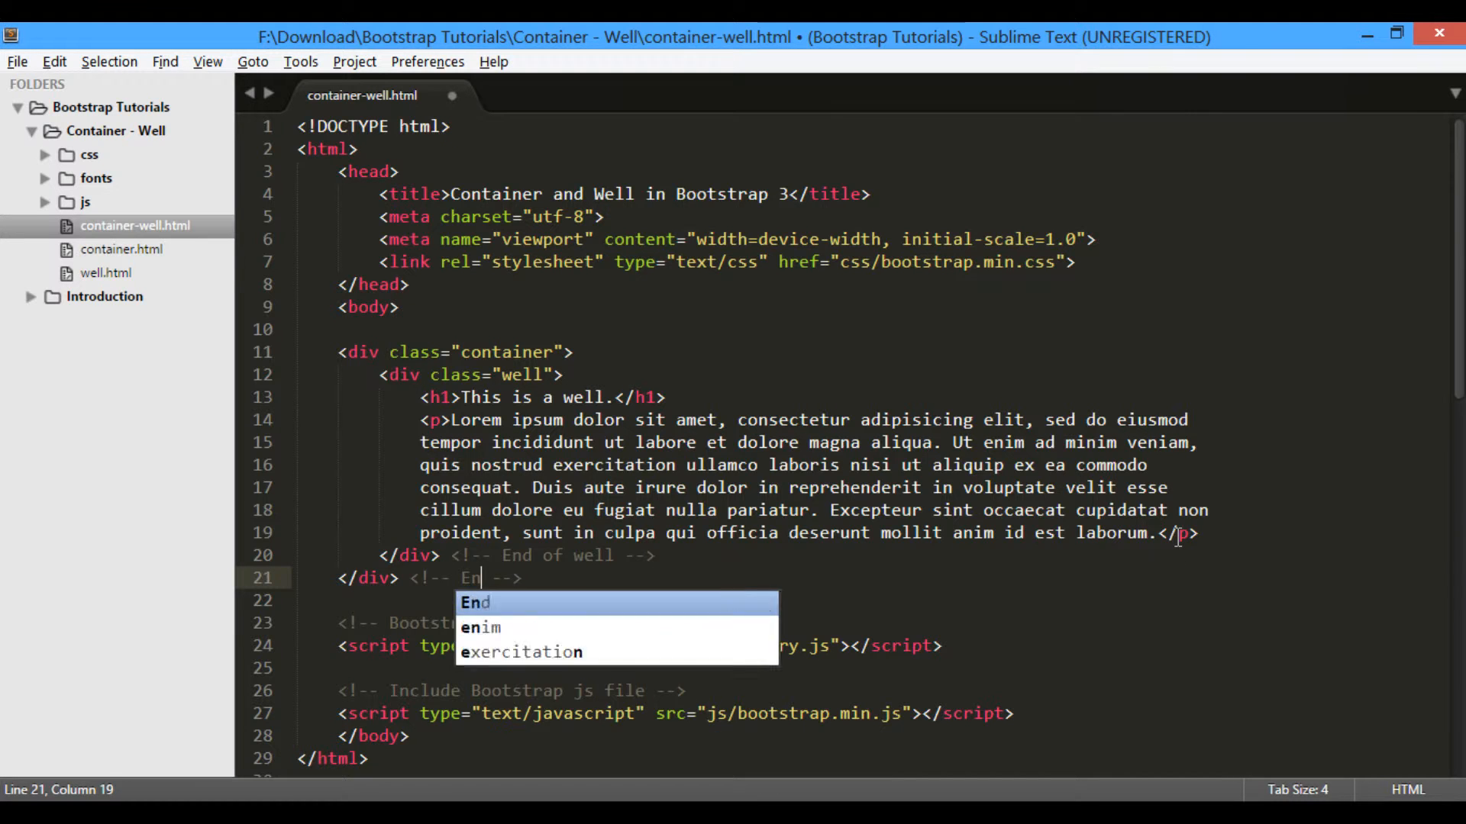
type("d of co")
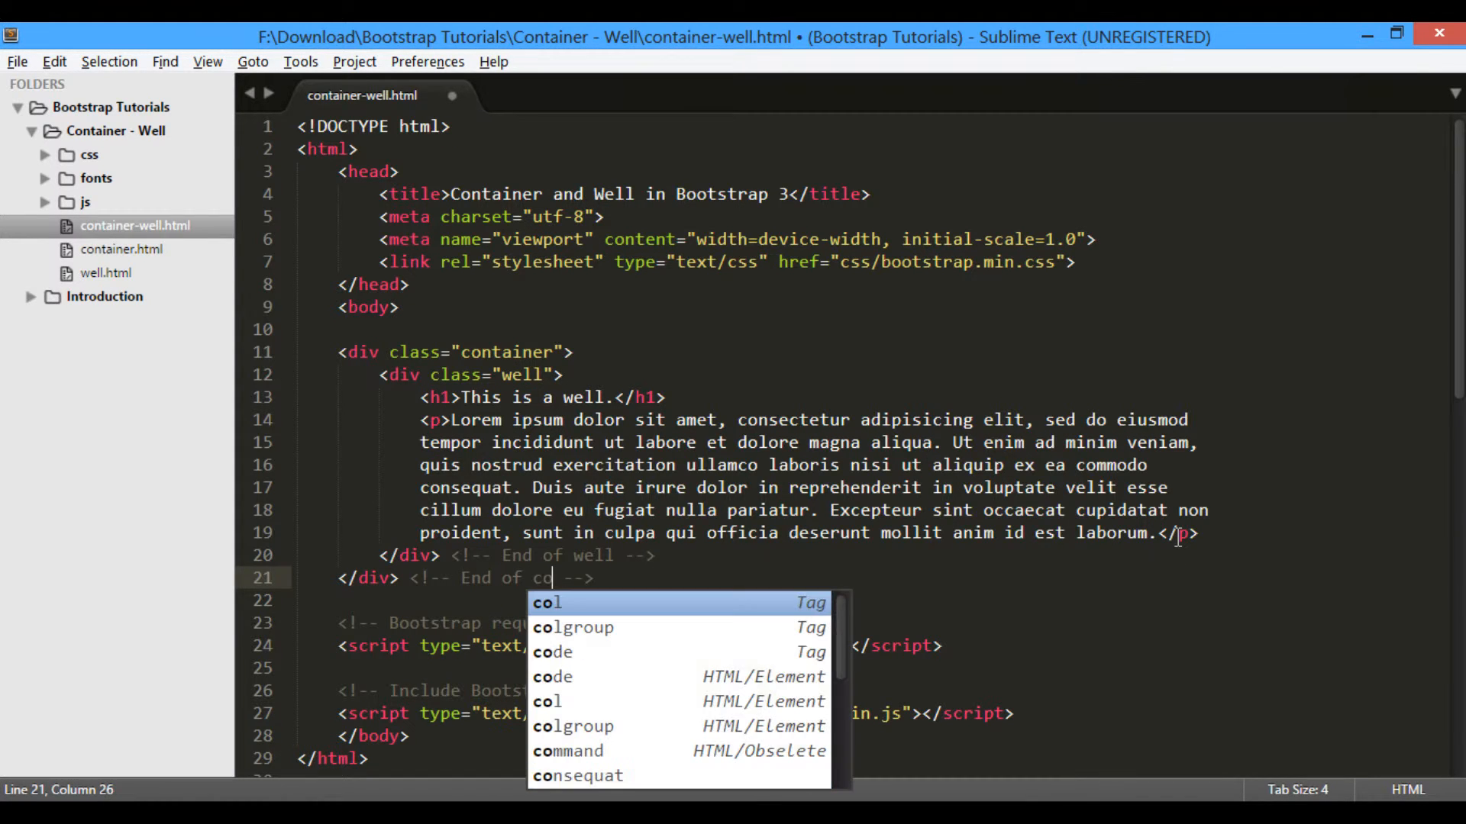
type("ntainer")
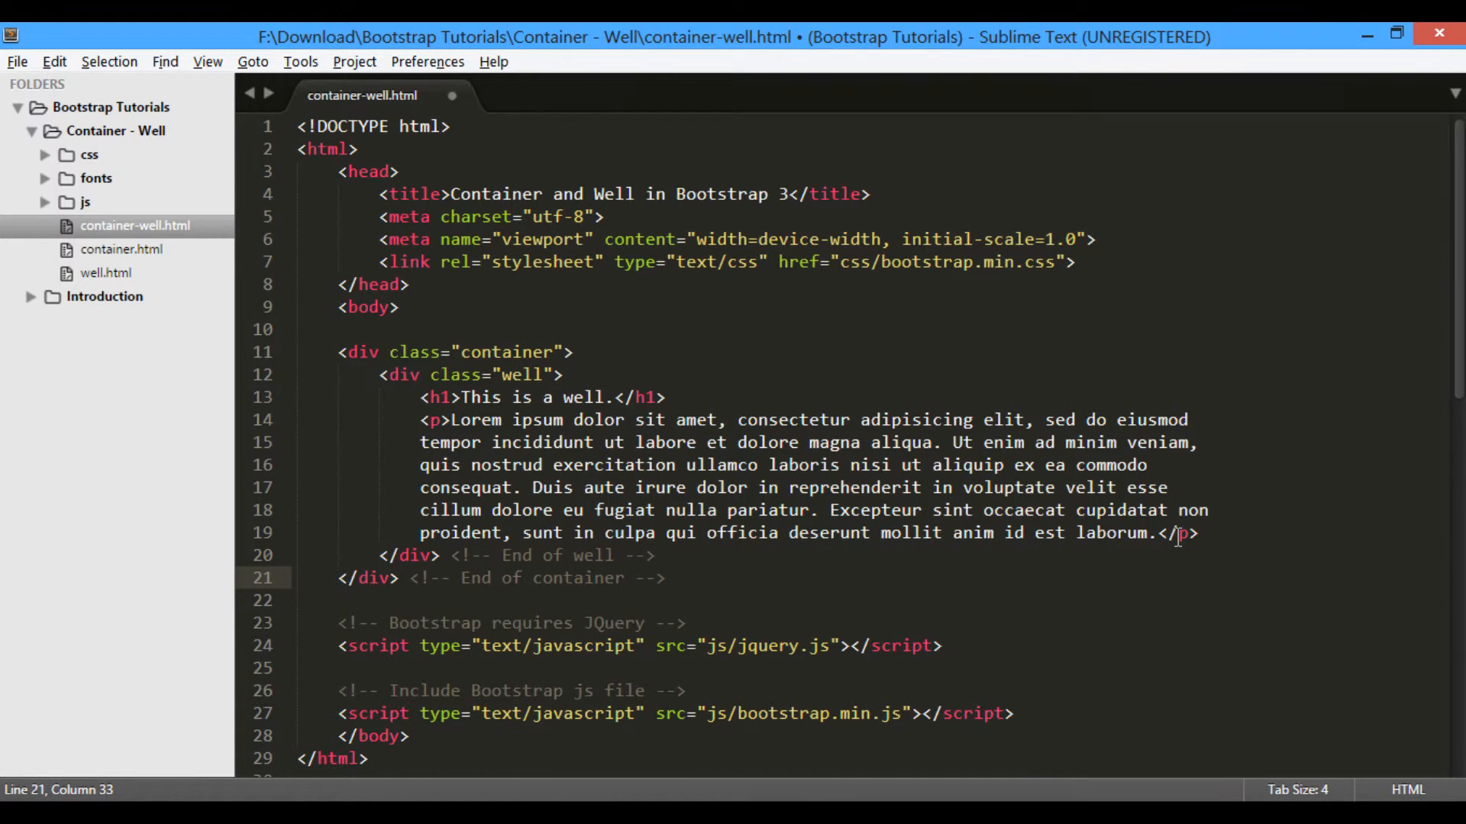
key("ctrl+s")
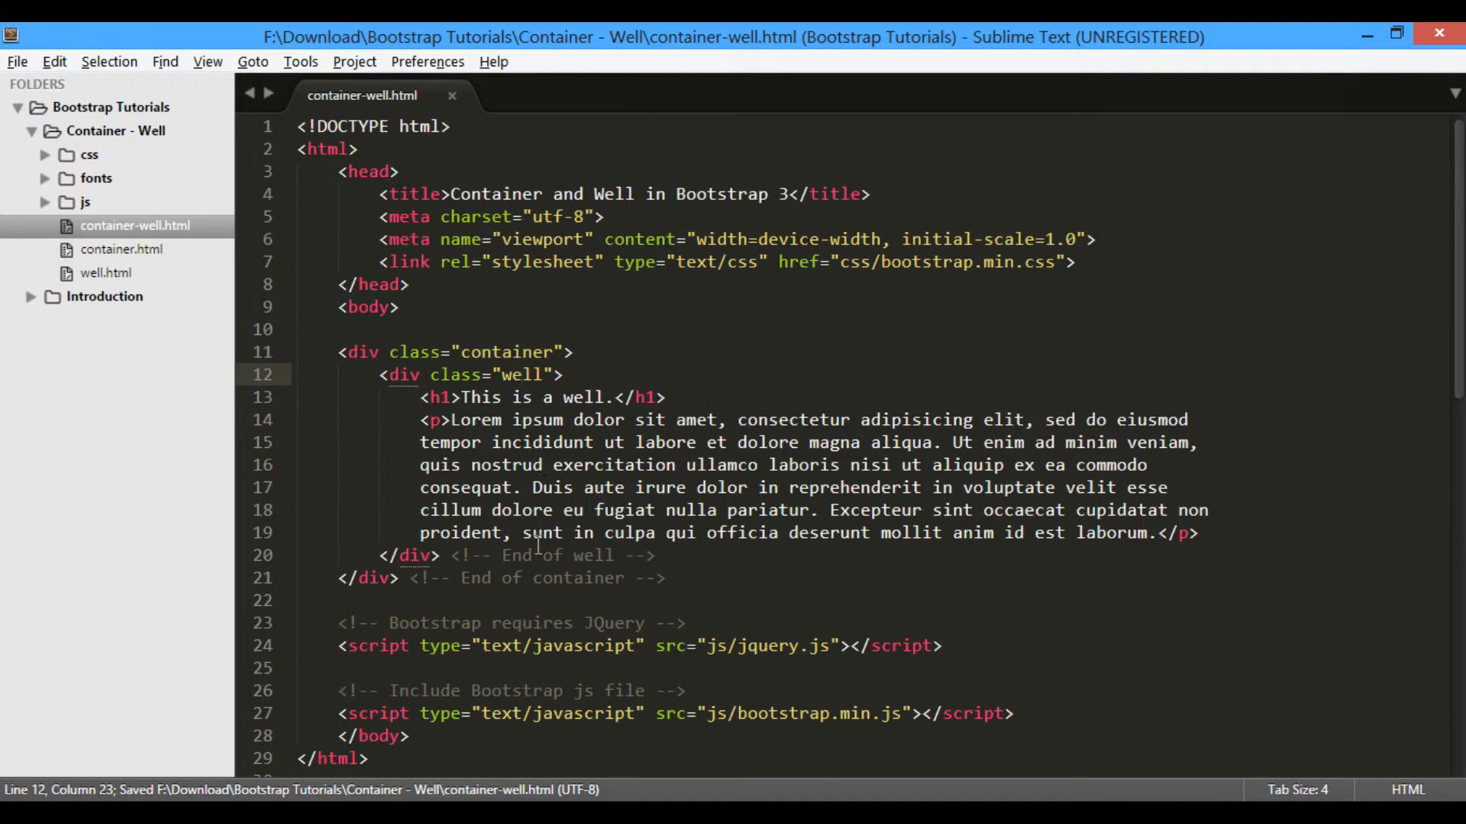
Bring up the file's context menu, then switch to Chrome with a new blank tab
left_click(530, 556)
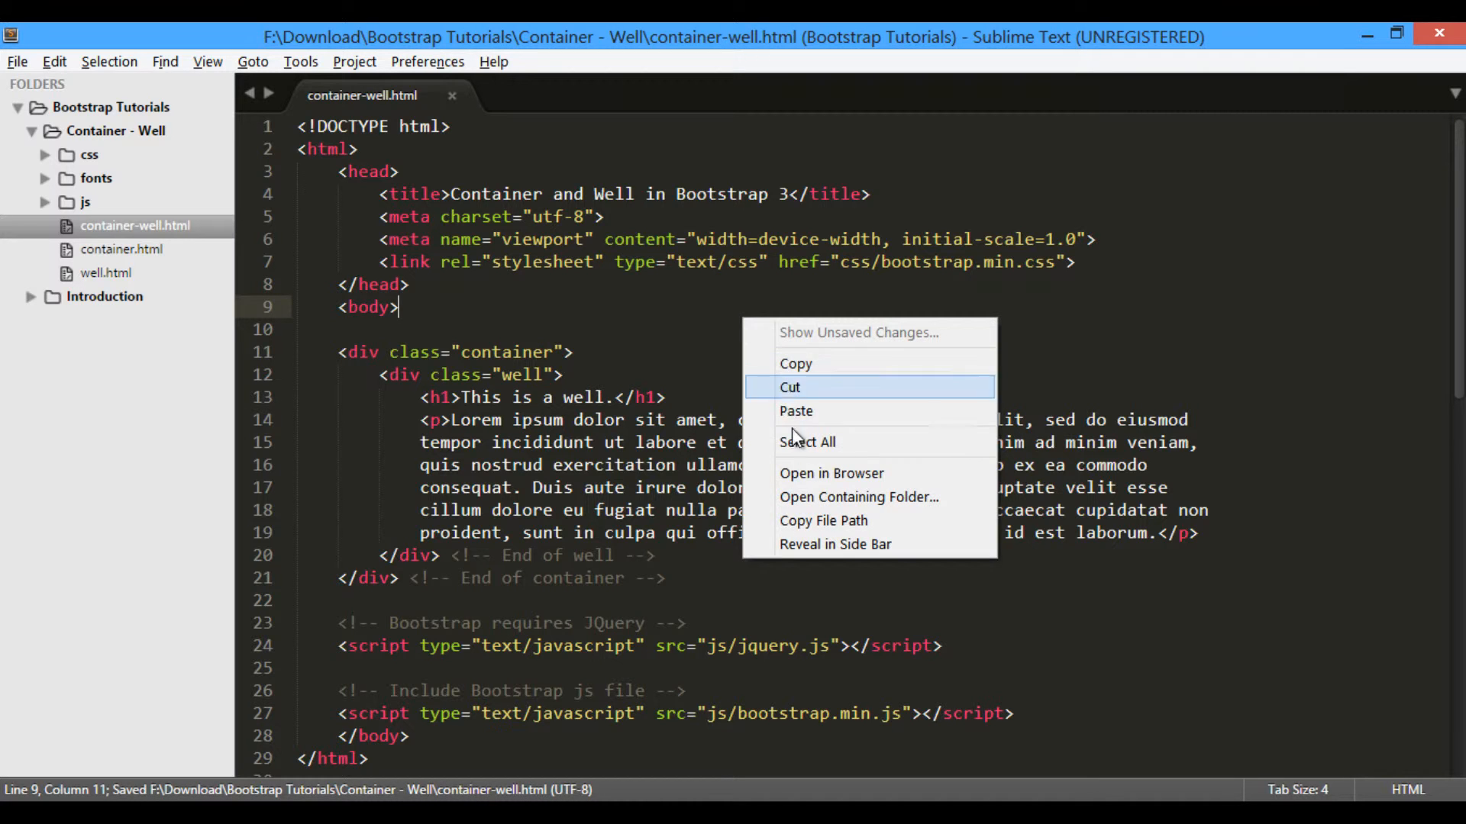
left_click(823, 521)
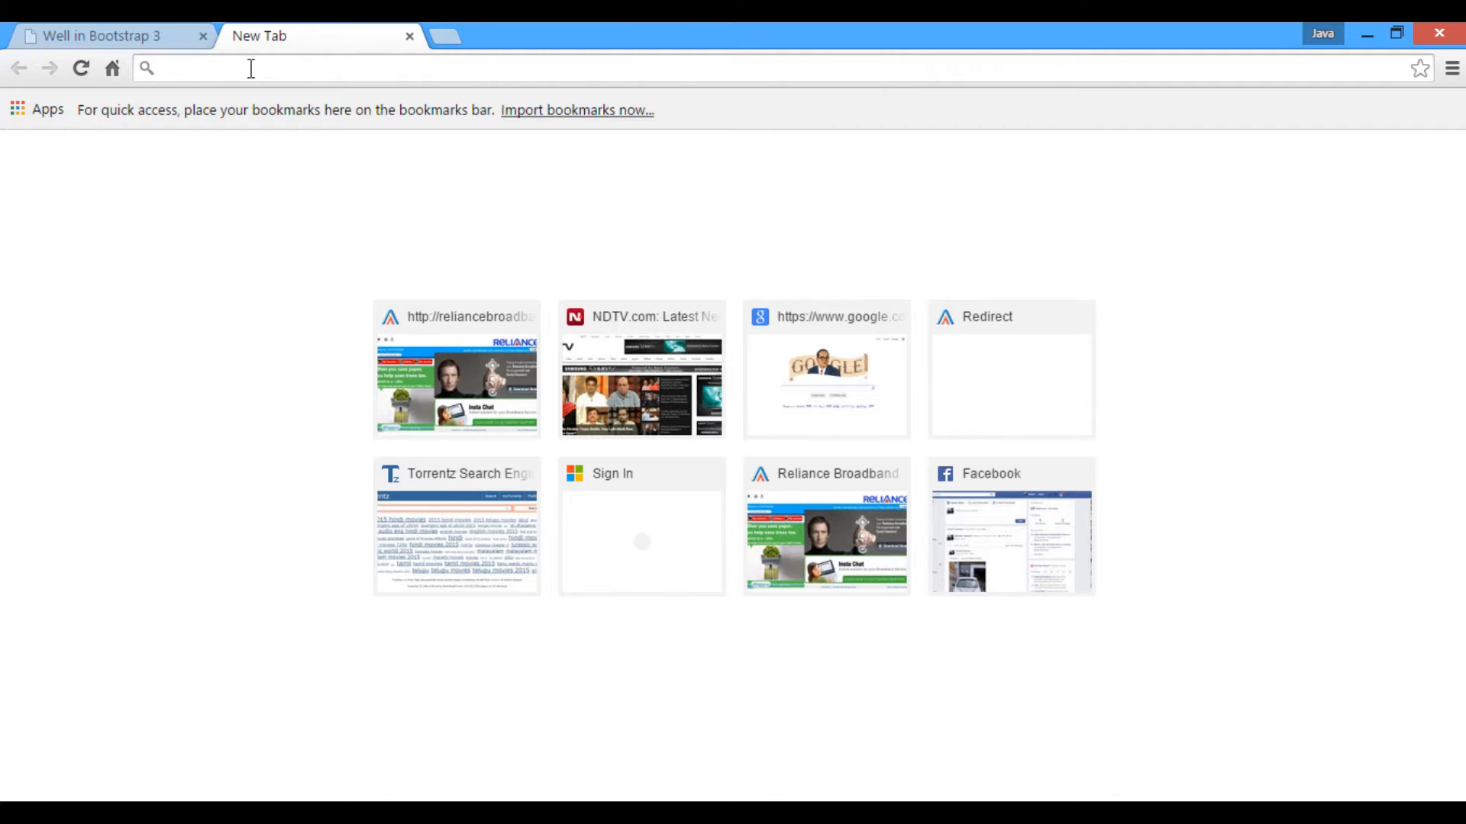
Load container-well.html via its file:/// path, rendering the grey well centred inside a container
type("file:///F:/Download/Bootstrap%20Tutorials/Container%20-%20Well/container-well.html")
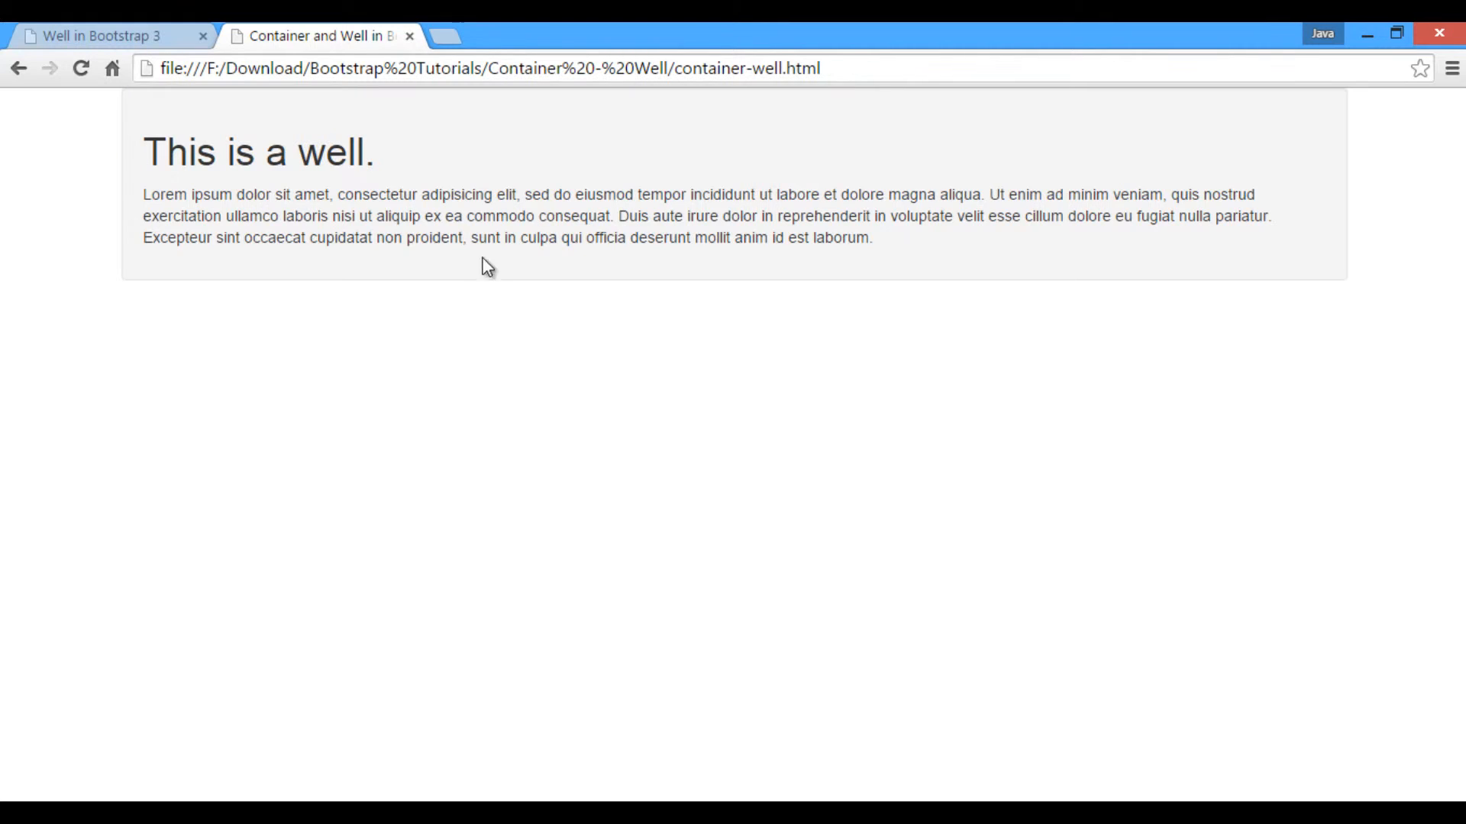
mouse_move(889, 365)
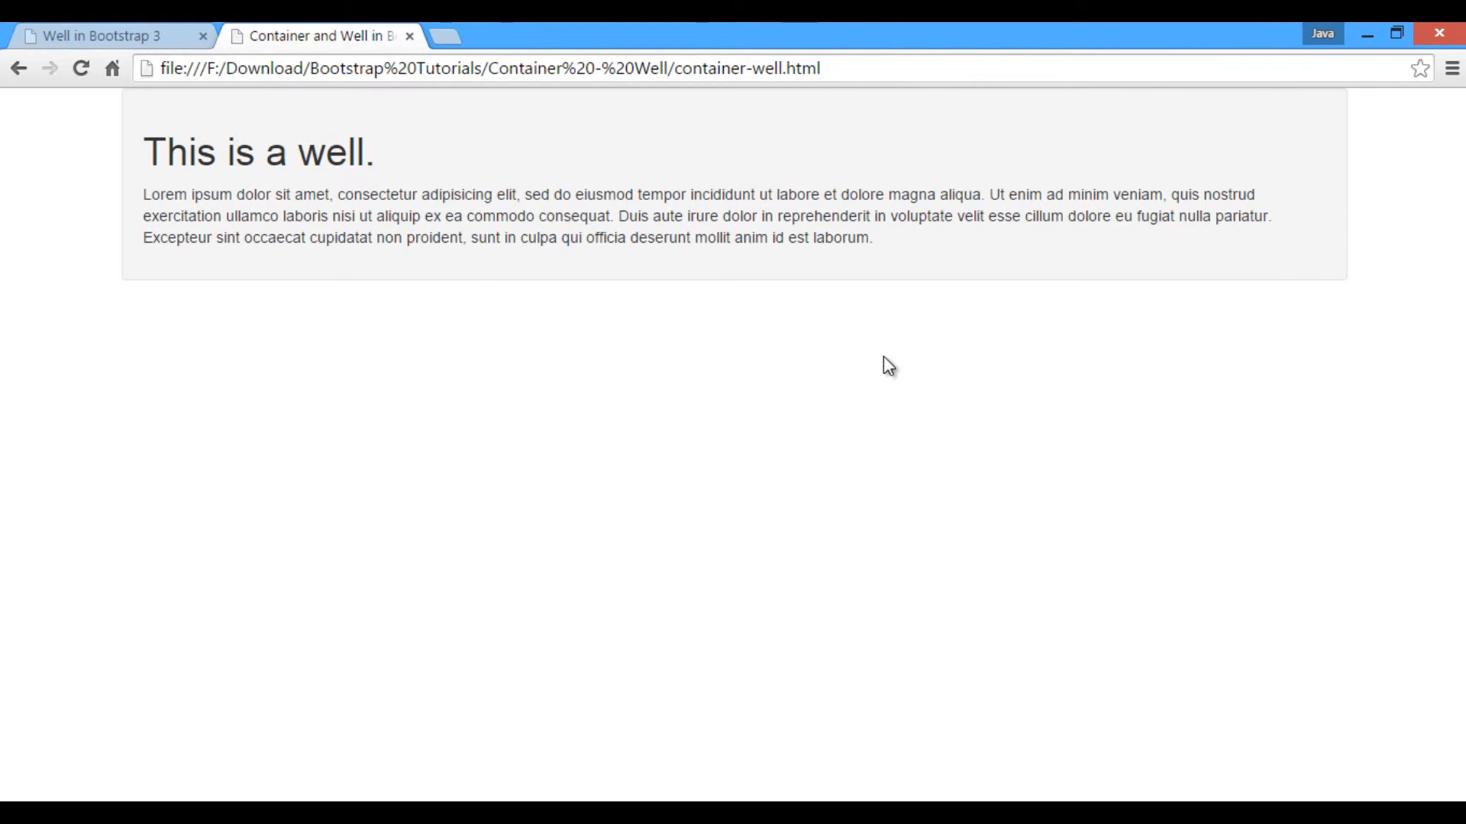